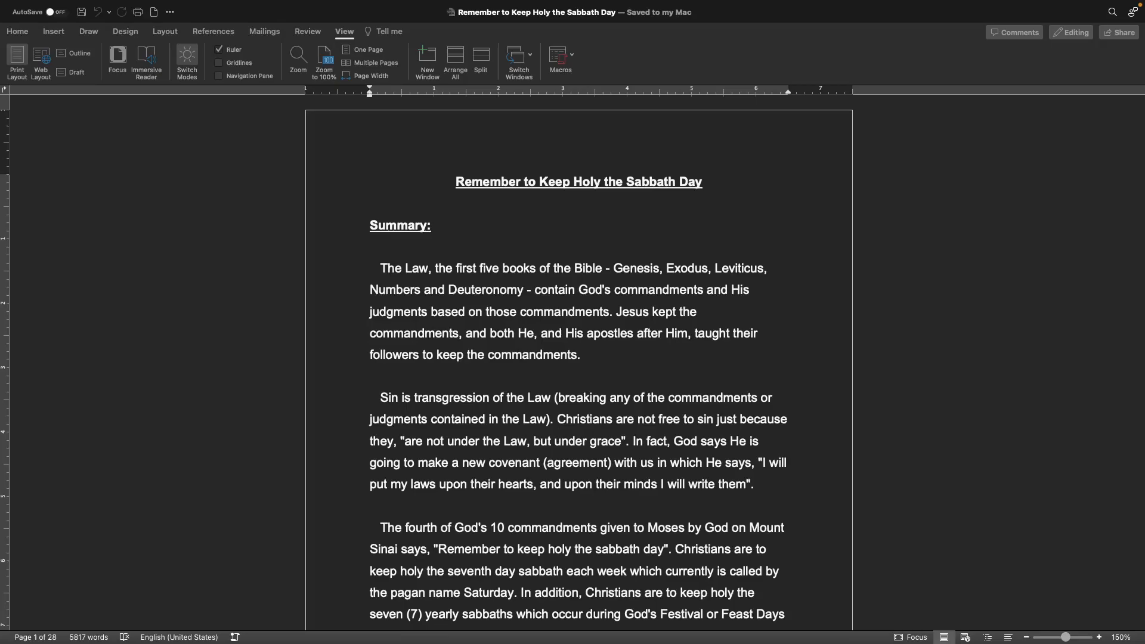
mouse_move(1014, 238)
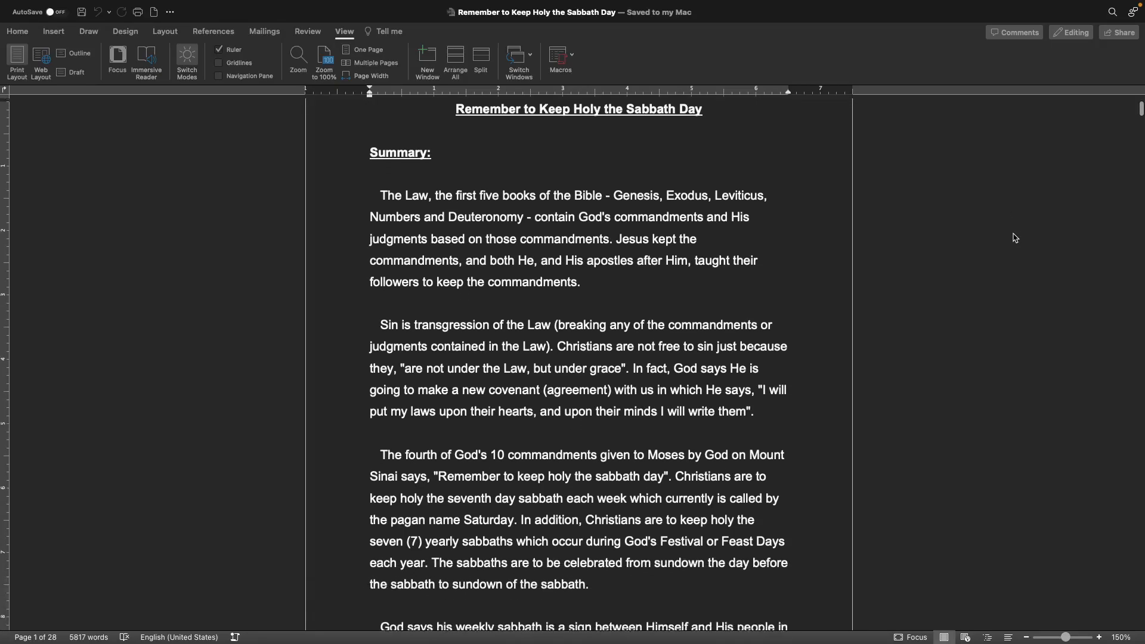
scroll(down, 3)
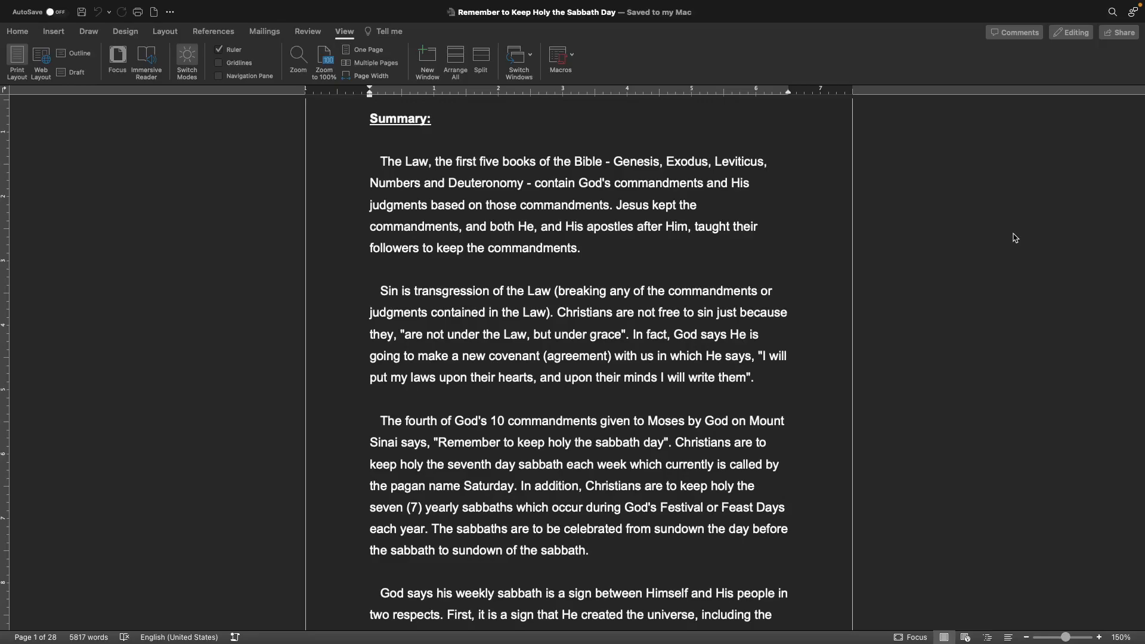
mouse_move(814, 355)
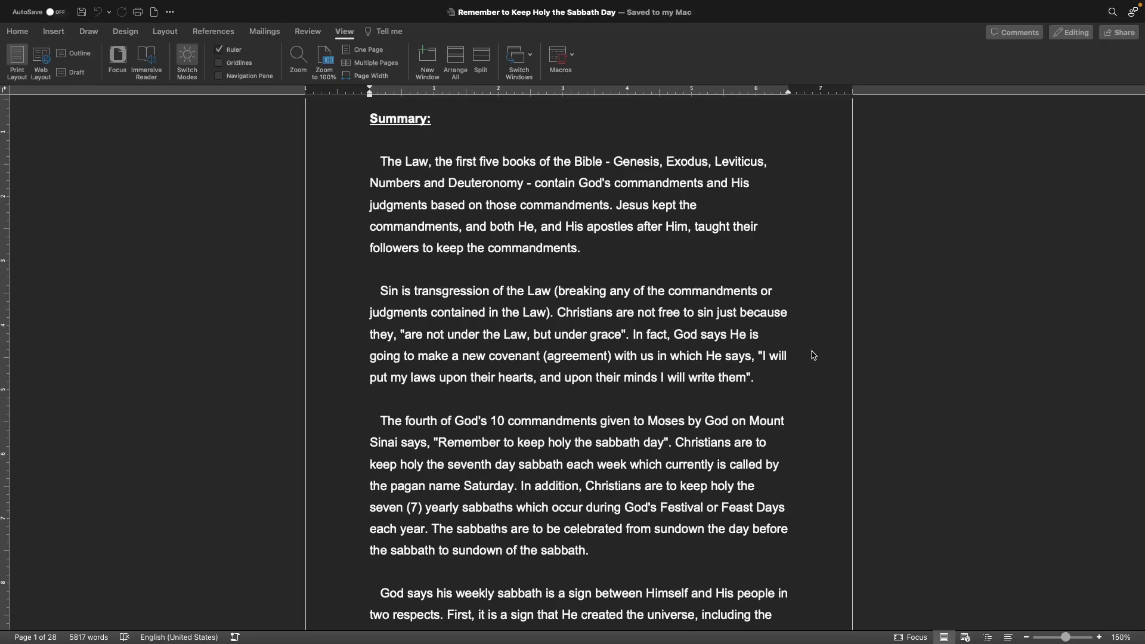
scroll(down, 3)
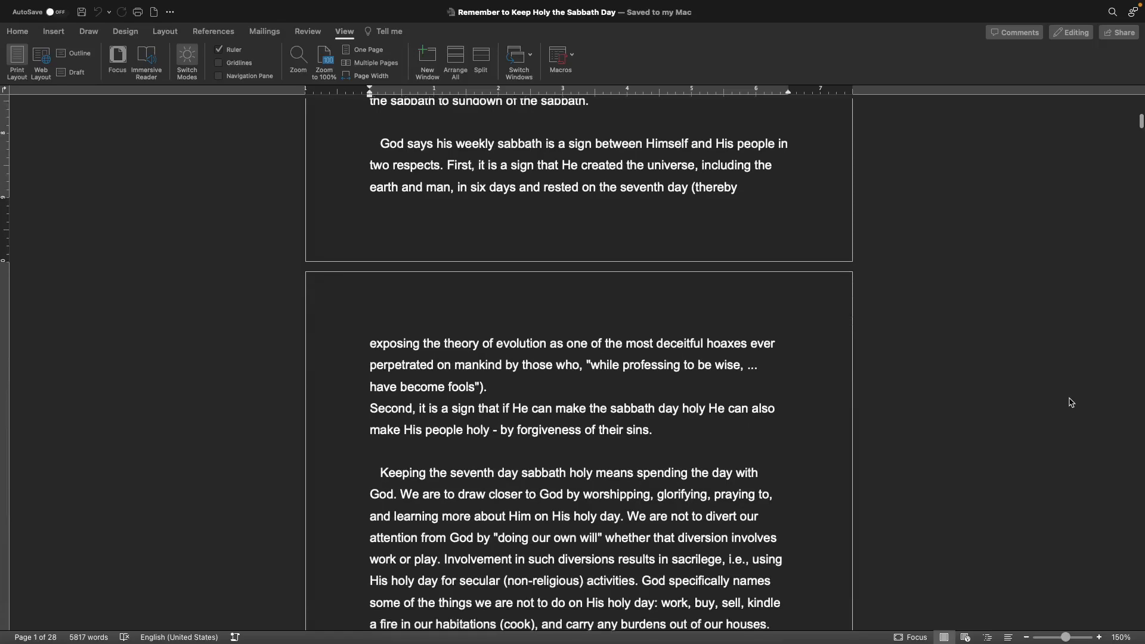
scroll(up, 3)
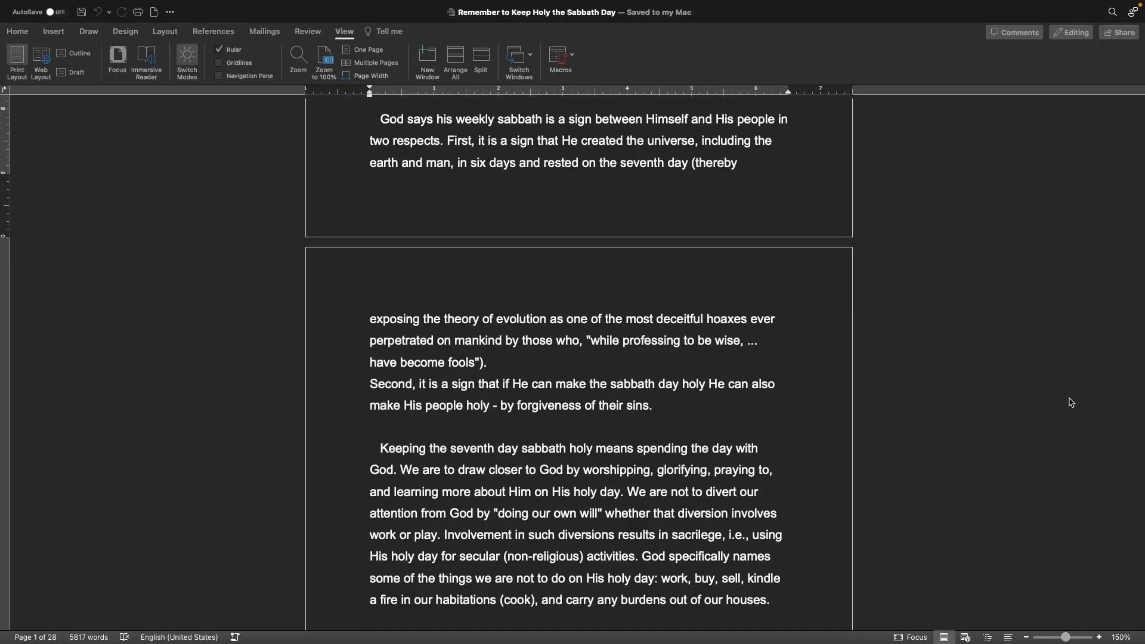
scroll(down, 3)
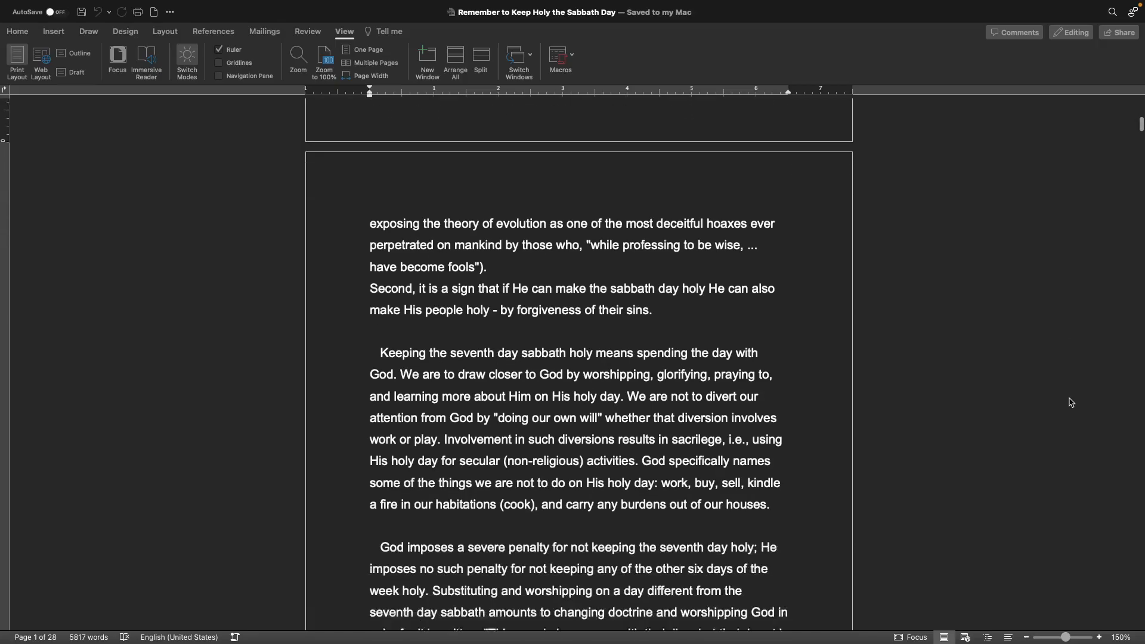
scroll(down, 3)
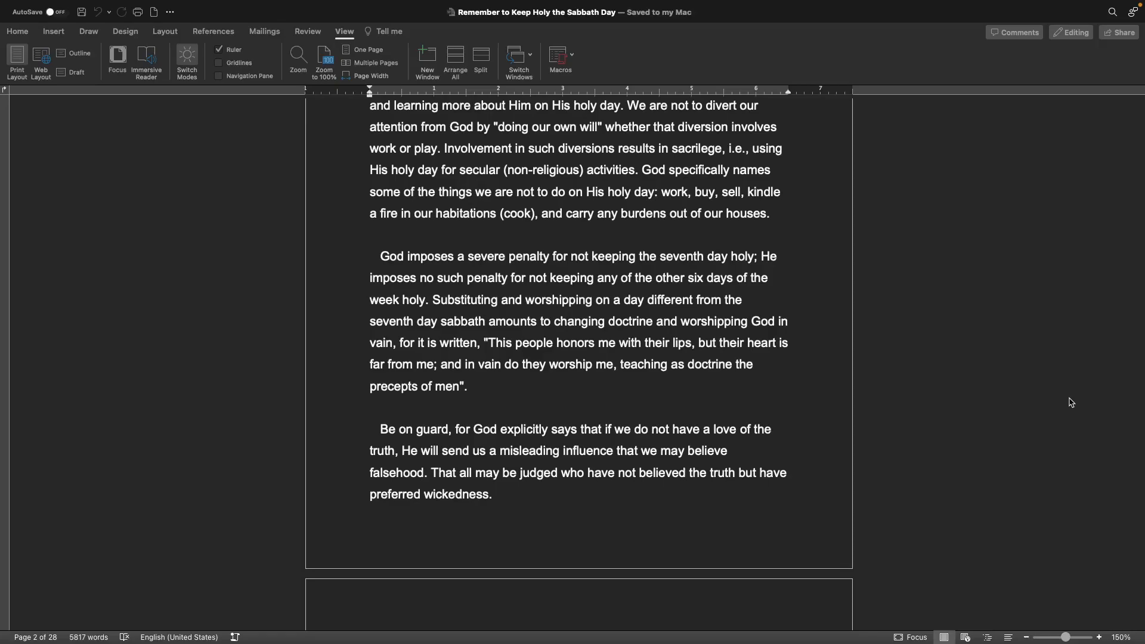
scroll(down, 3)
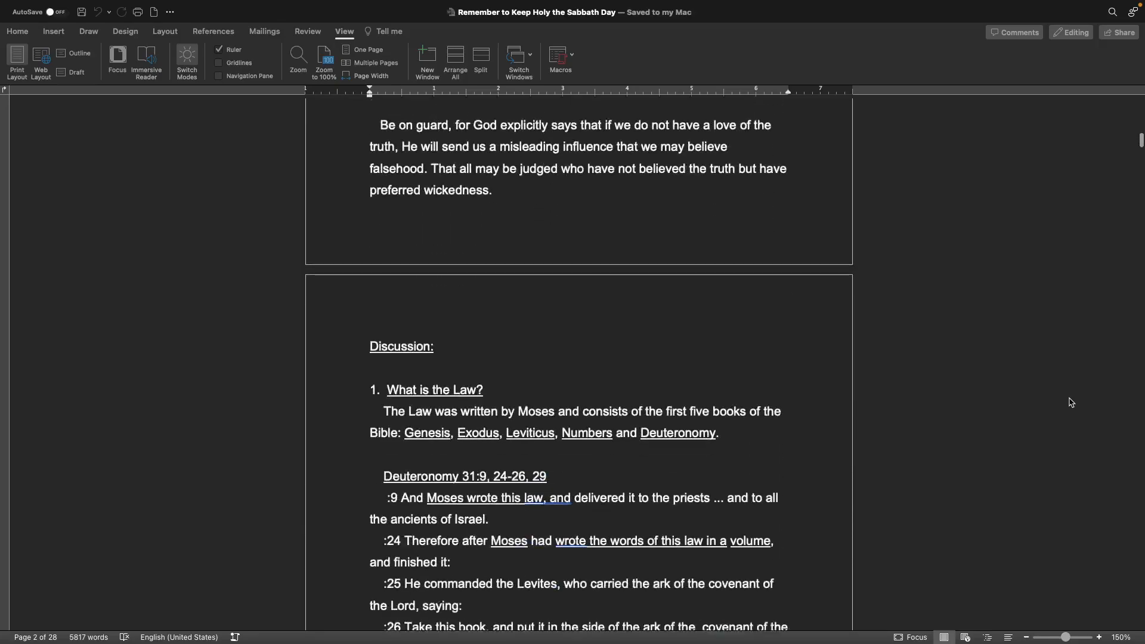
scroll(down, 3)
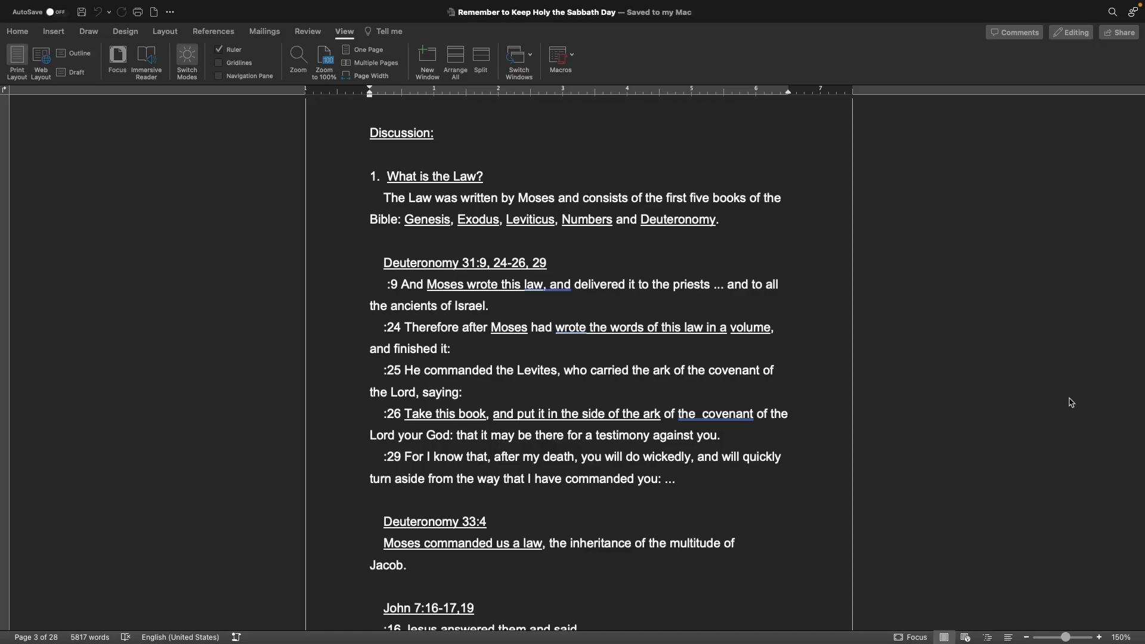
scroll(down, 3)
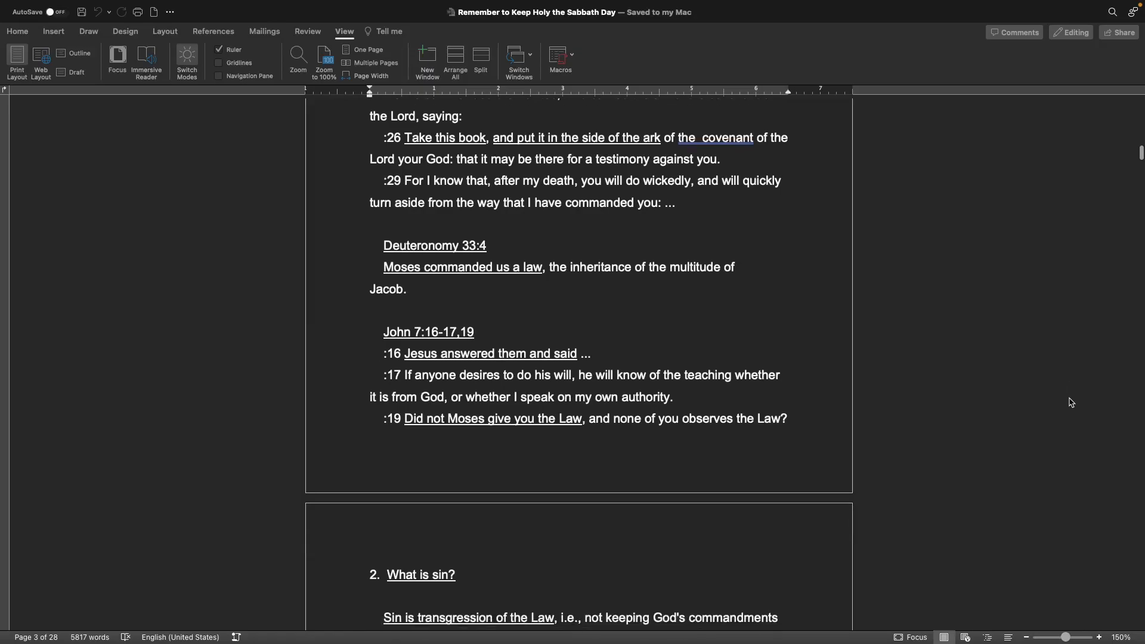
scroll(down, 3)
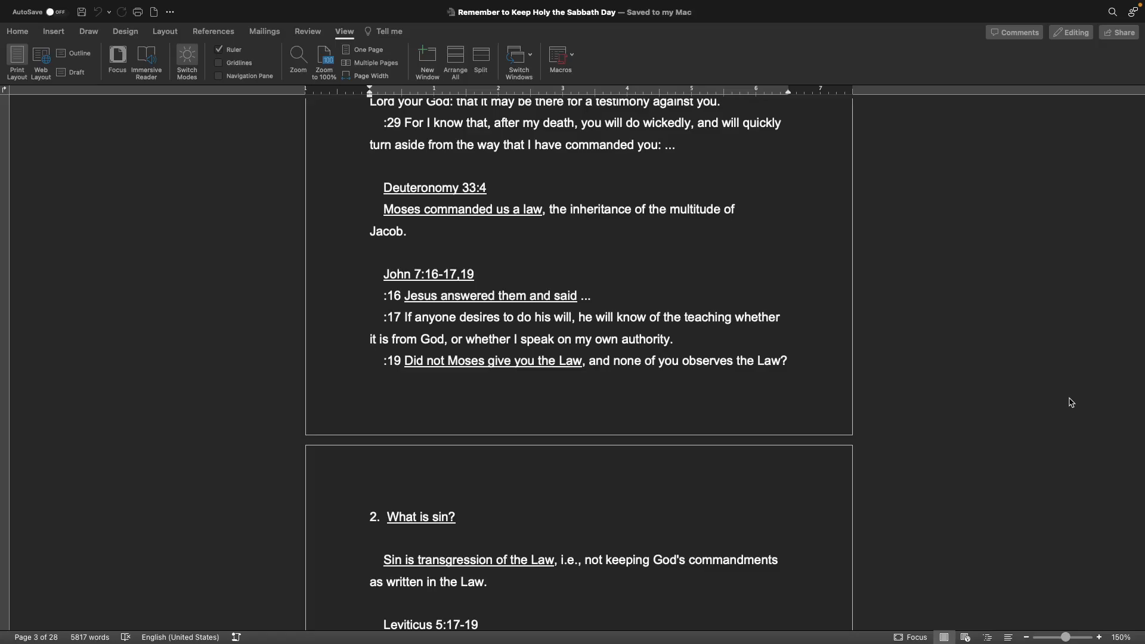
scroll(down, 3)
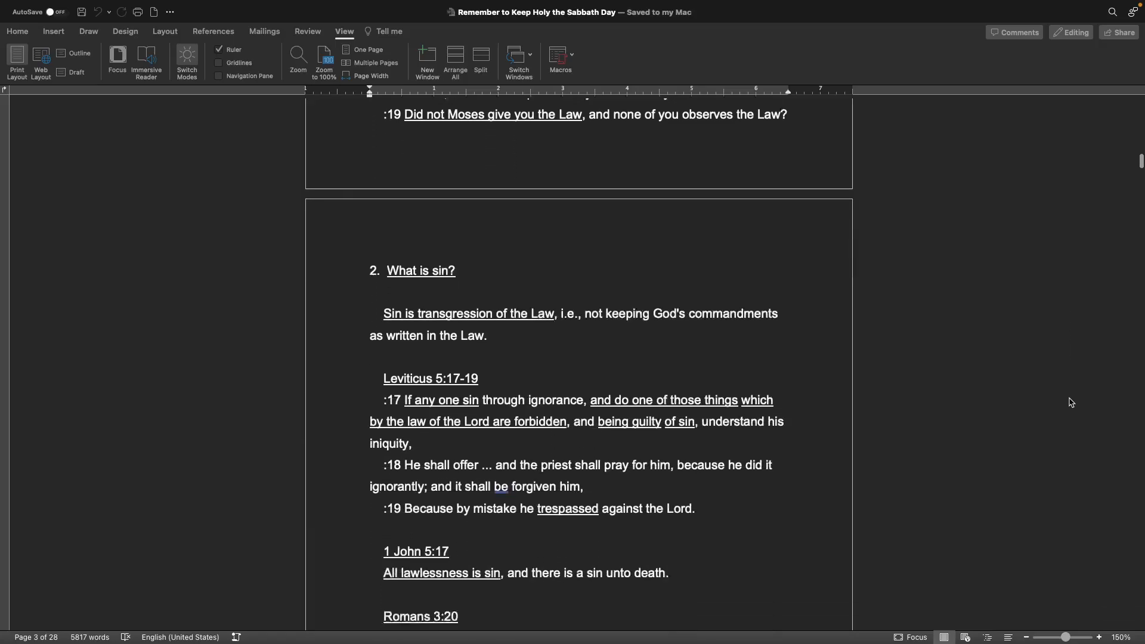
scroll(down, 3)
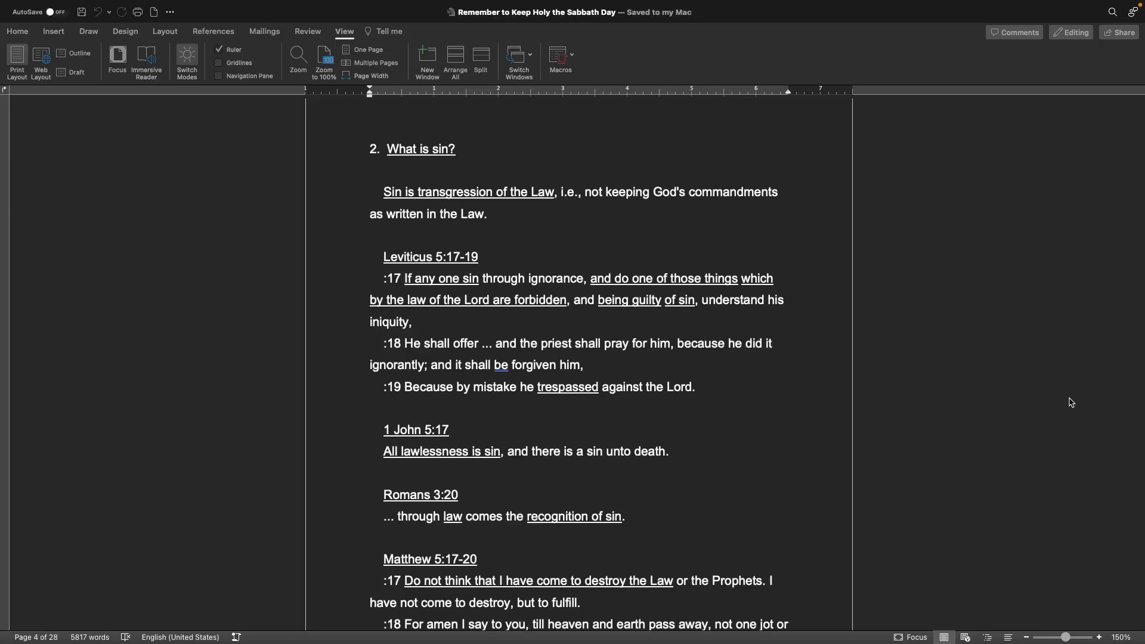
scroll(down, 3)
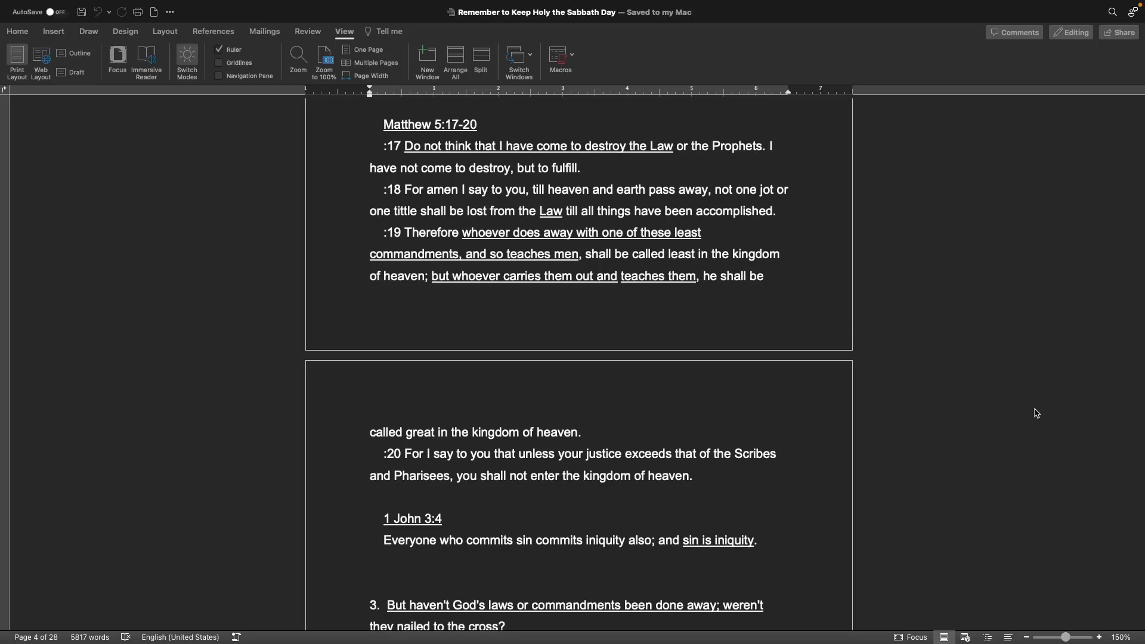
mouse_move(1017, 413)
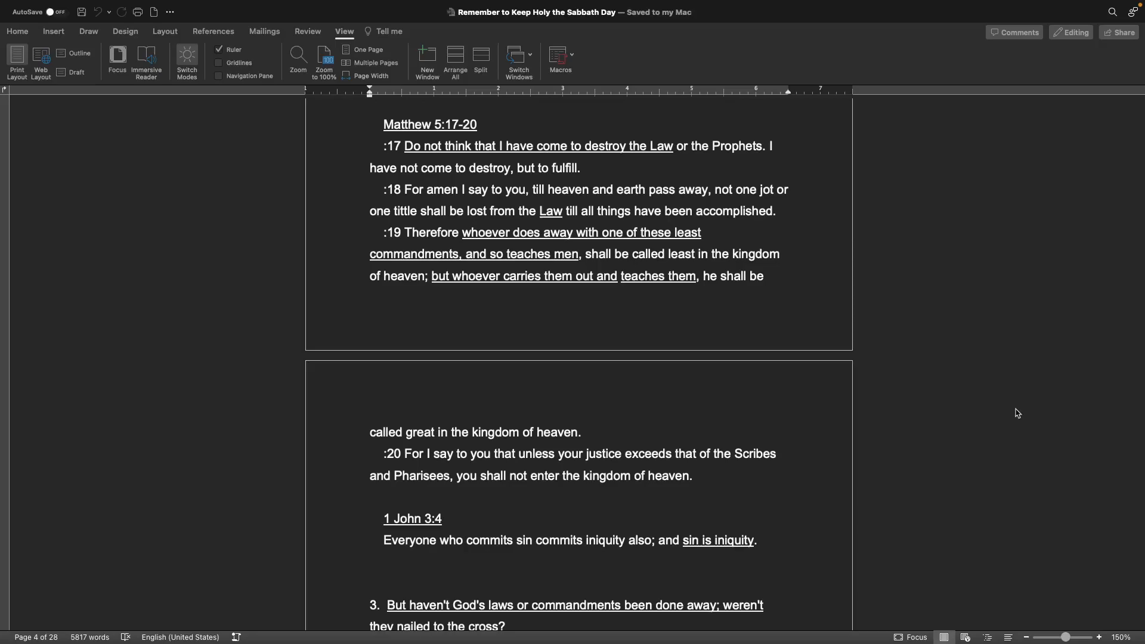
scroll(up, 3)
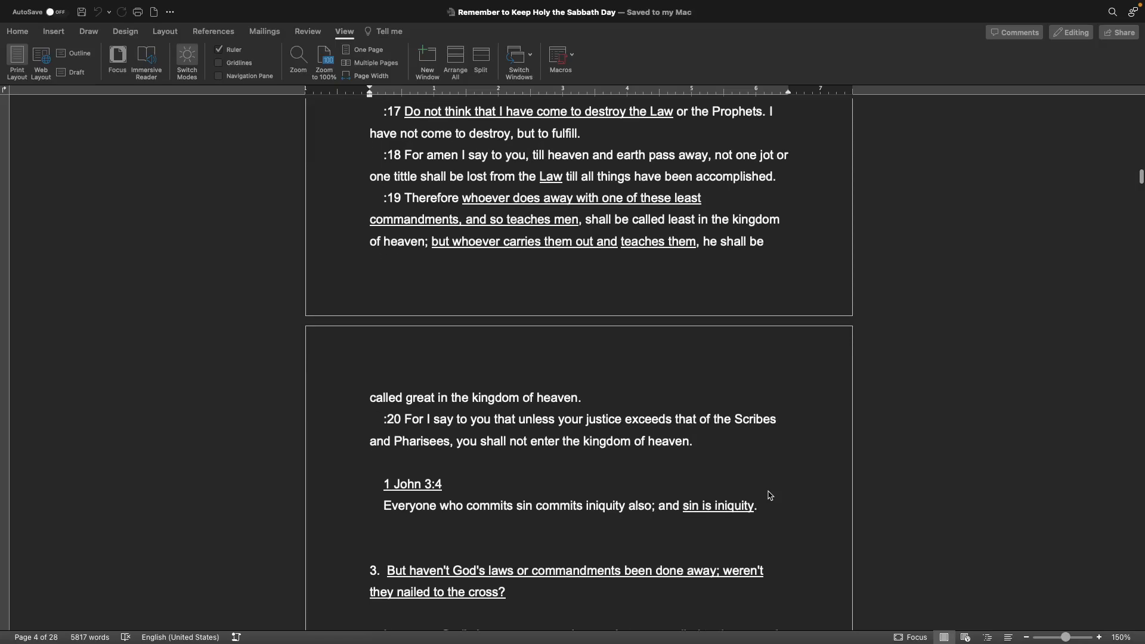
scroll(down, 3)
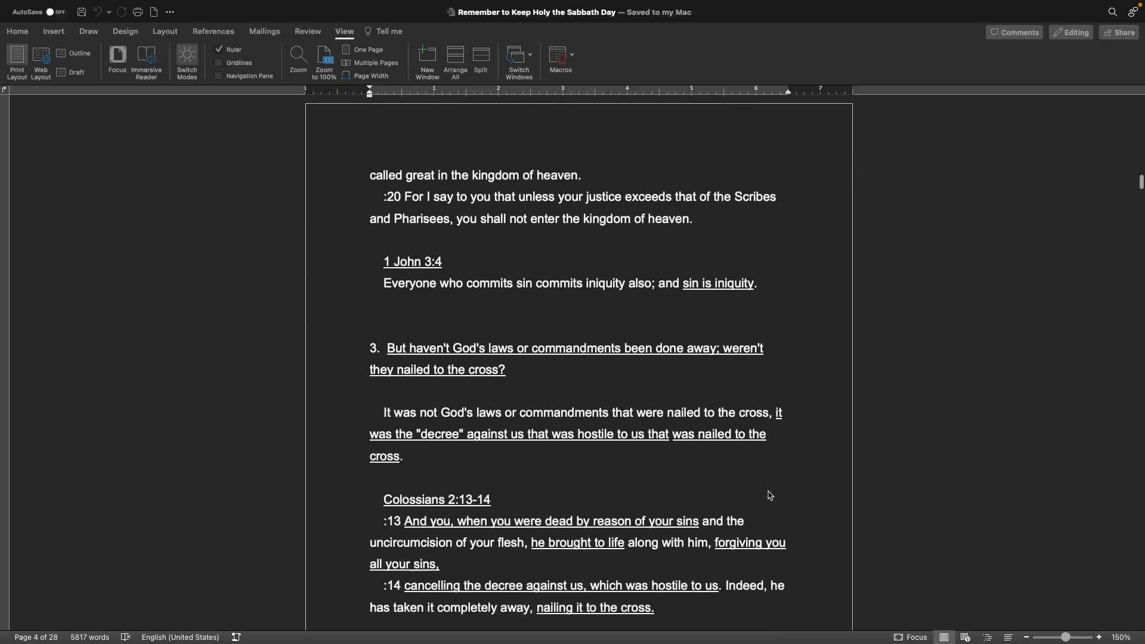
scroll(down, 3)
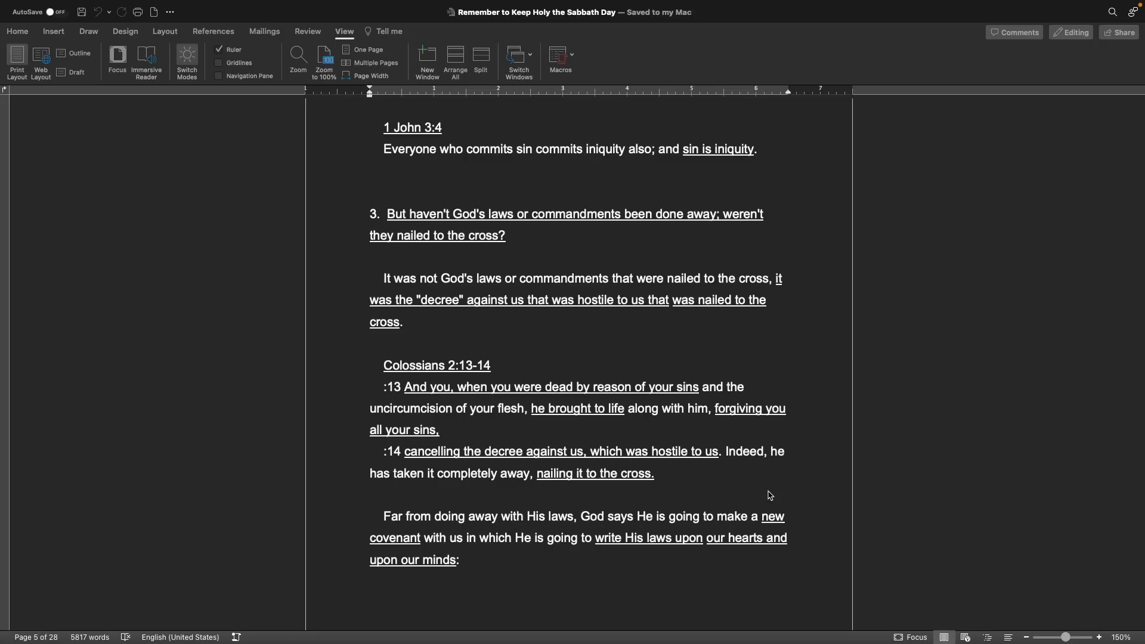
scroll(down, 3)
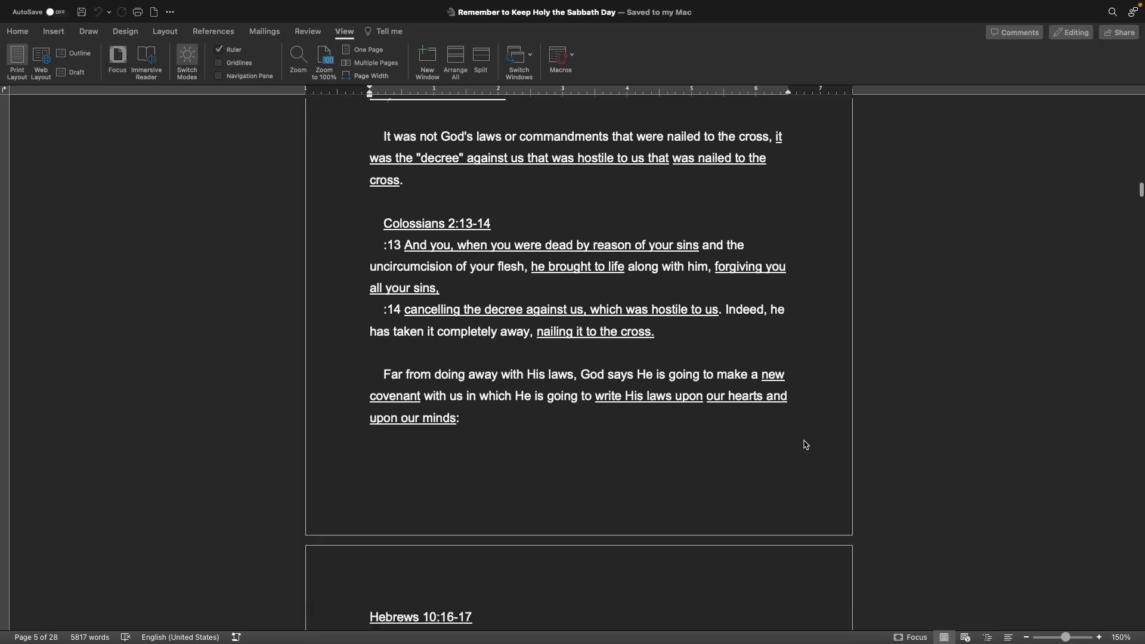
scroll(down, 3)
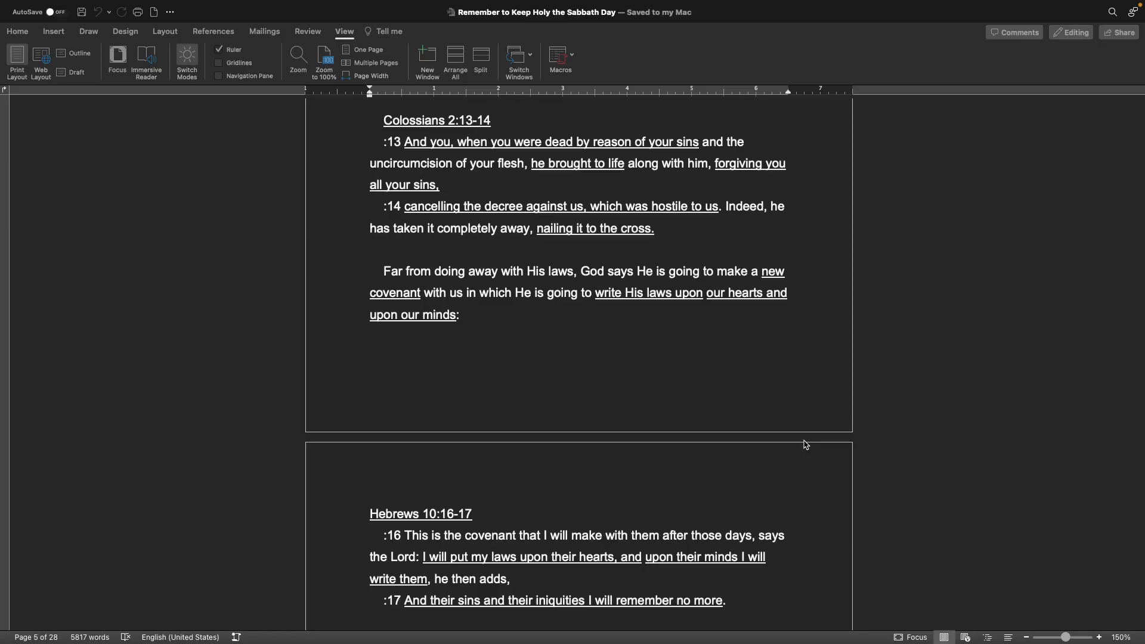
scroll(down, 3)
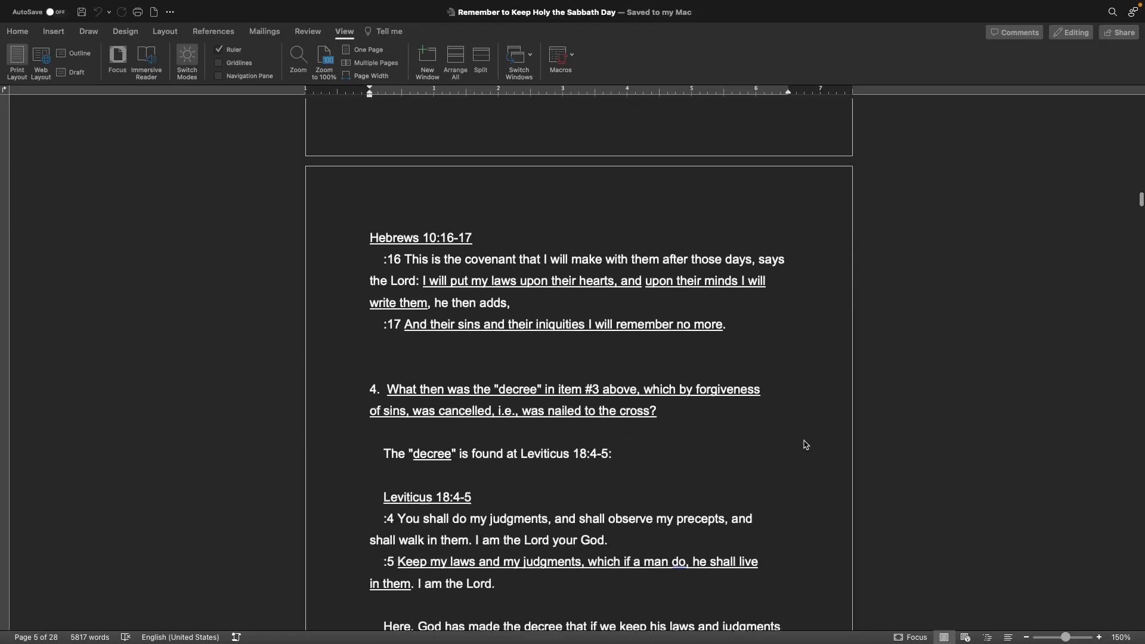
scroll(down, 3)
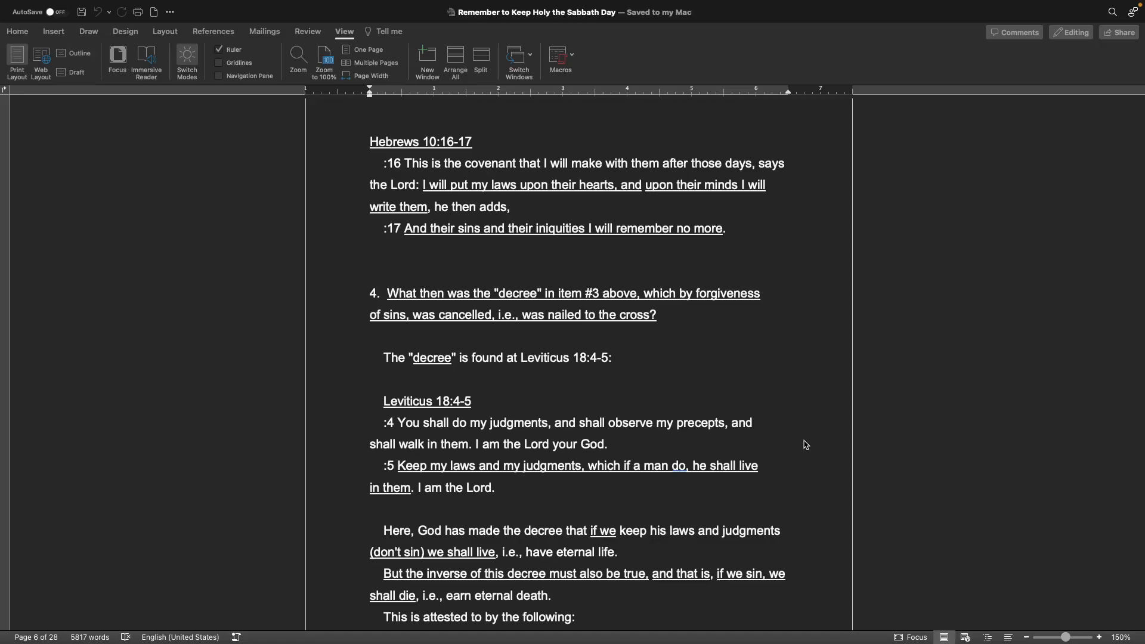
scroll(down, 3)
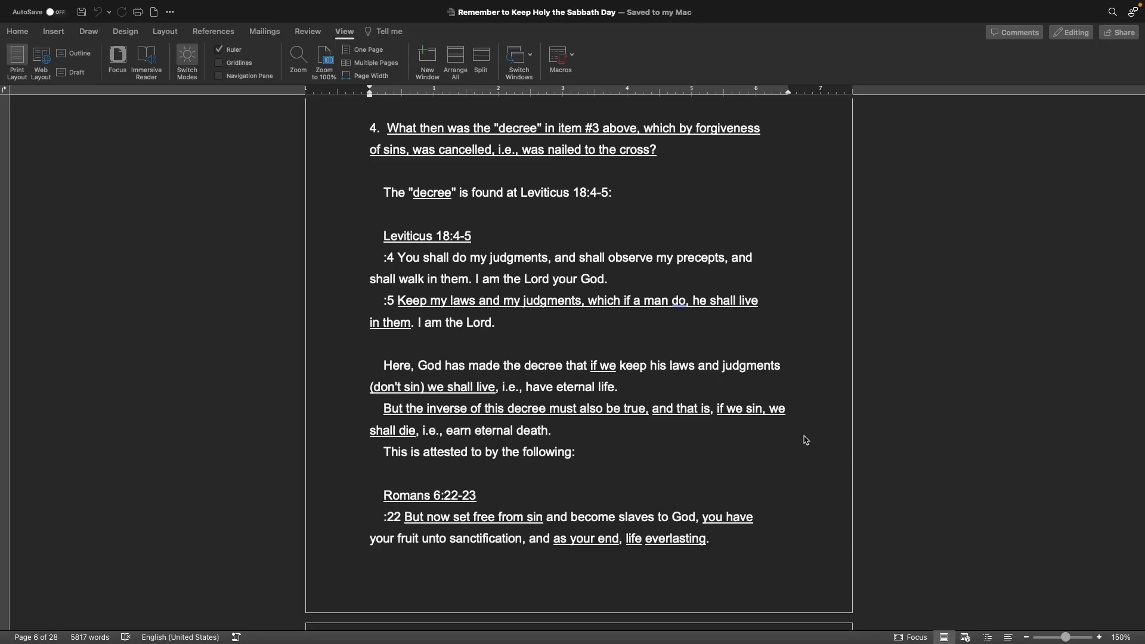
scroll(down, 3)
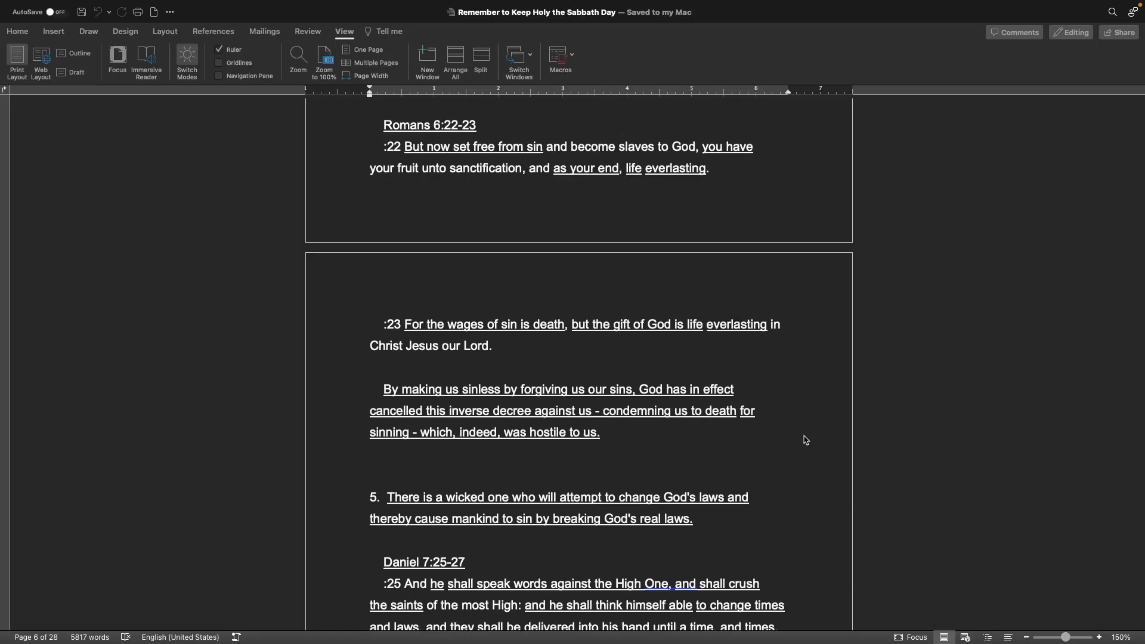
scroll(down, 3)
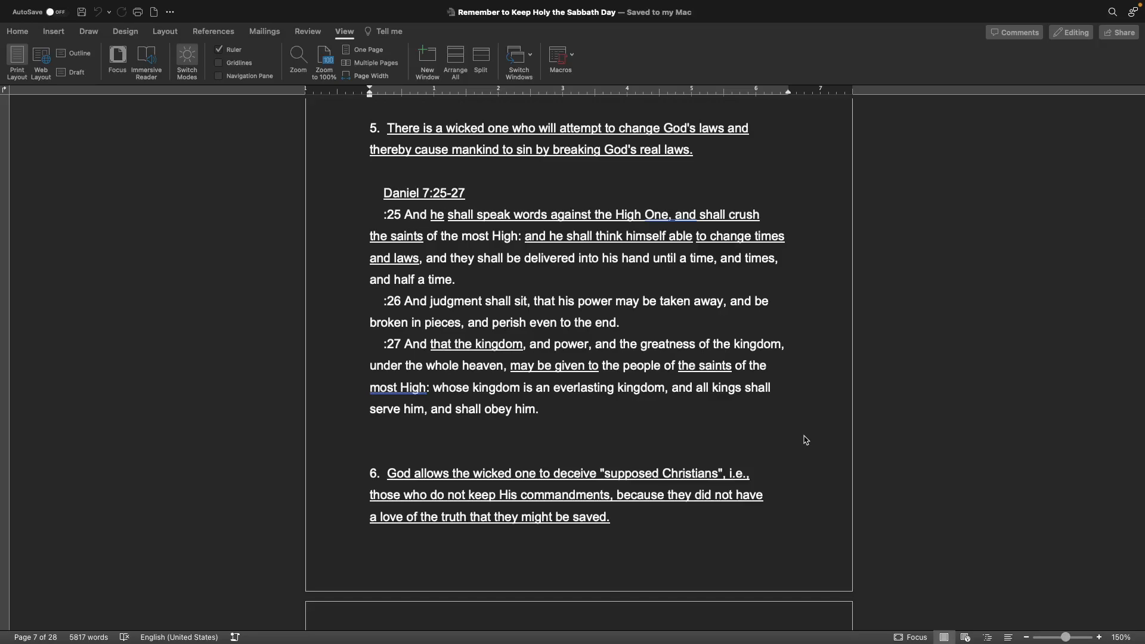
scroll(down, 3)
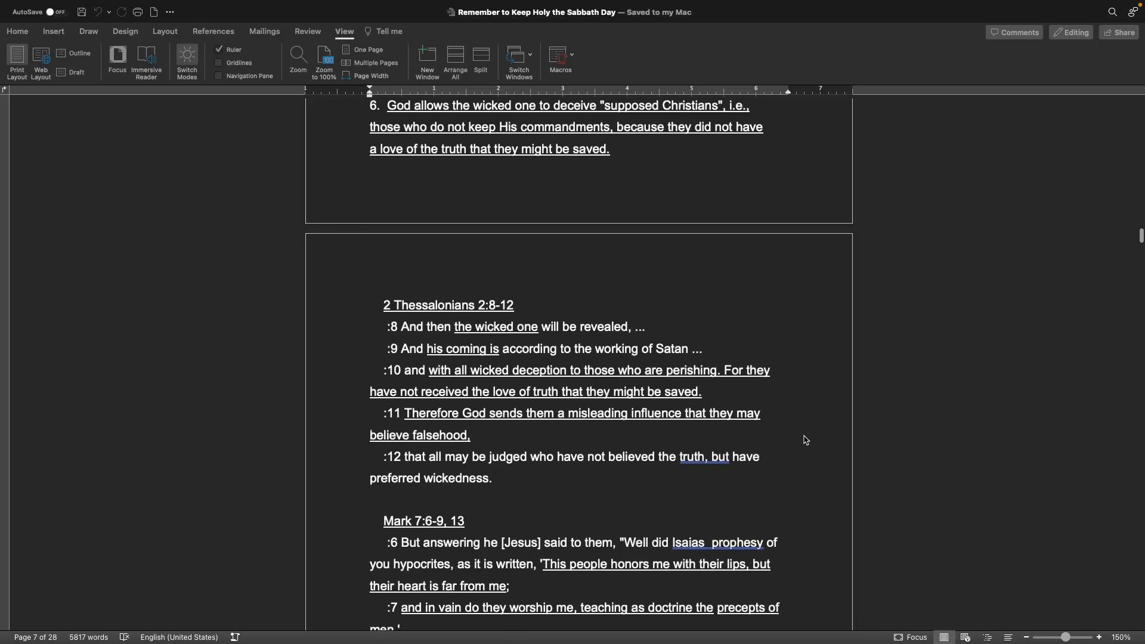
scroll(down, 3)
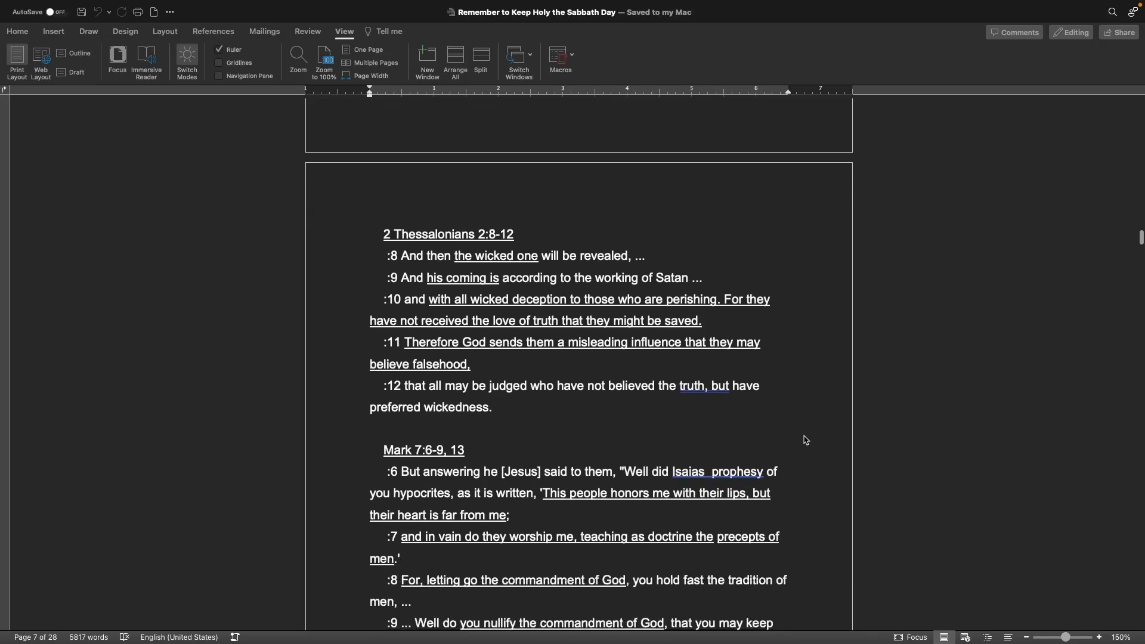
scroll(down, 3)
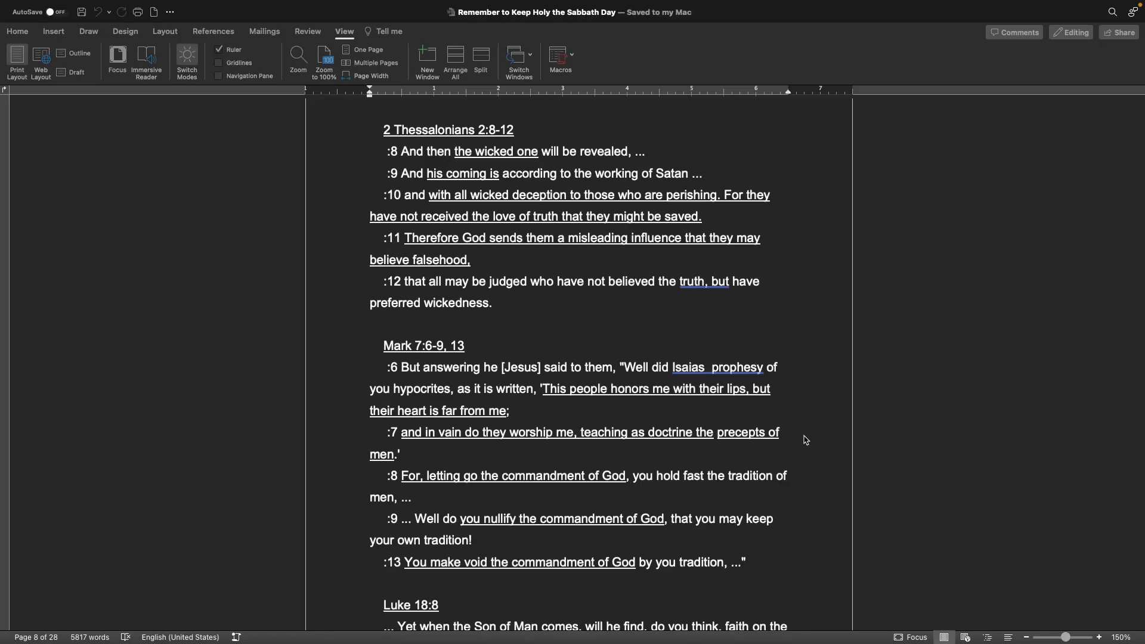
scroll(down, 3)
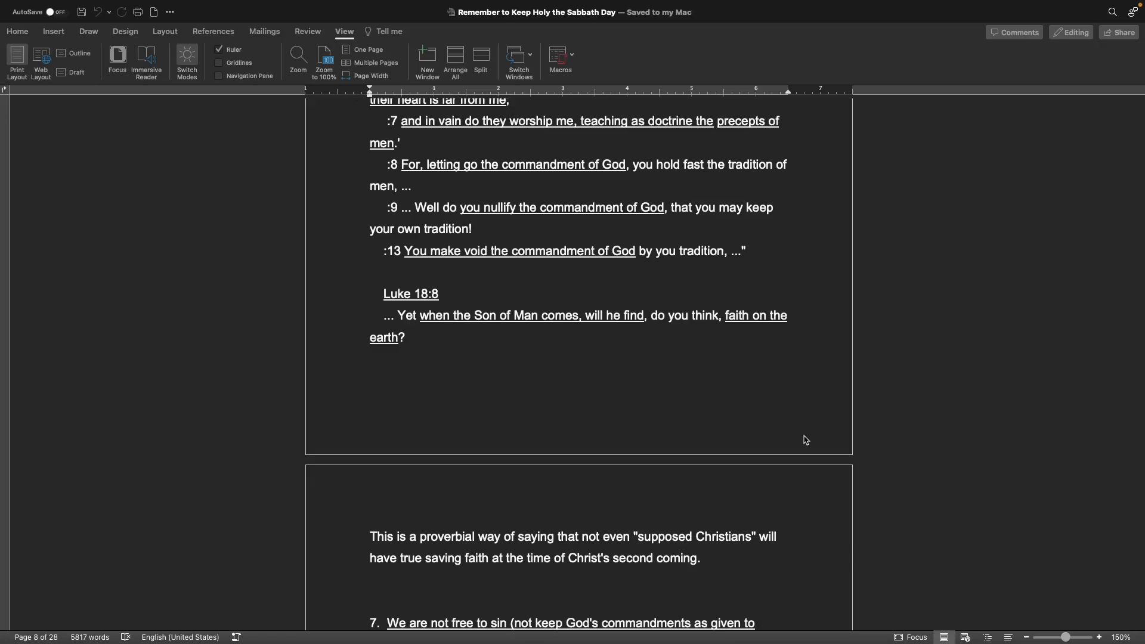
scroll(down, 3)
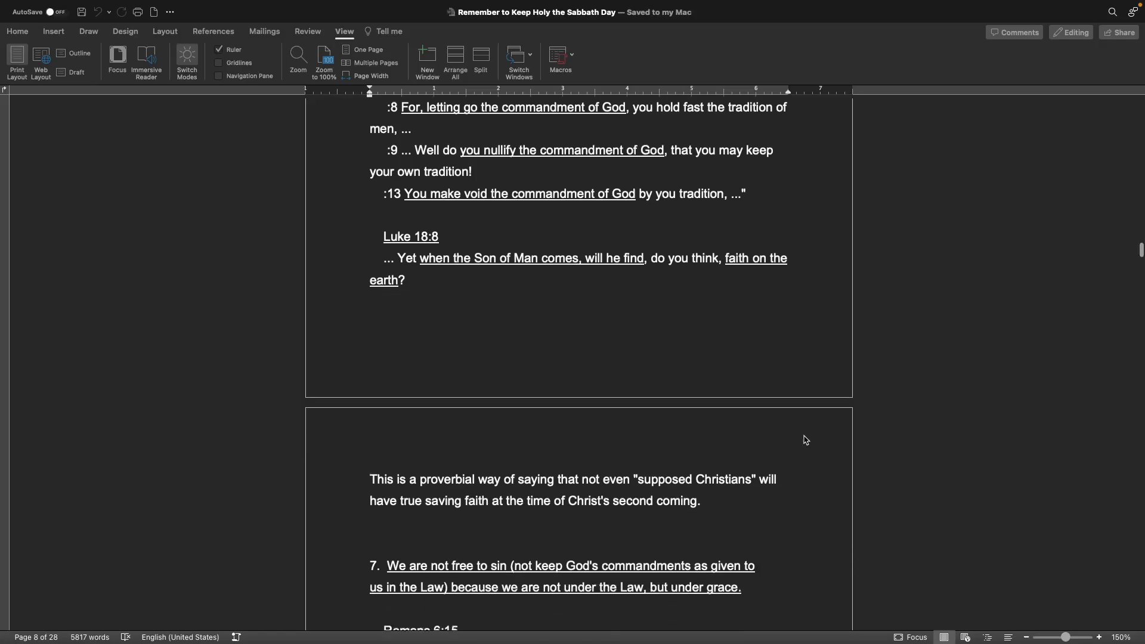
scroll(down, 3)
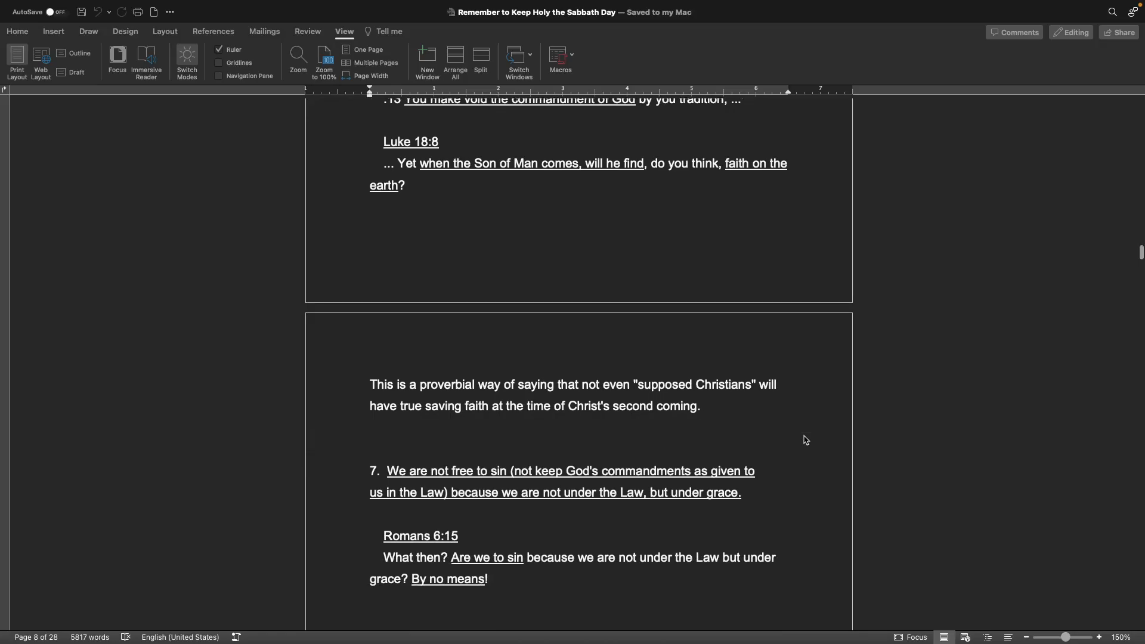
scroll(down, 3)
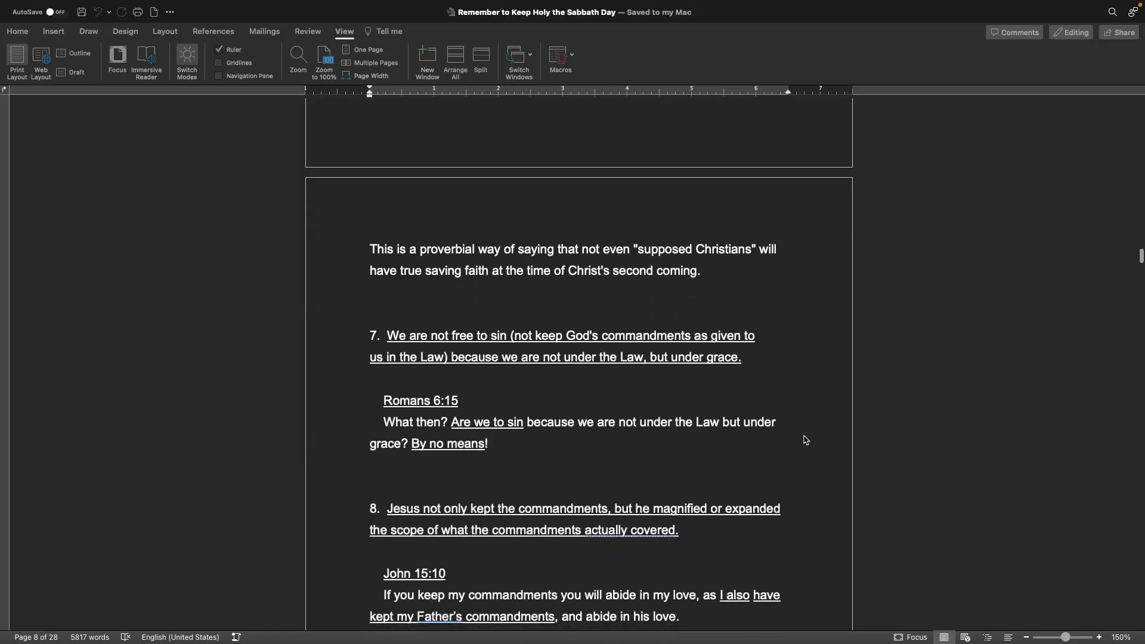
scroll(down, 3)
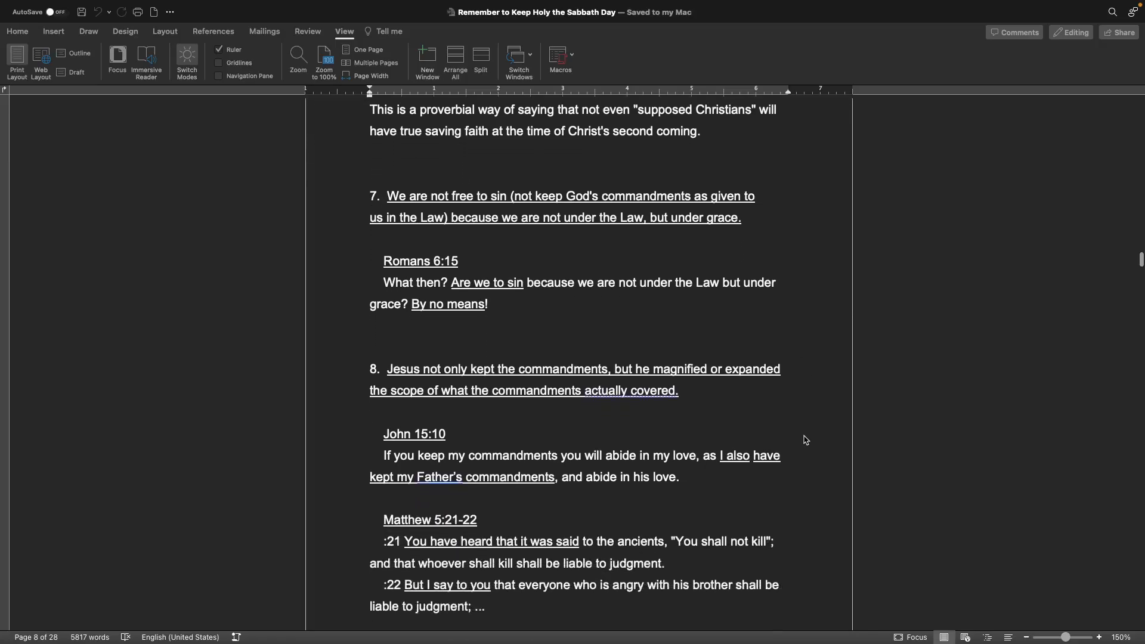
scroll(down, 3)
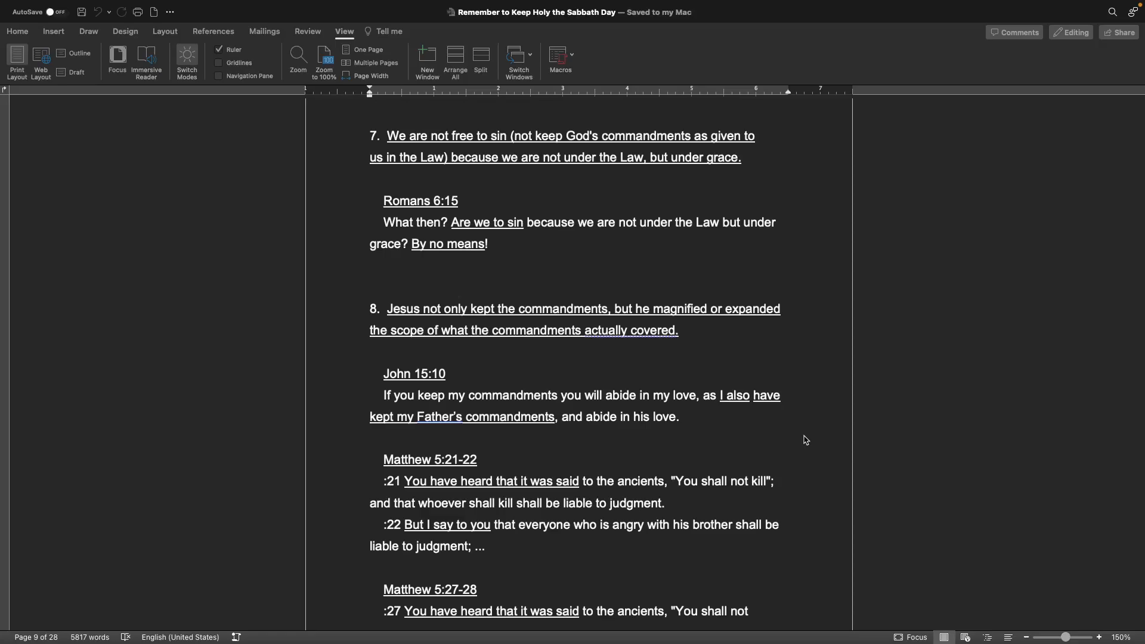
mouse_move(673, 446)
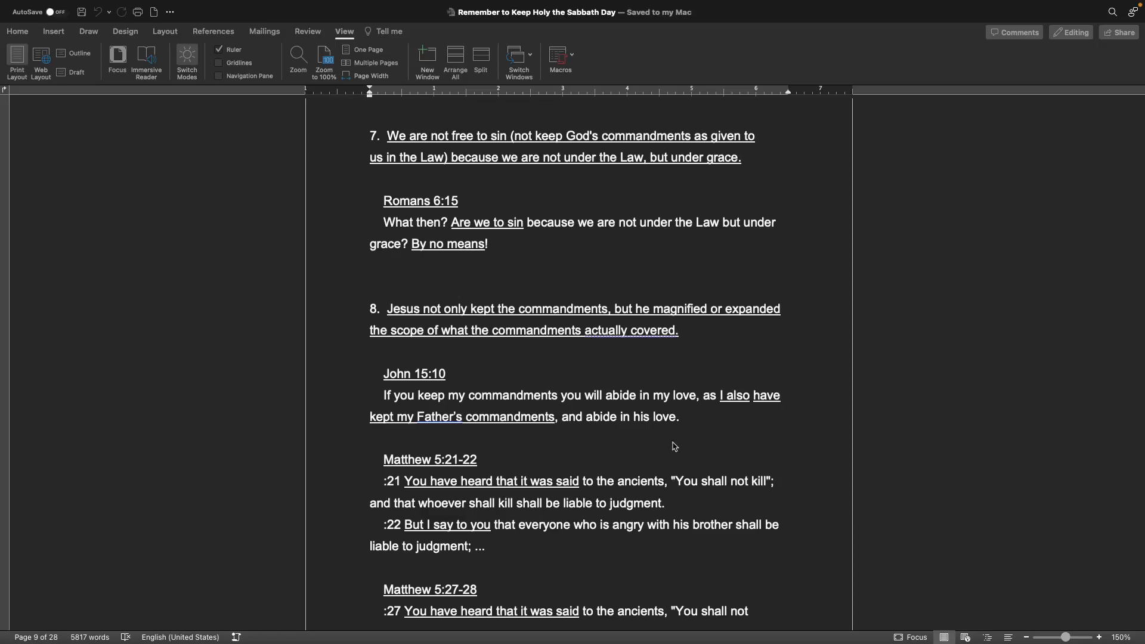
scroll(up, 3)
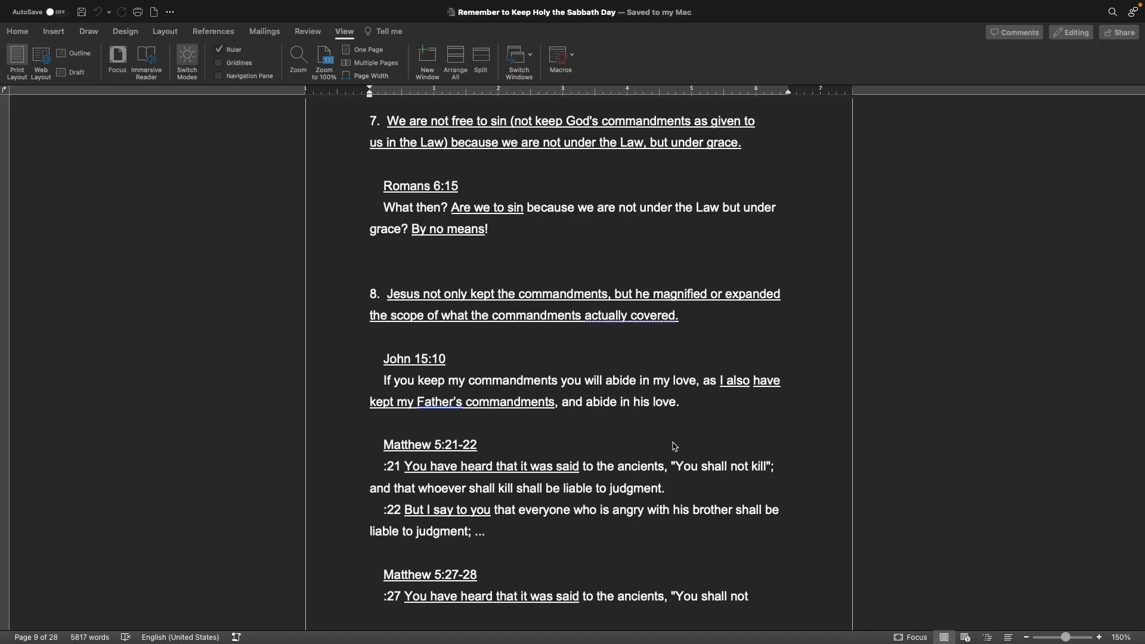
scroll(down, 3)
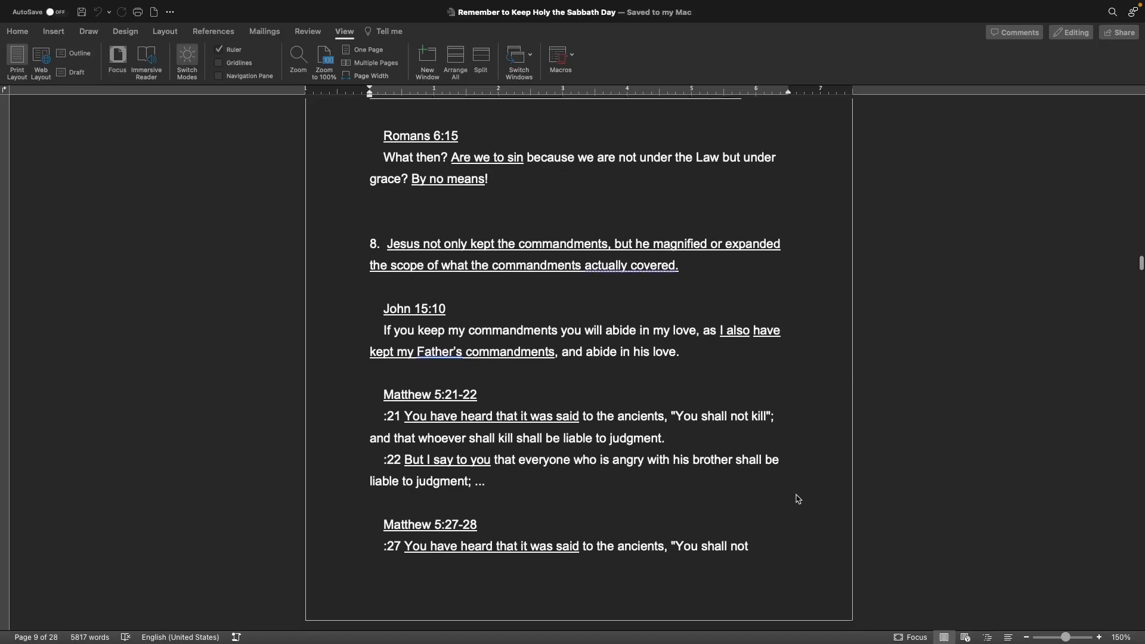
scroll(down, 3)
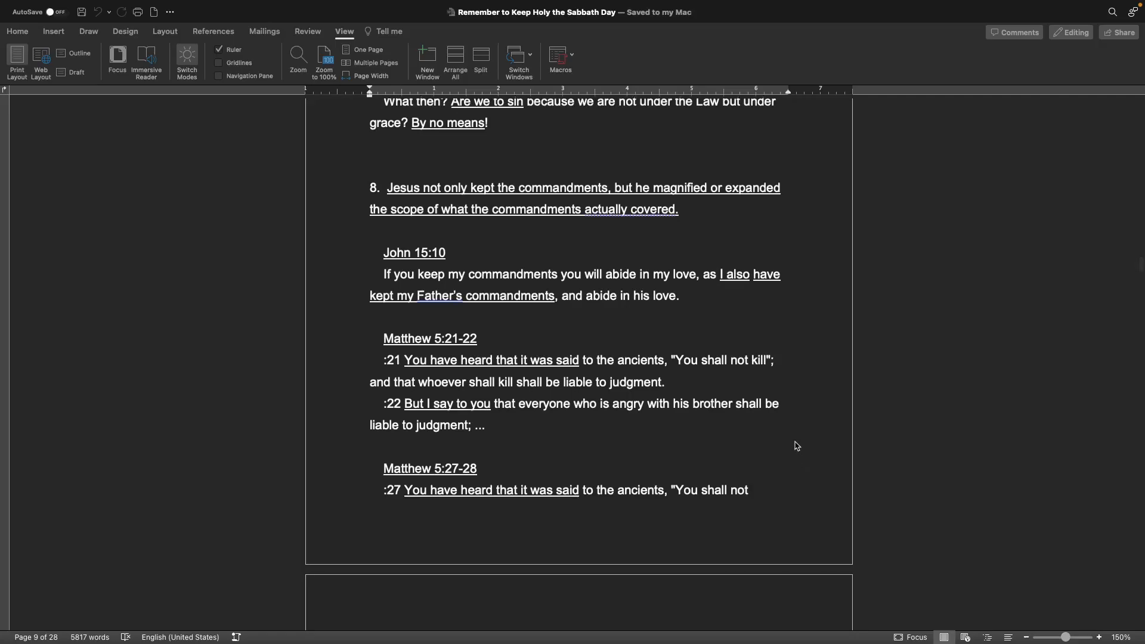
scroll(down, 3)
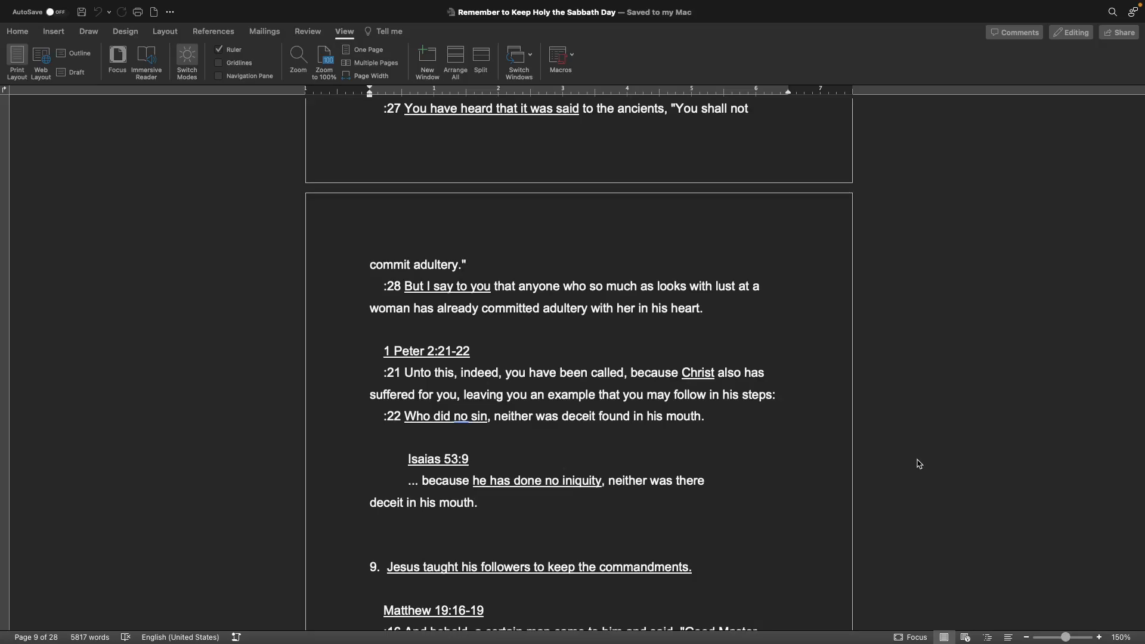
scroll(down, 3)
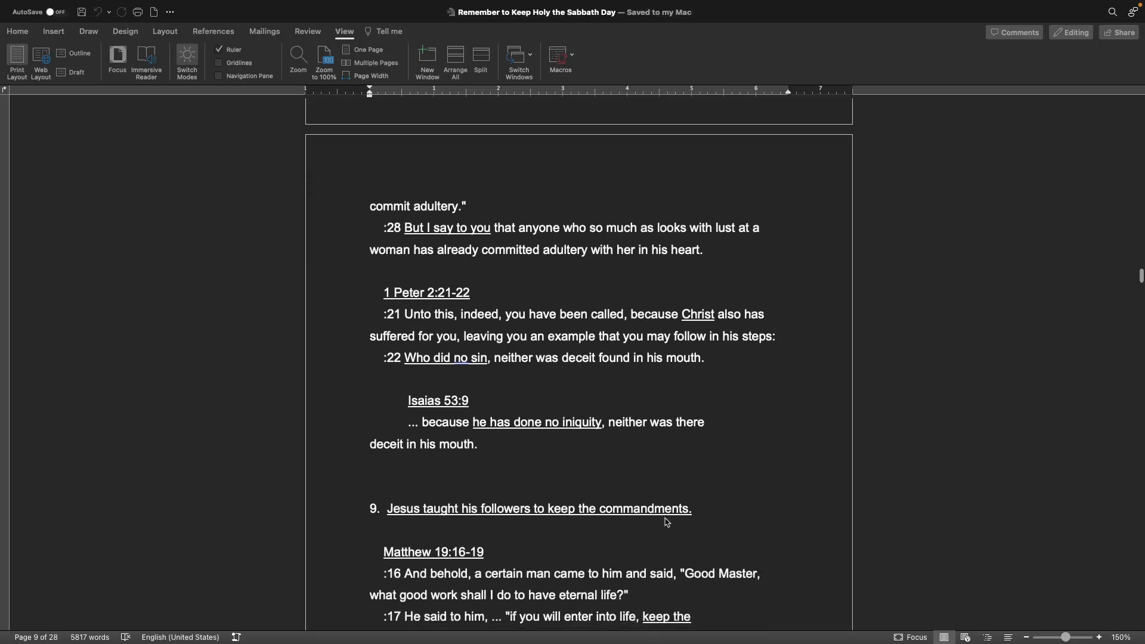
scroll(down, 3)
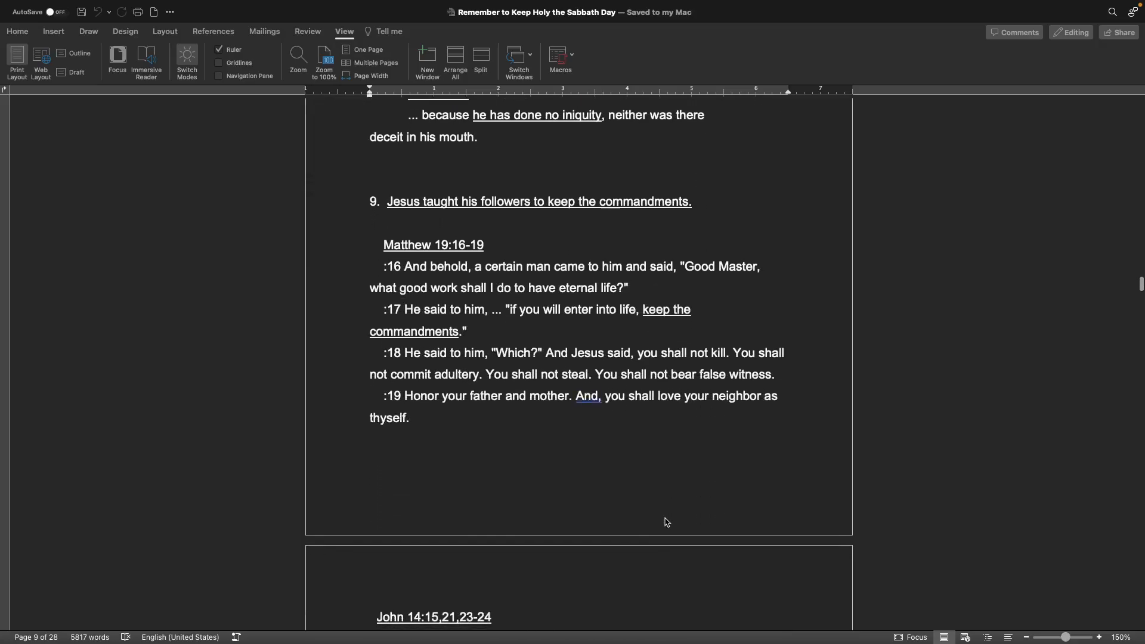
scroll(down, 3)
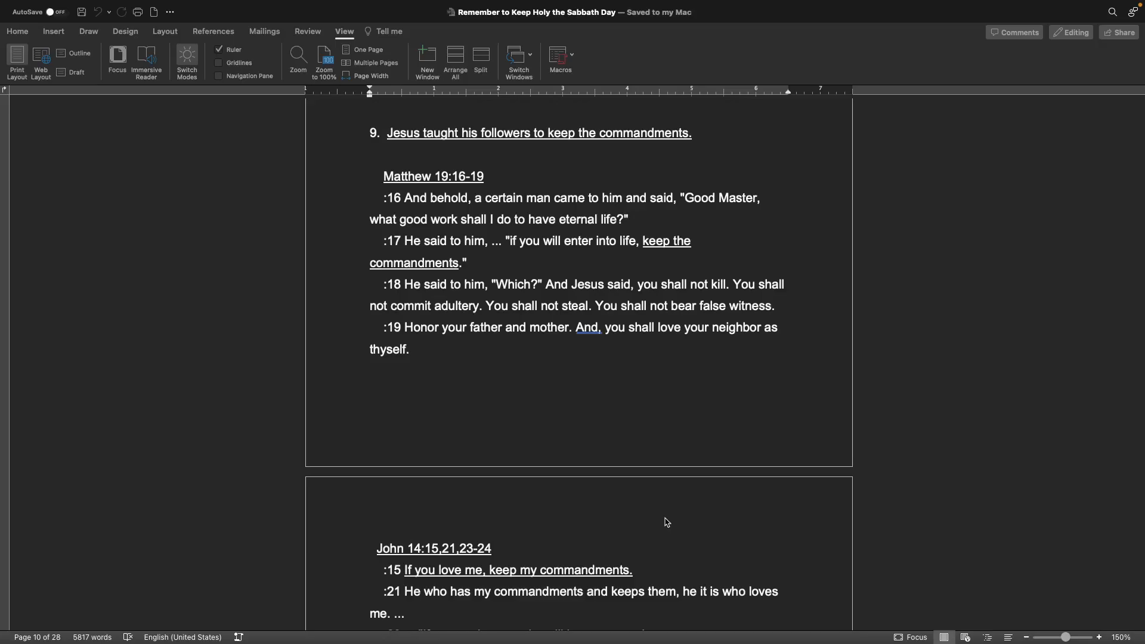
mouse_move(654, 491)
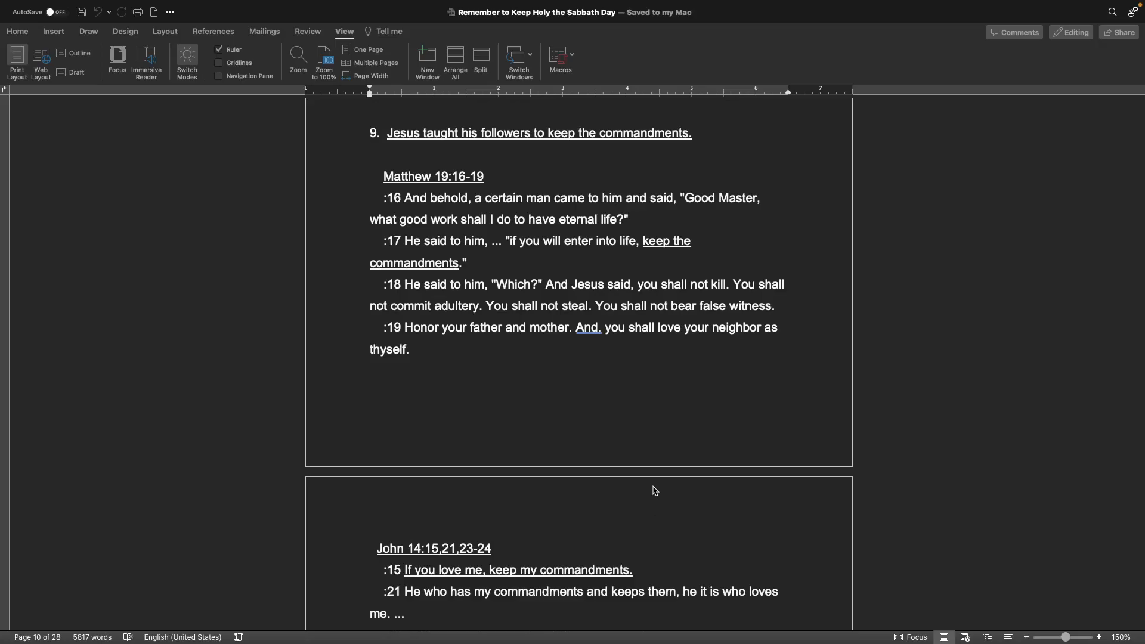
mouse_move(660, 478)
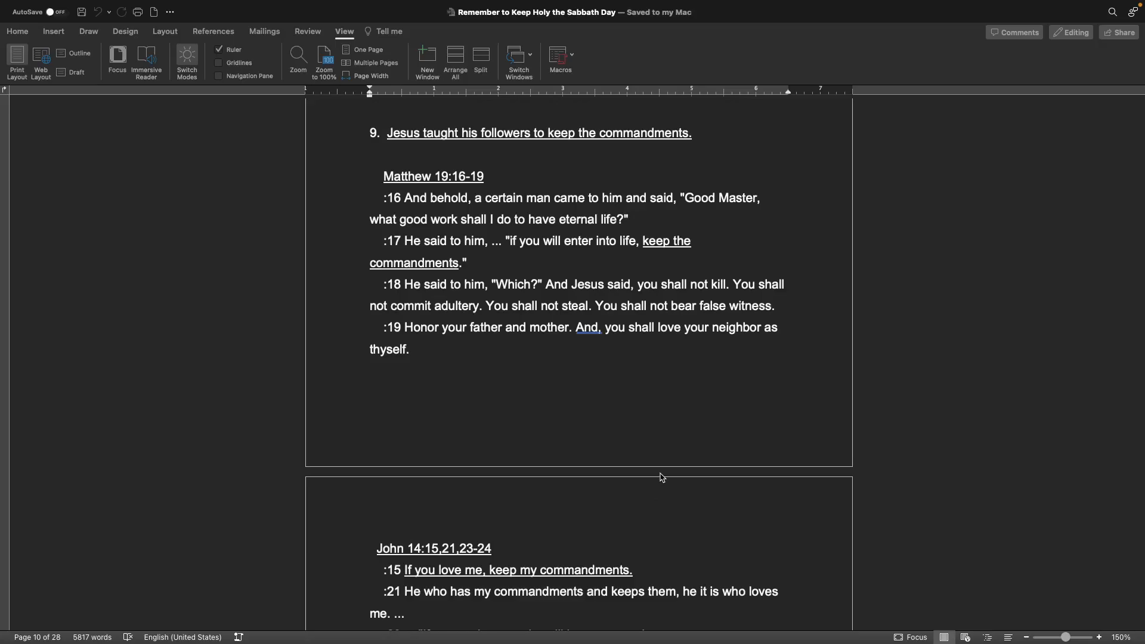
scroll(down, 3)
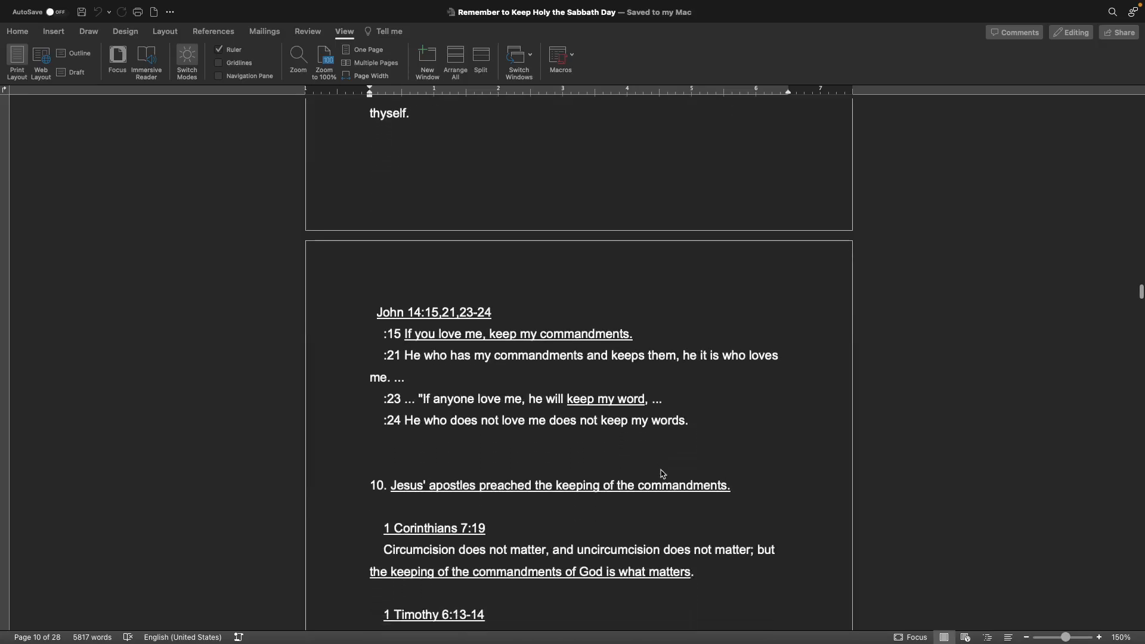
scroll(down, 3)
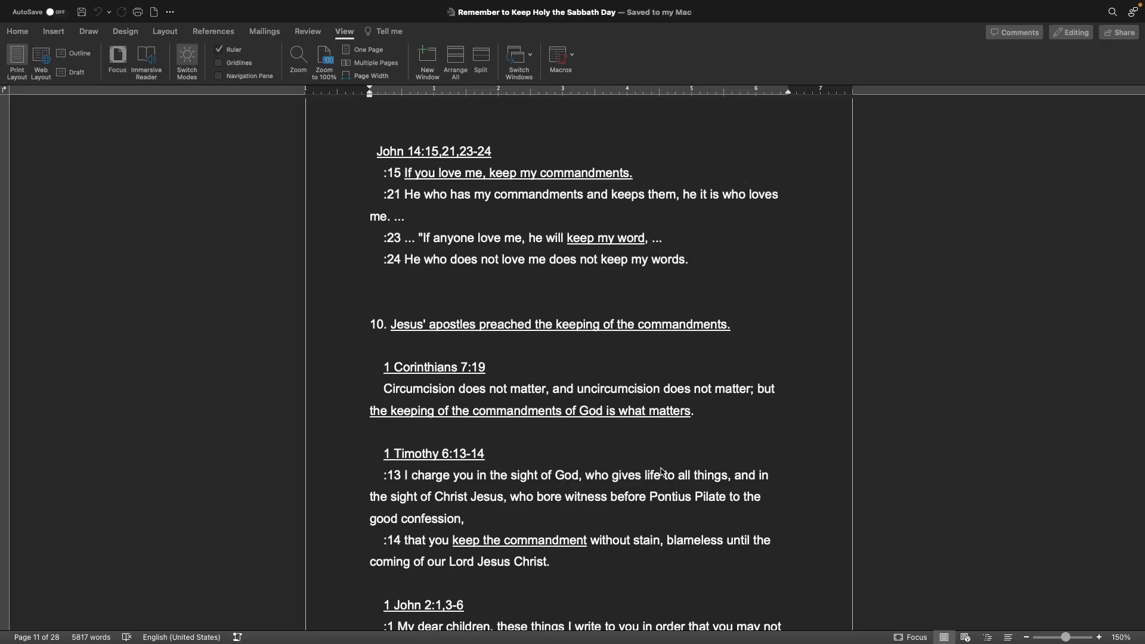
scroll(down, 3)
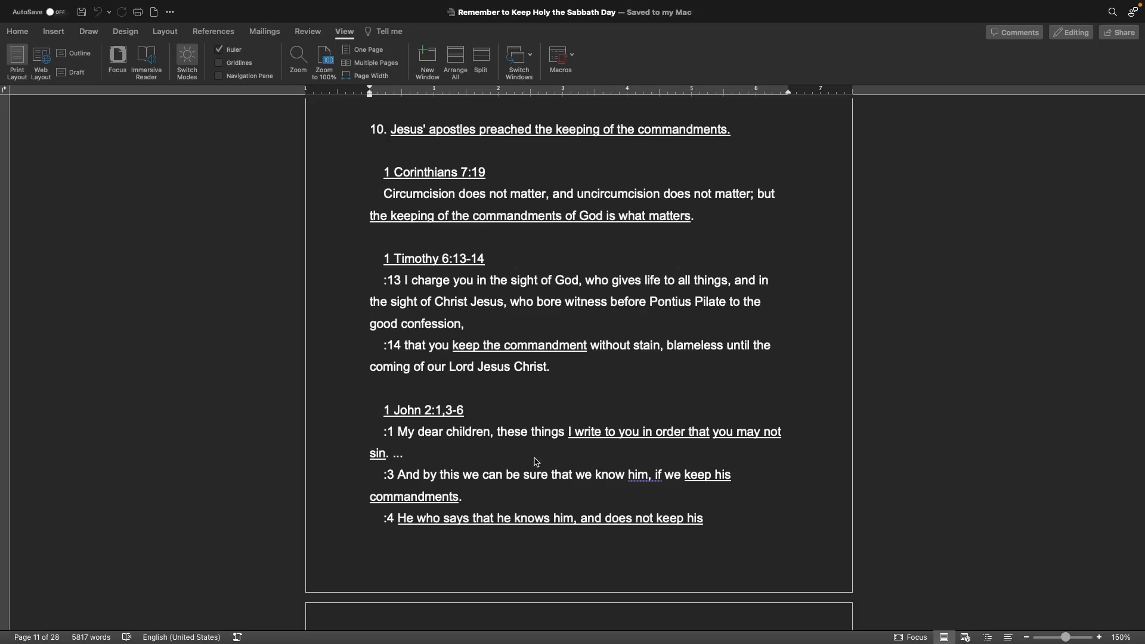
scroll(down, 3)
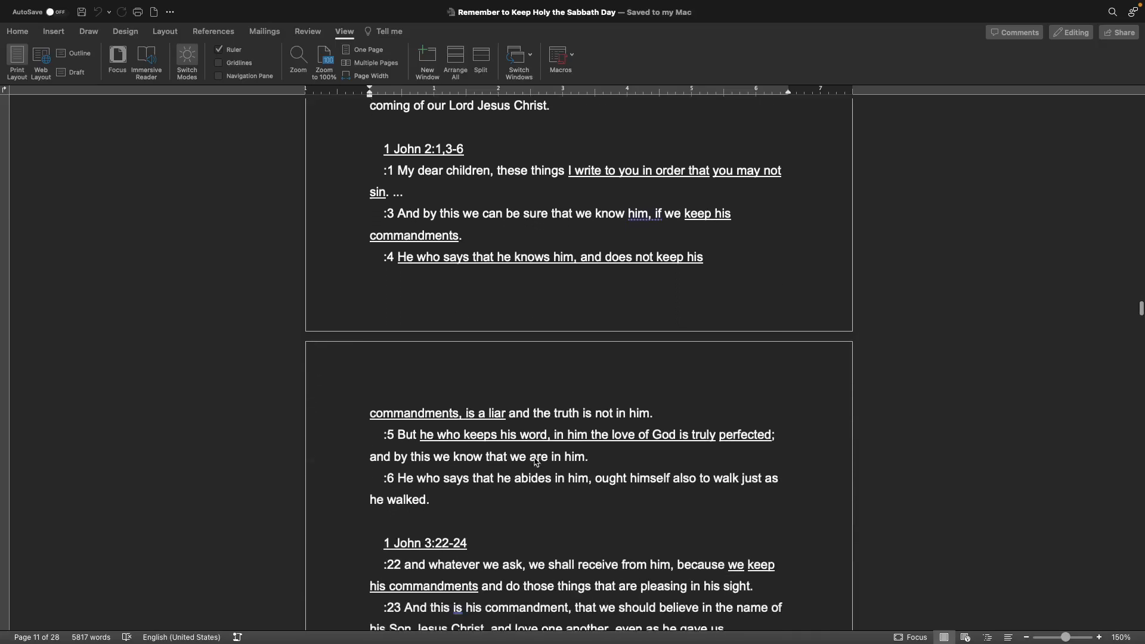
scroll(up, 3)
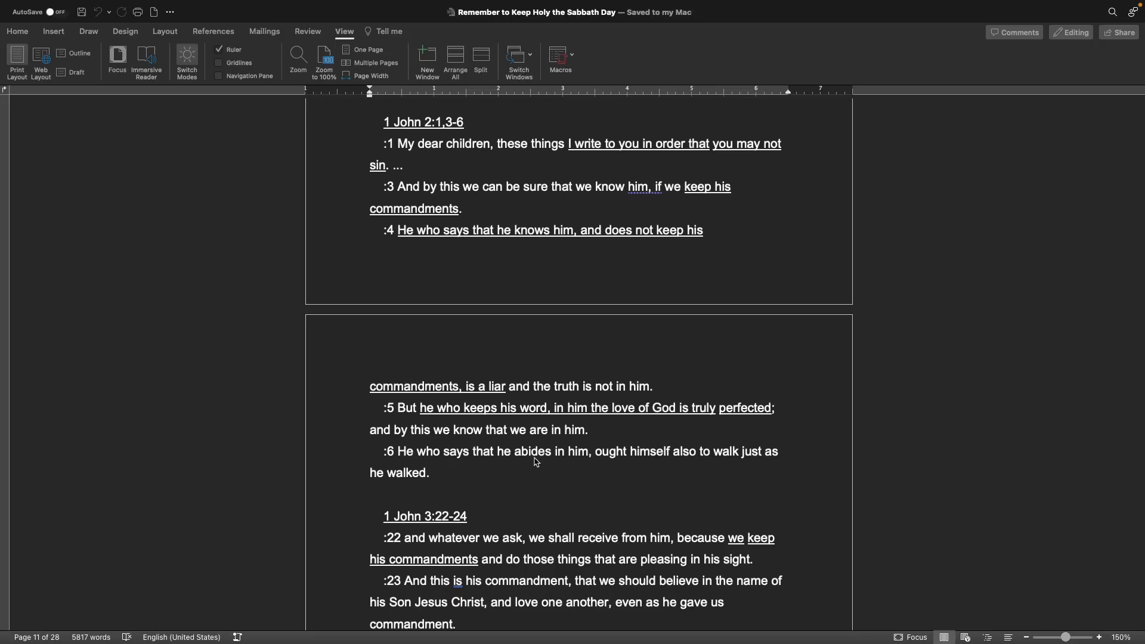
scroll(down, 3)
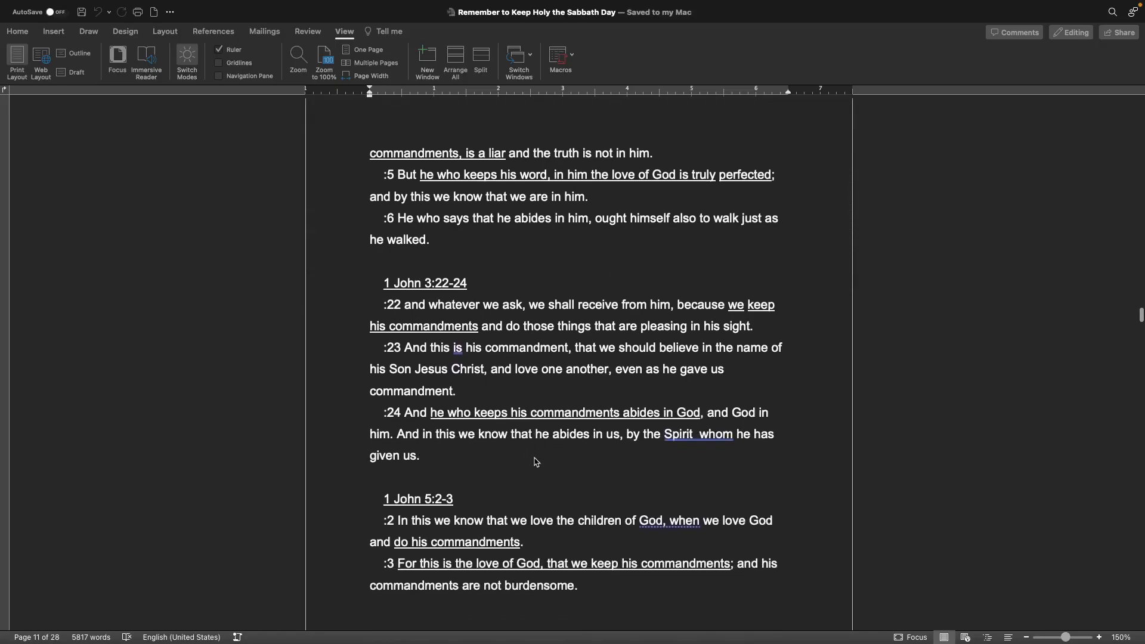
scroll(down, 3)
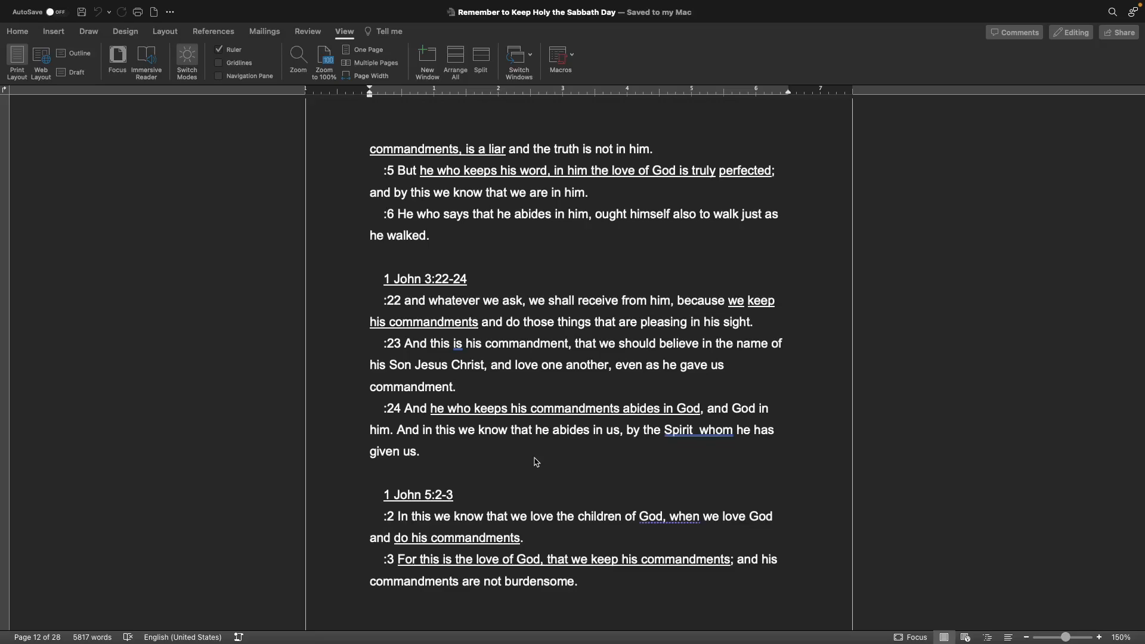
scroll(down, 3)
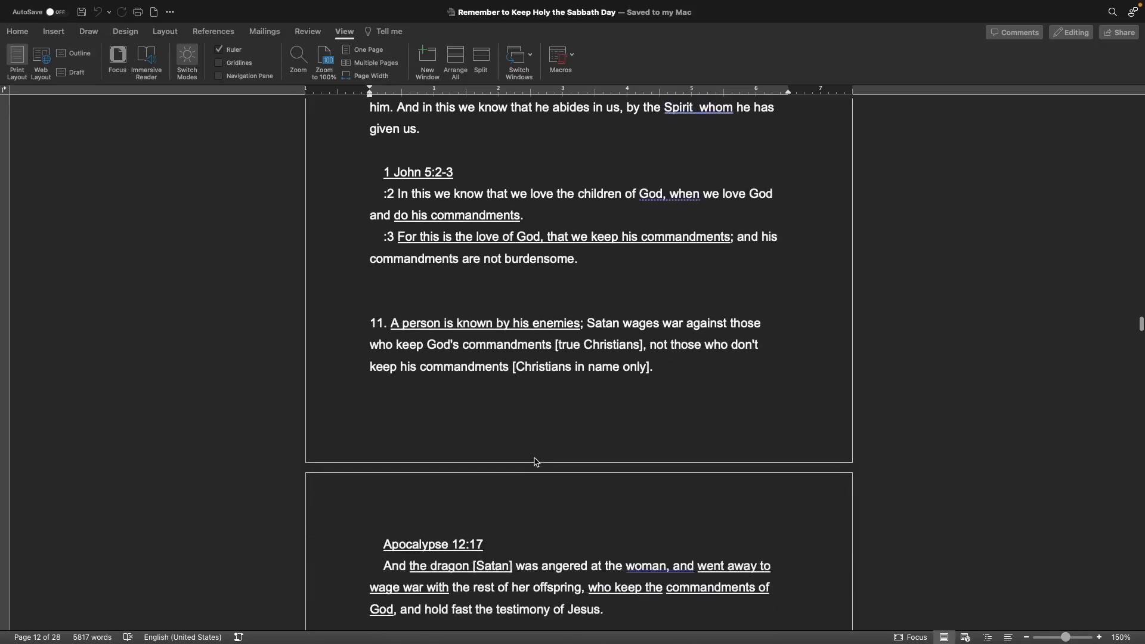
scroll(down, 3)
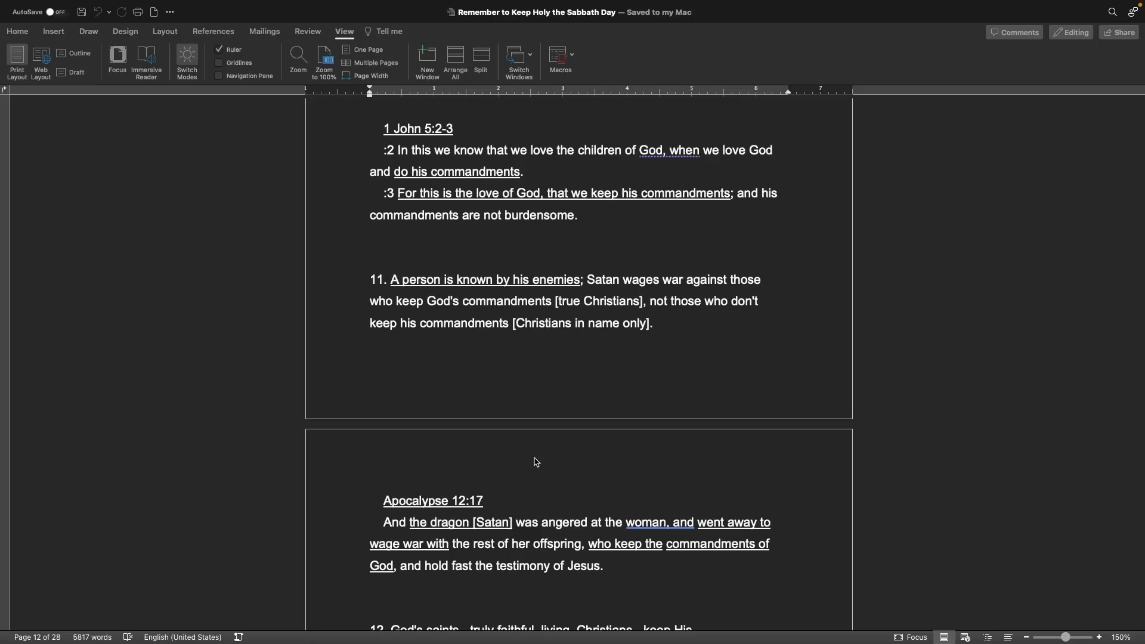
scroll(down, 3)
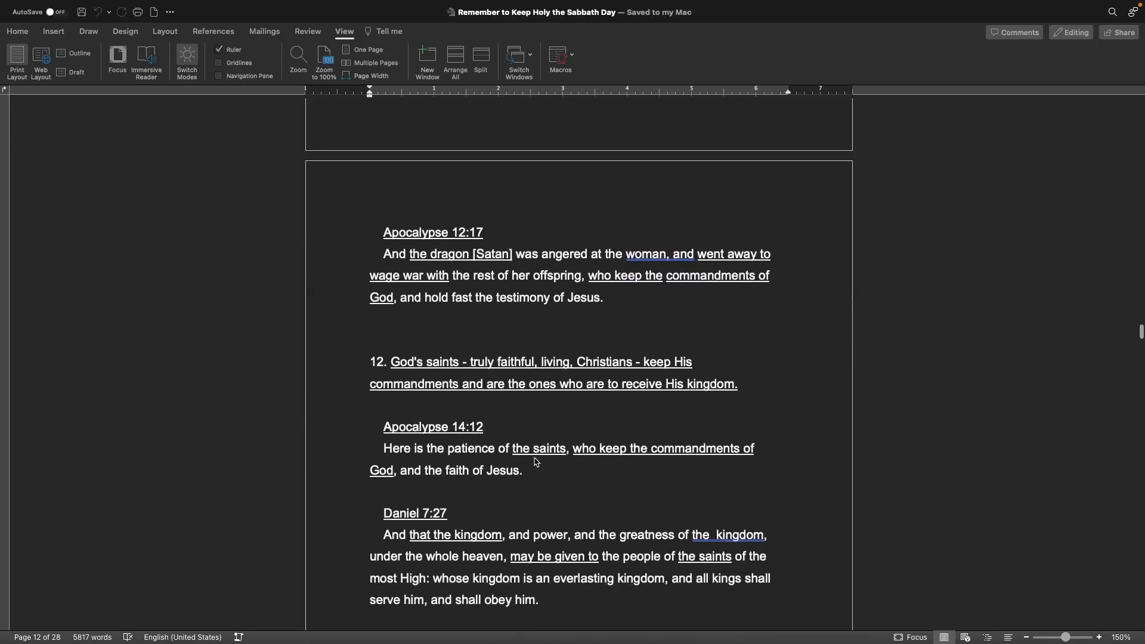
scroll(down, 3)
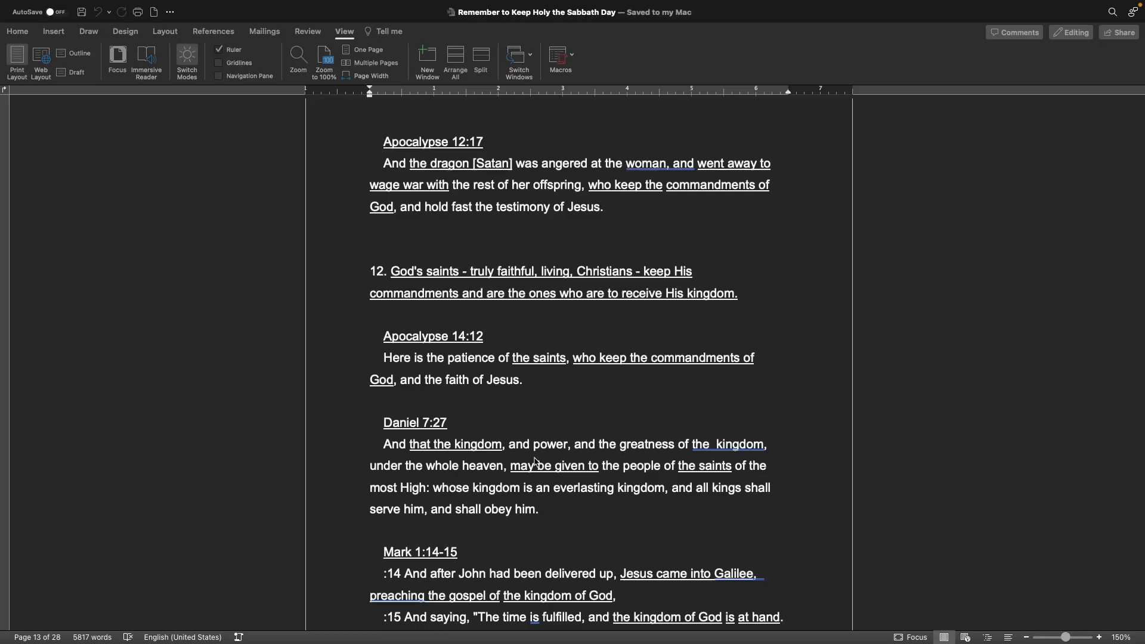
mouse_move(562, 498)
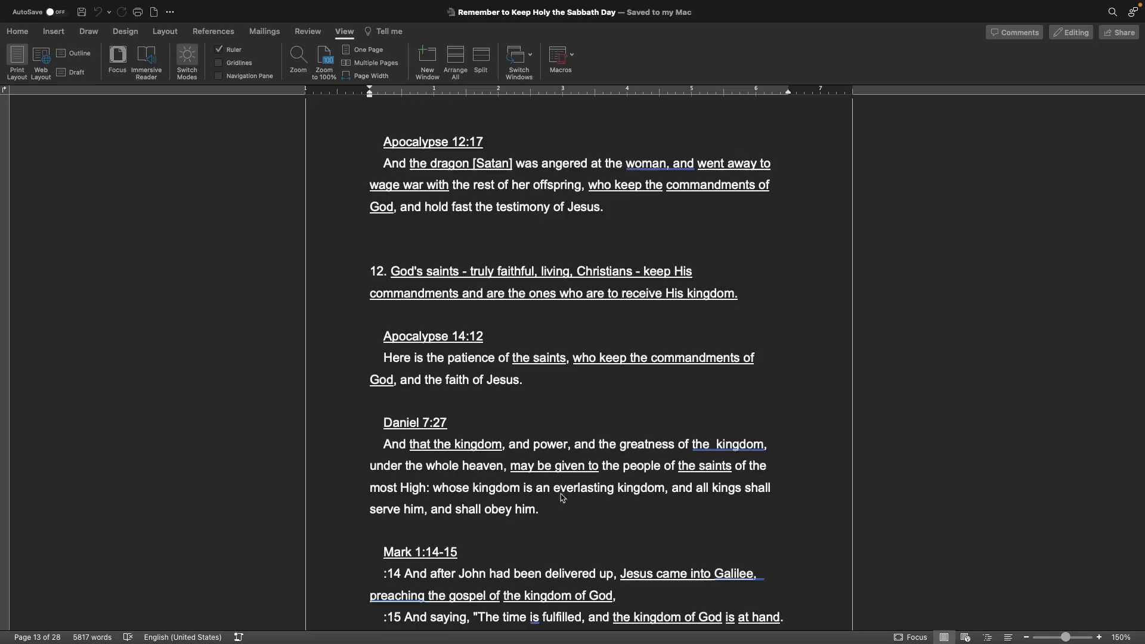
scroll(down, 3)
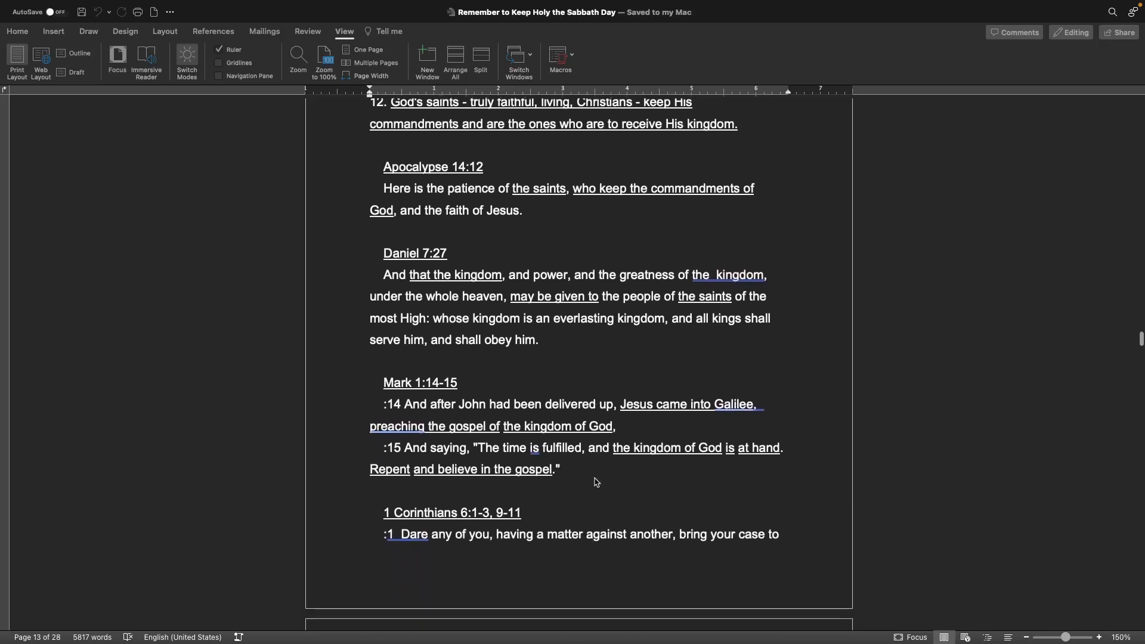
scroll(down, 3)
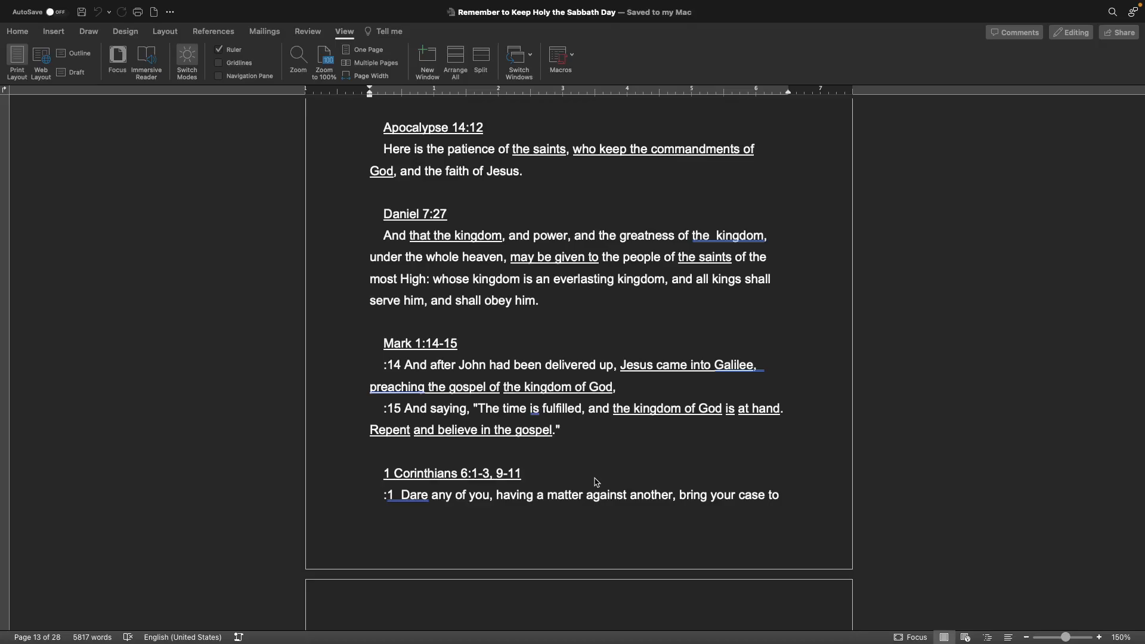
scroll(down, 3)
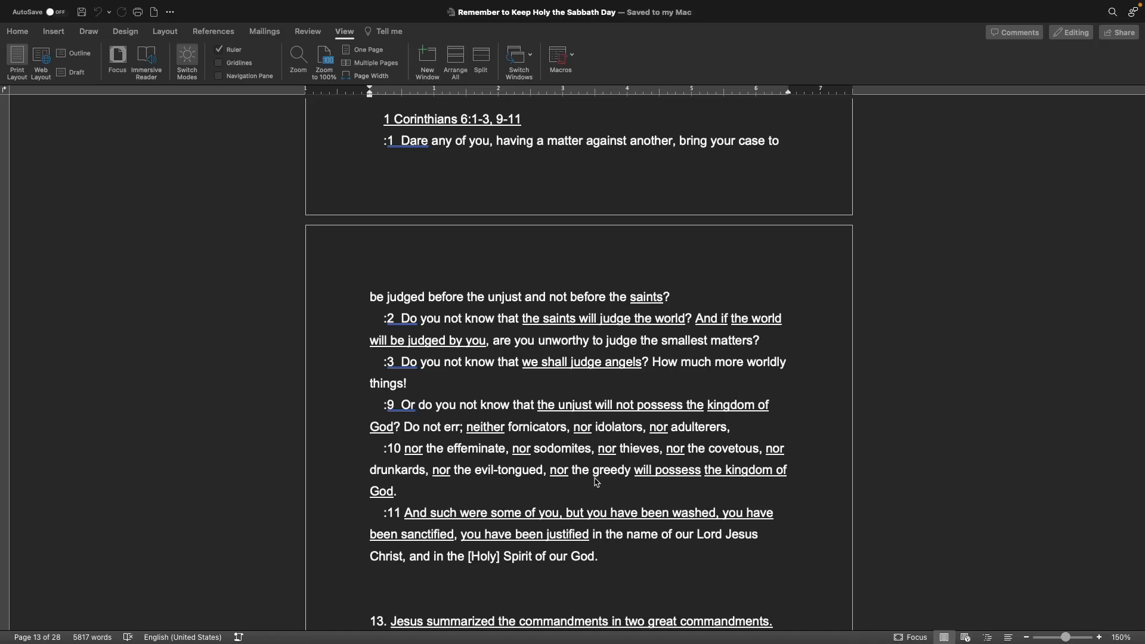
scroll(down, 3)
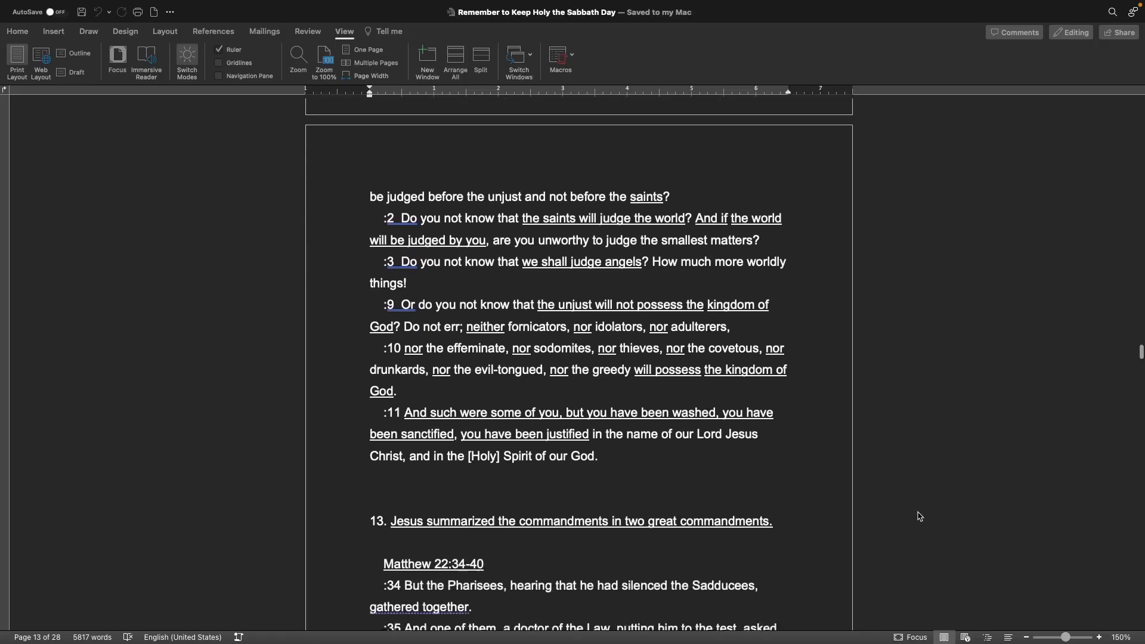
scroll(down, 3)
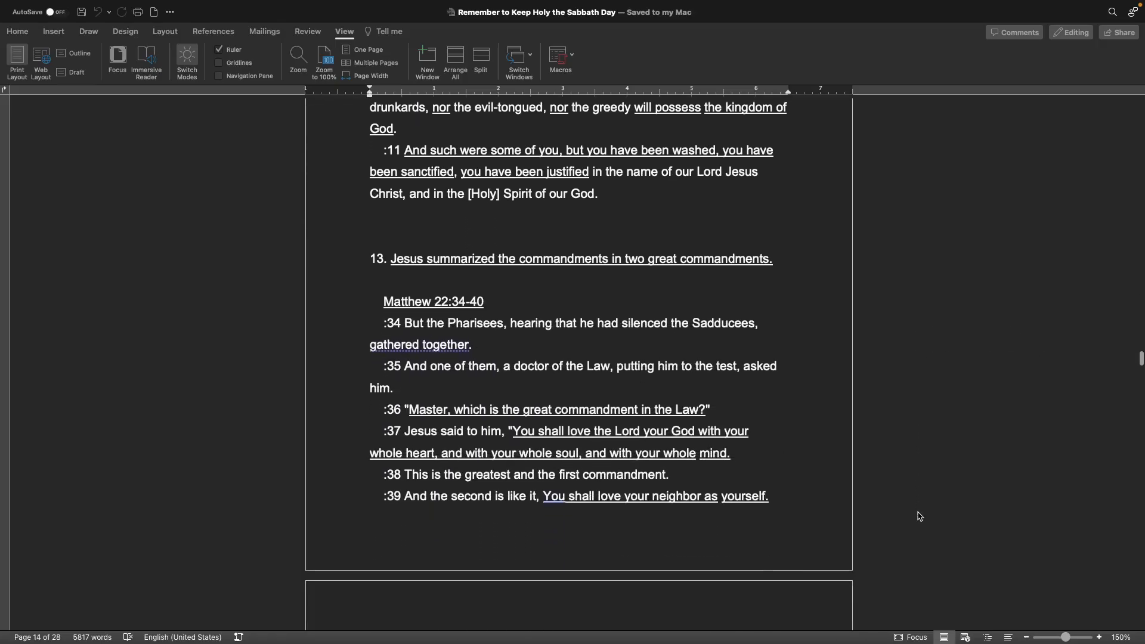
scroll(down, 3)
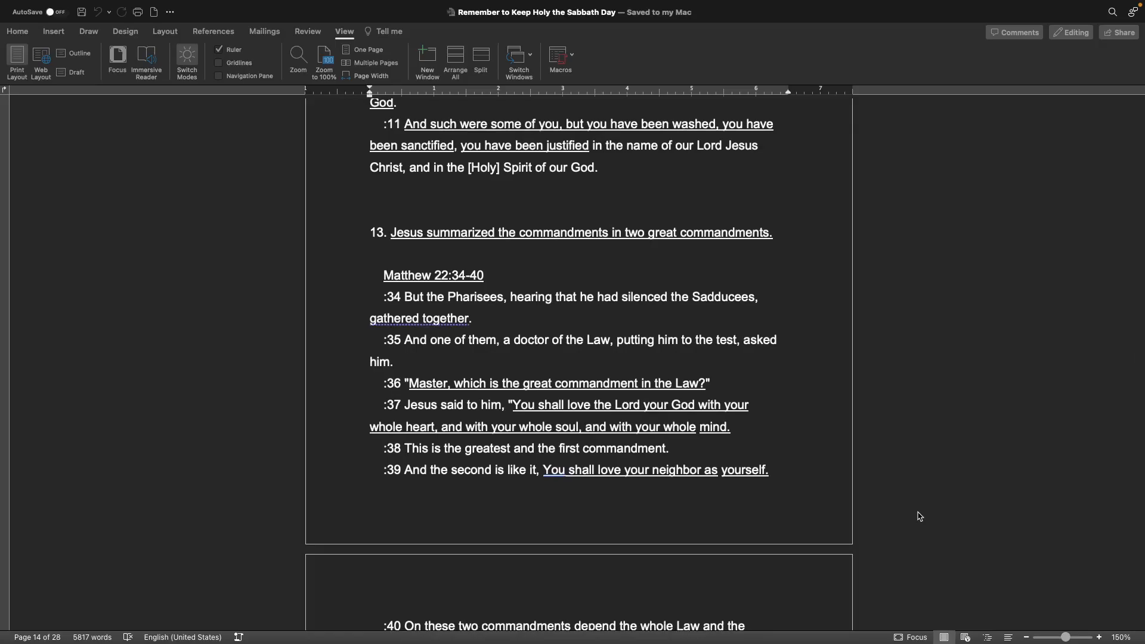
scroll(down, 3)
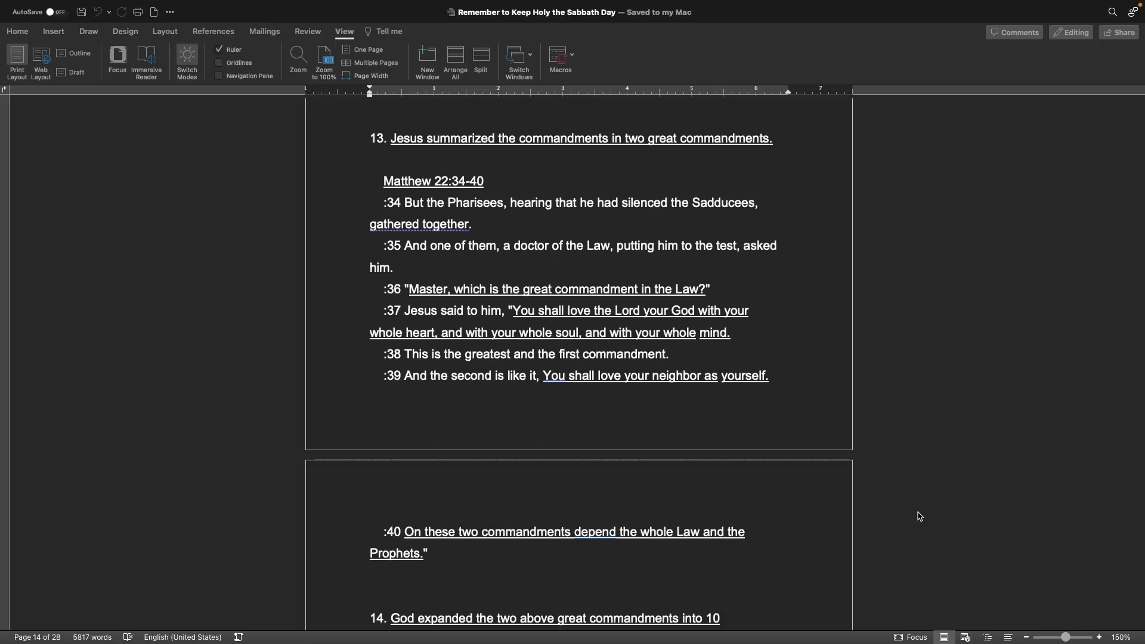
scroll(down, 3)
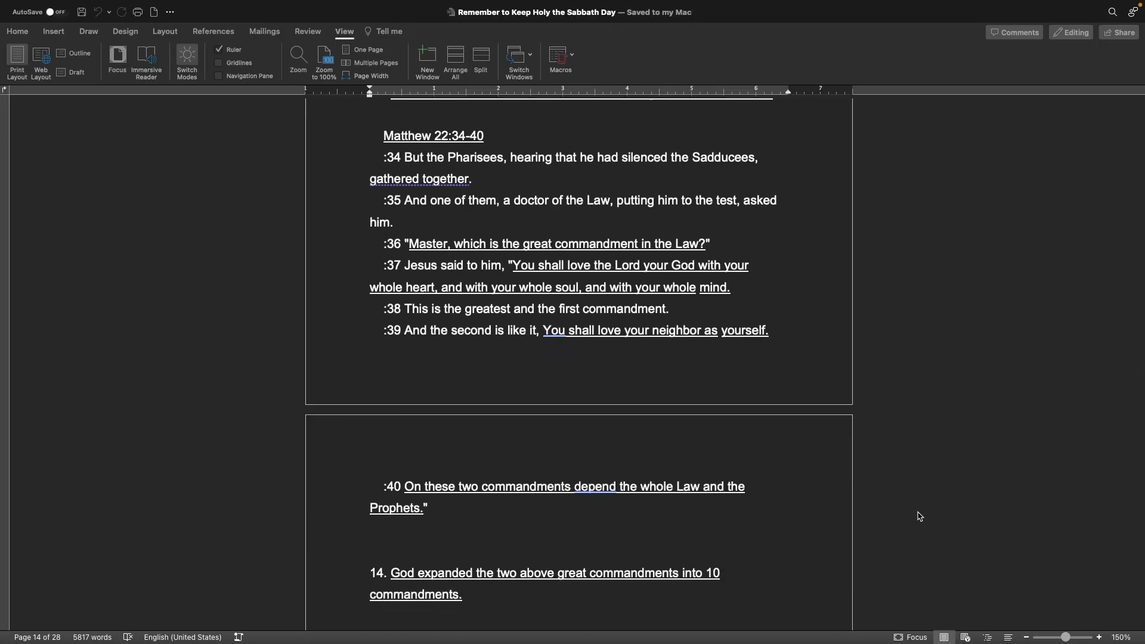
mouse_move(812, 516)
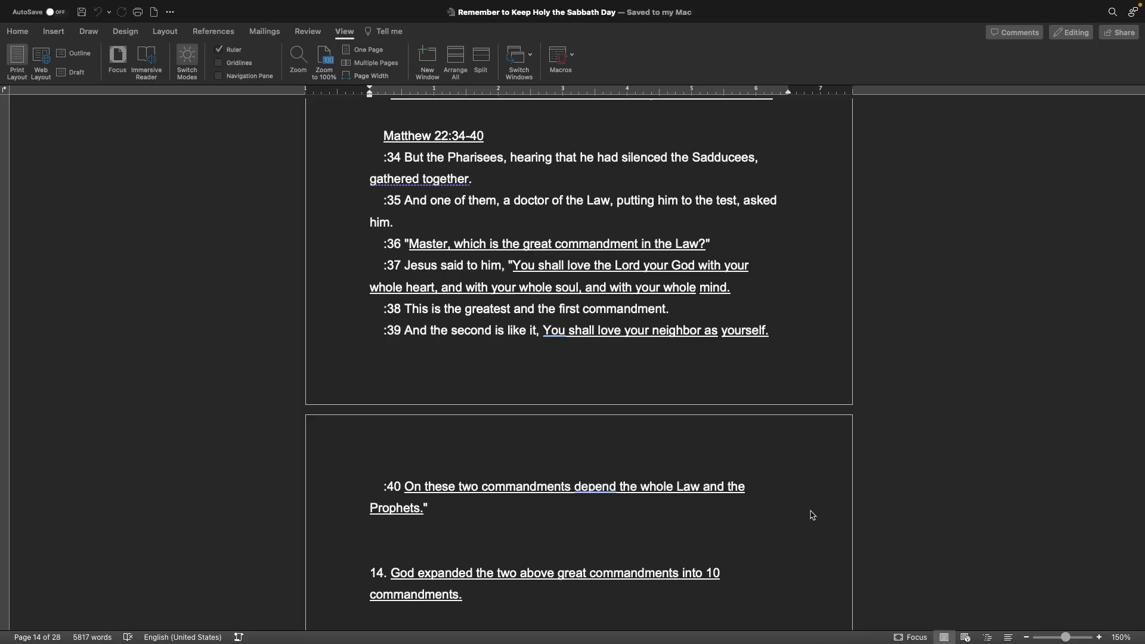
scroll(down, 3)
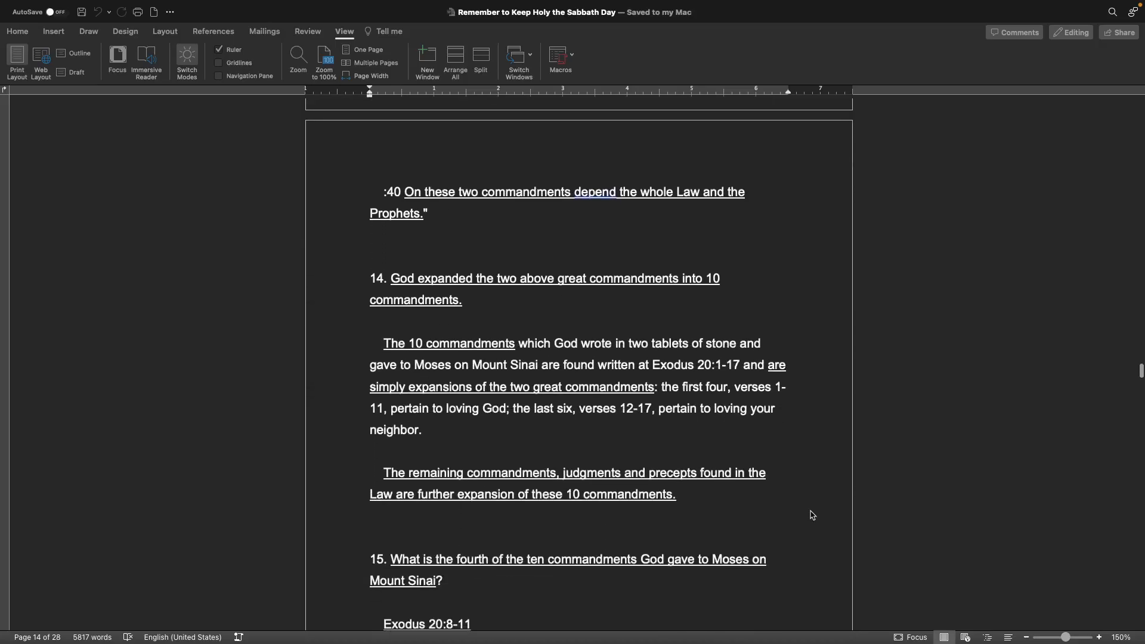
scroll(down, 3)
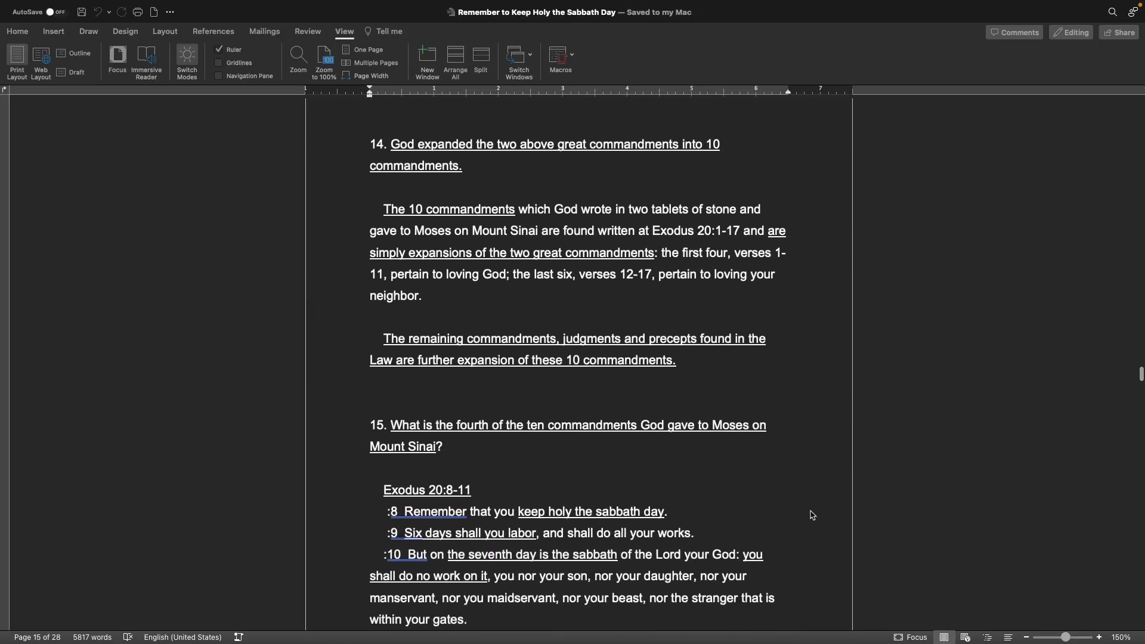
scroll(up, 3)
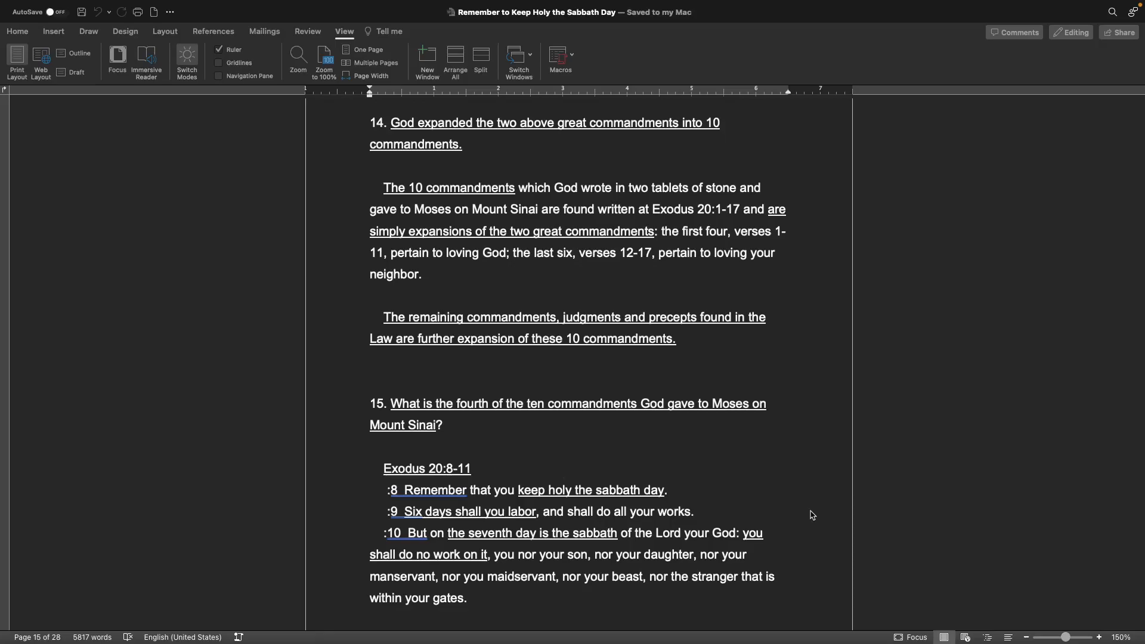
mouse_move(773, 357)
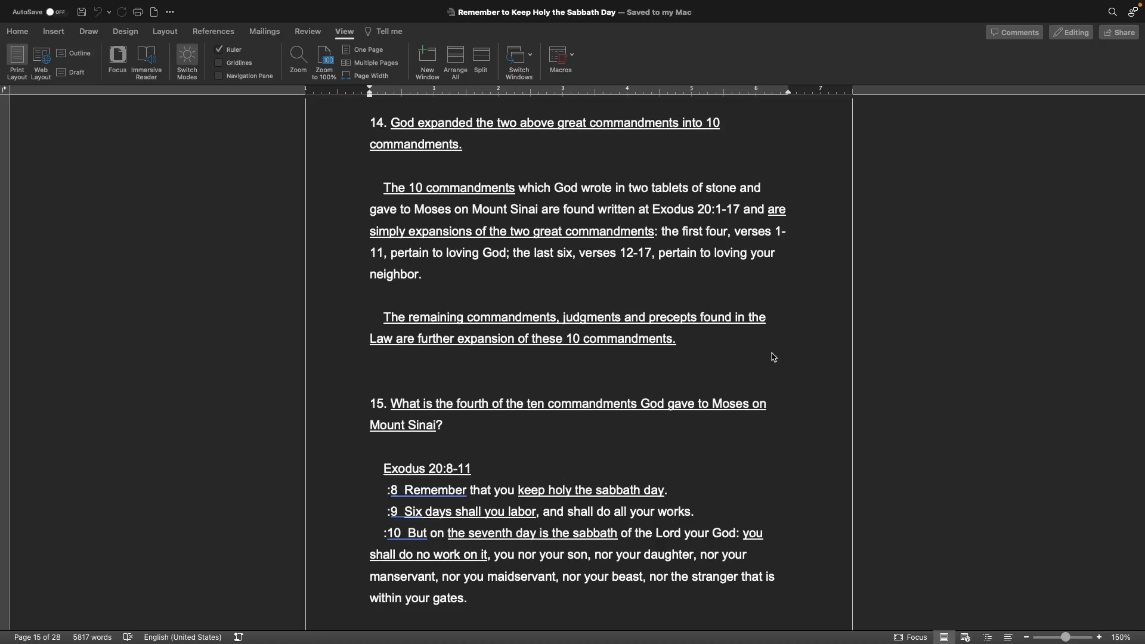
scroll(down, 3)
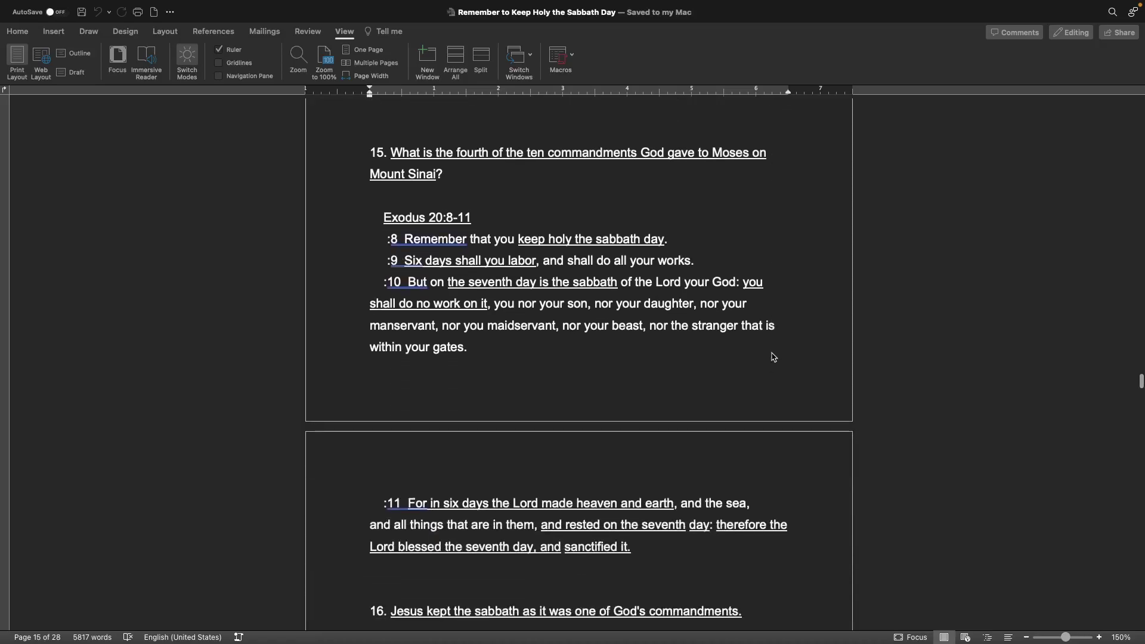
scroll(down, 3)
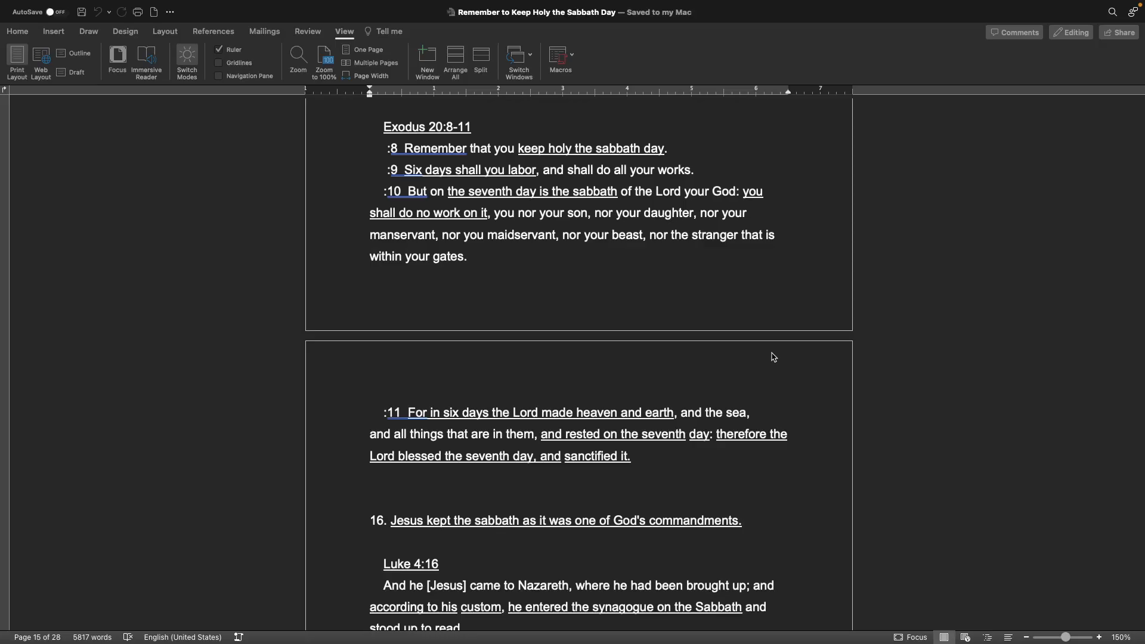
scroll(down, 3)
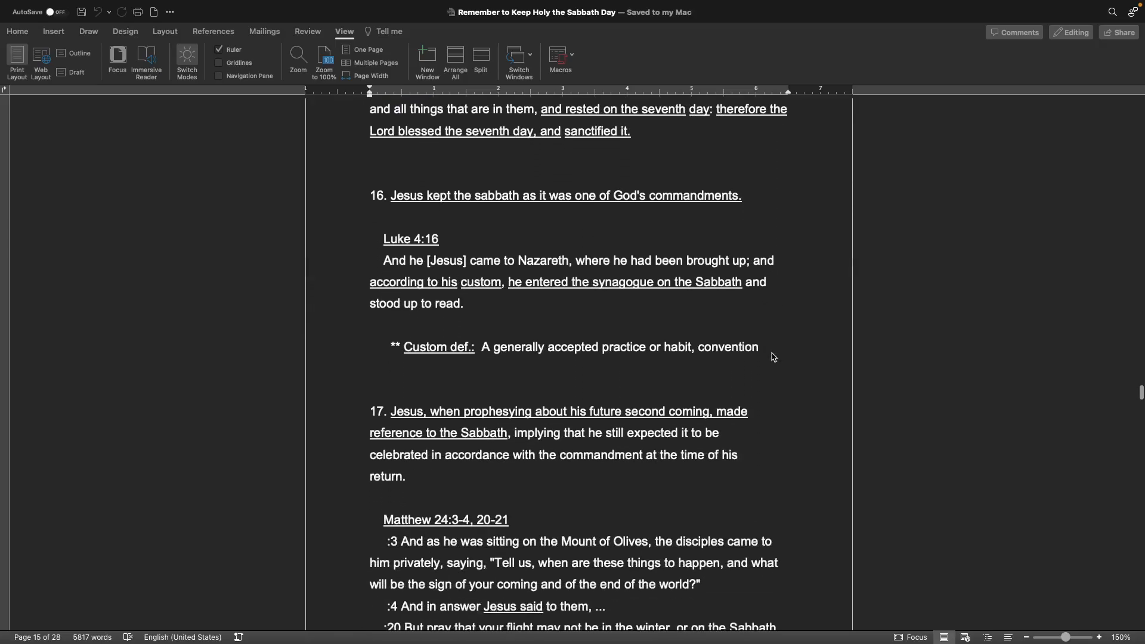
scroll(down, 3)
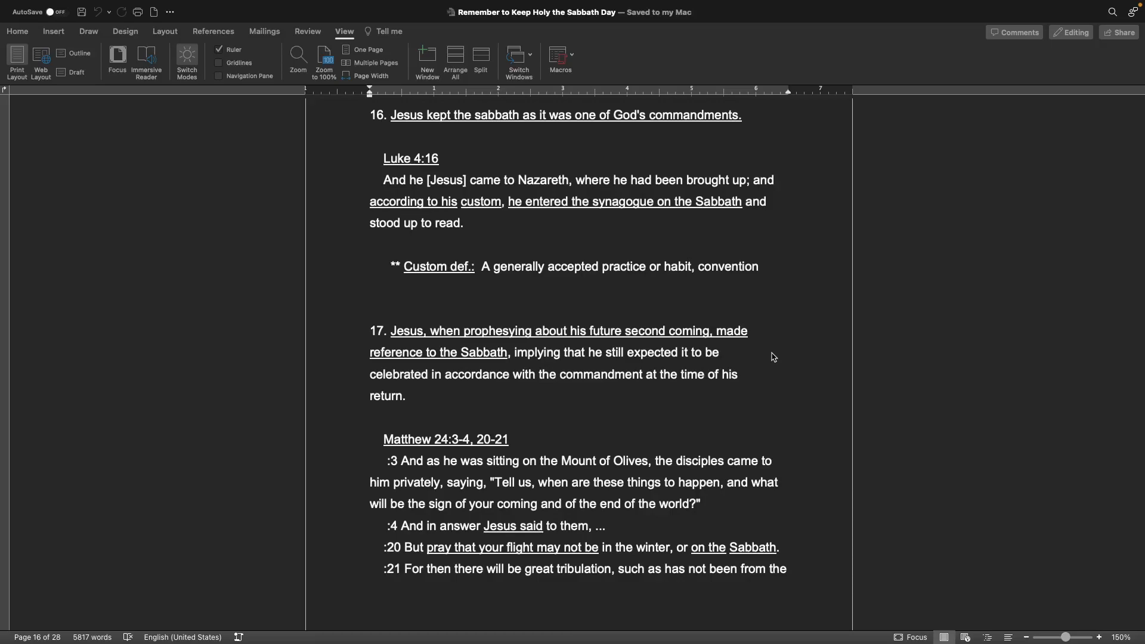
scroll(down, 3)
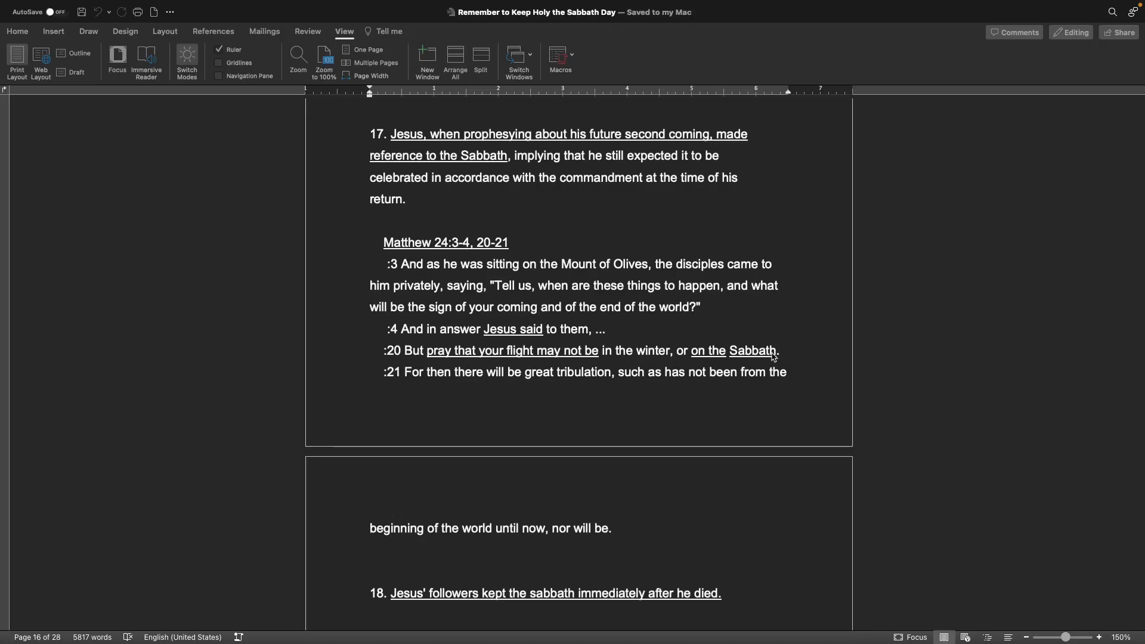
scroll(down, 3)
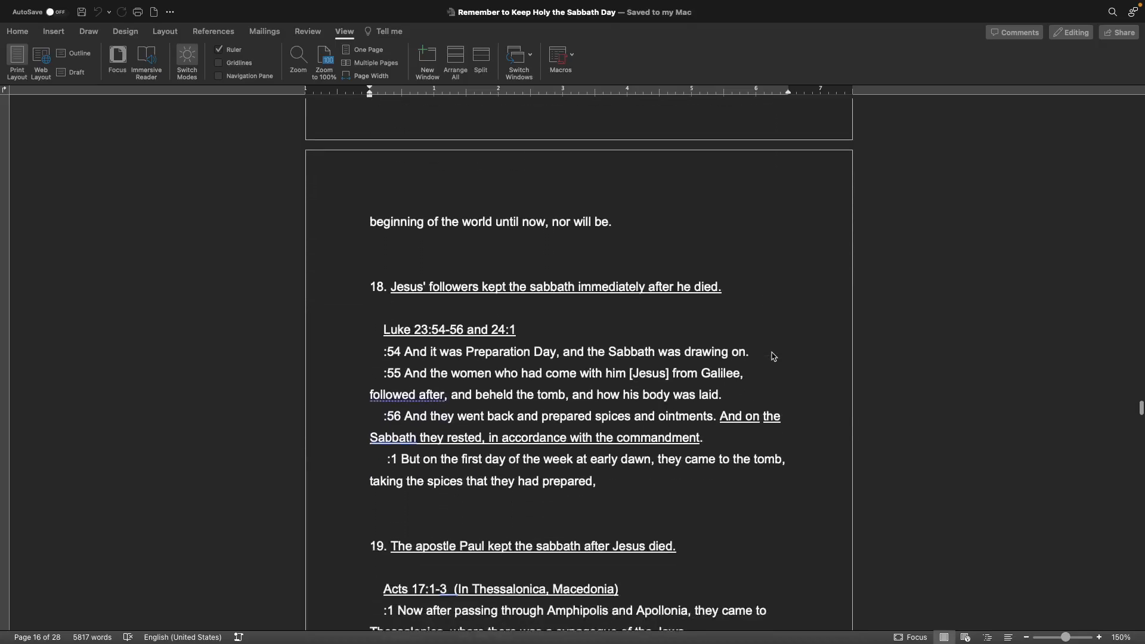
scroll(down, 3)
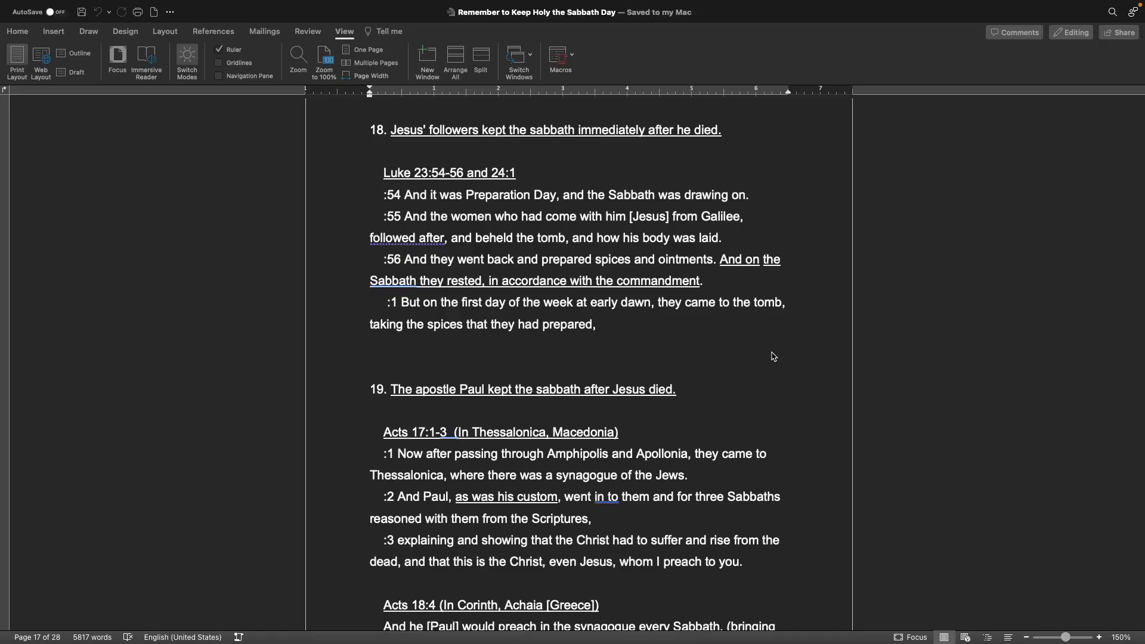
scroll(down, 3)
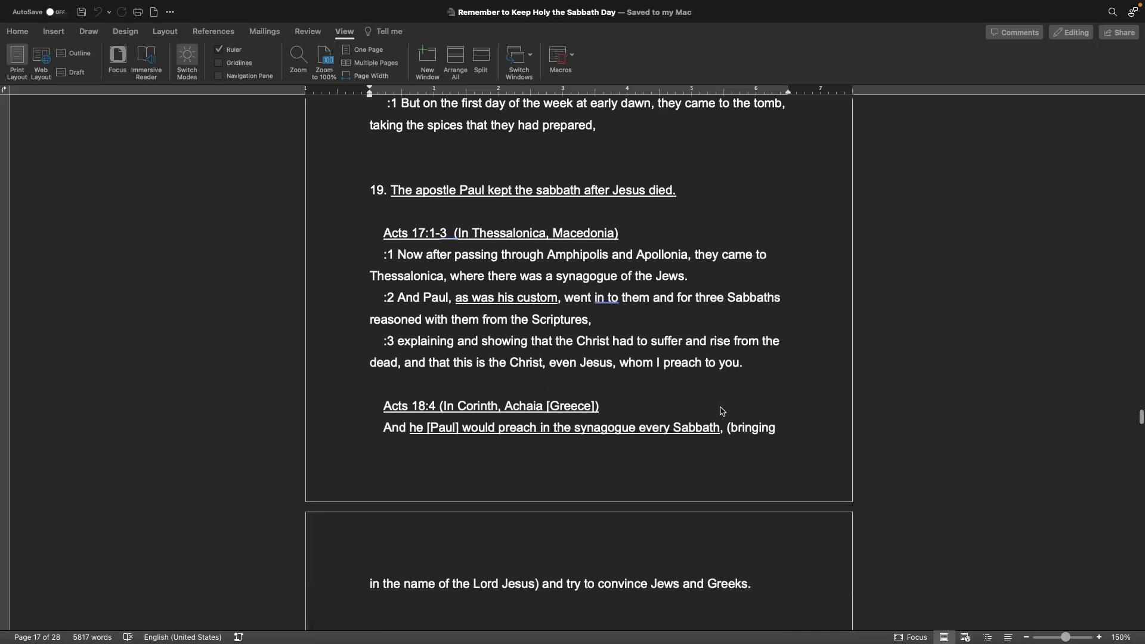
scroll(down, 3)
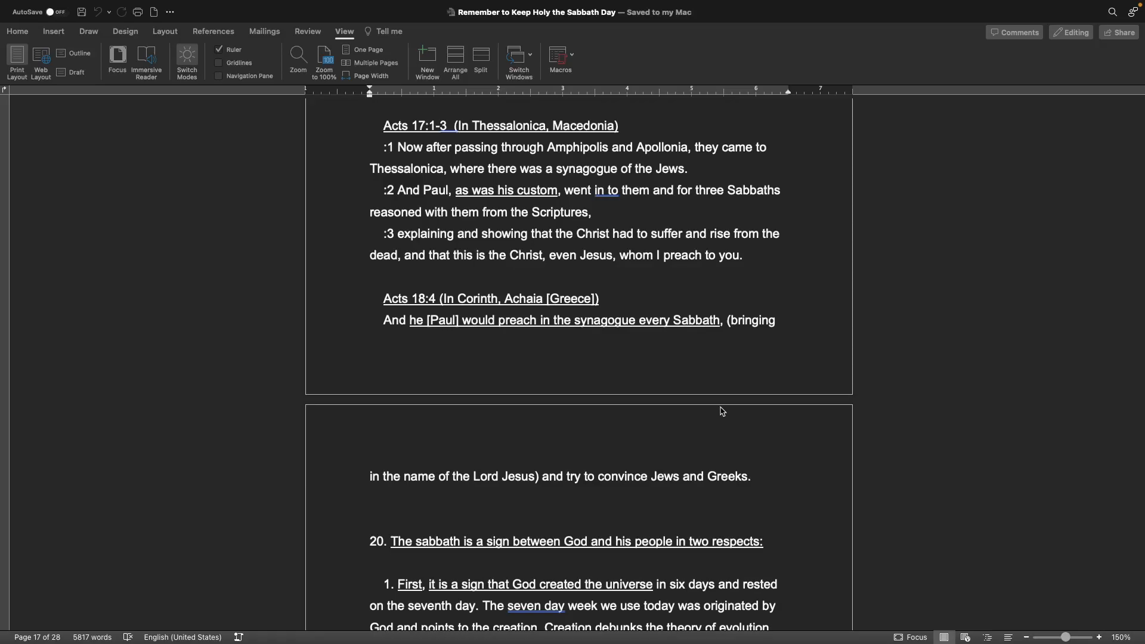
scroll(down, 3)
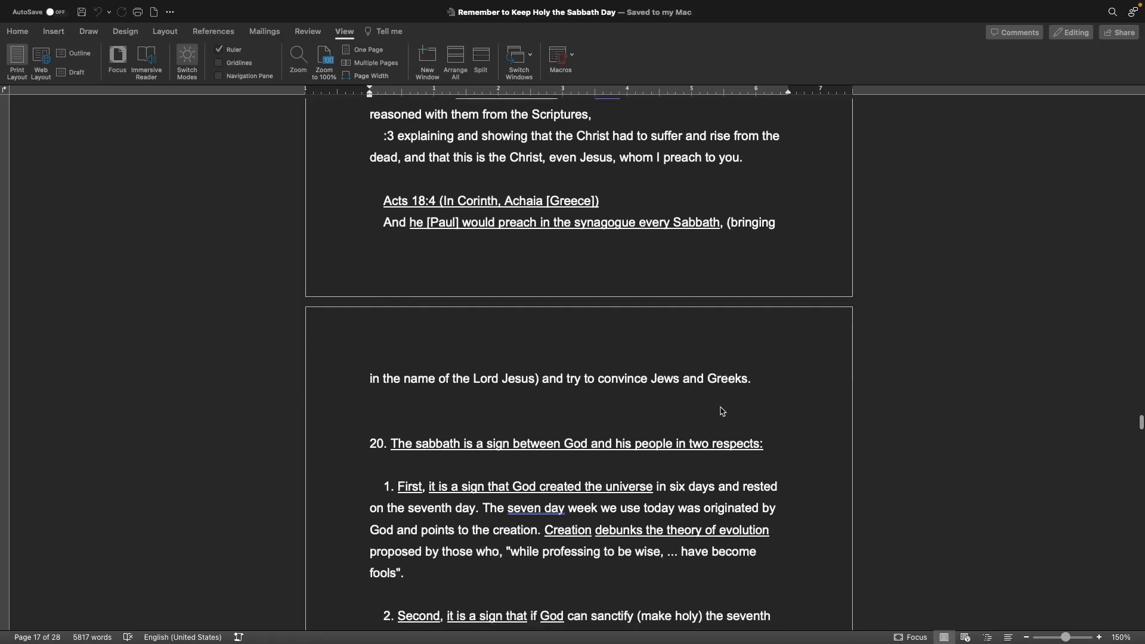
scroll(down, 3)
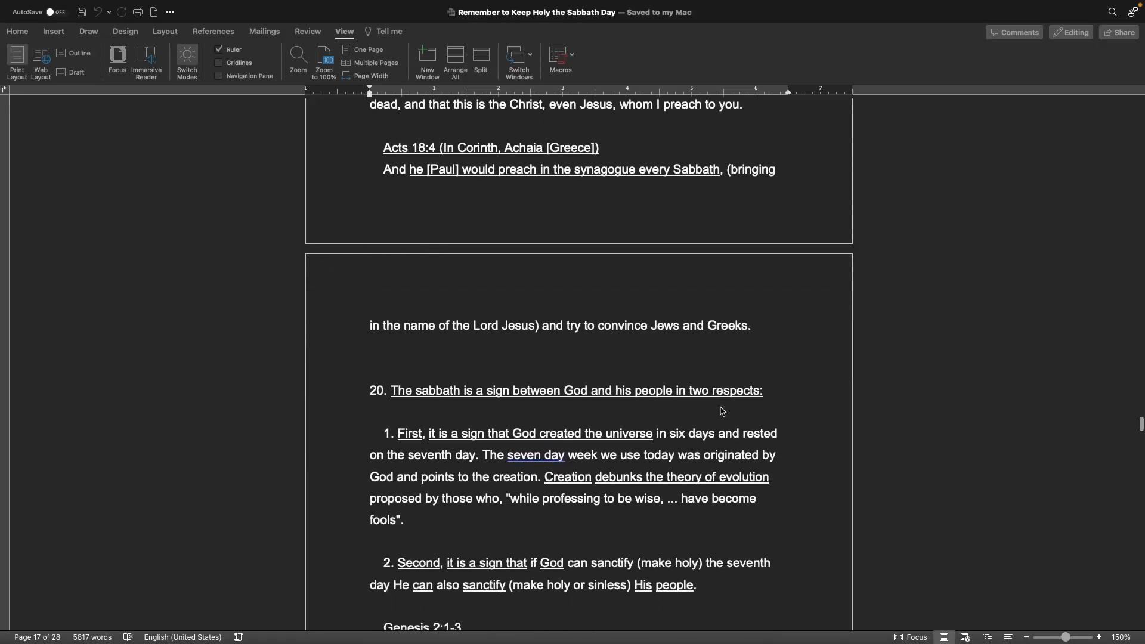
scroll(down, 3)
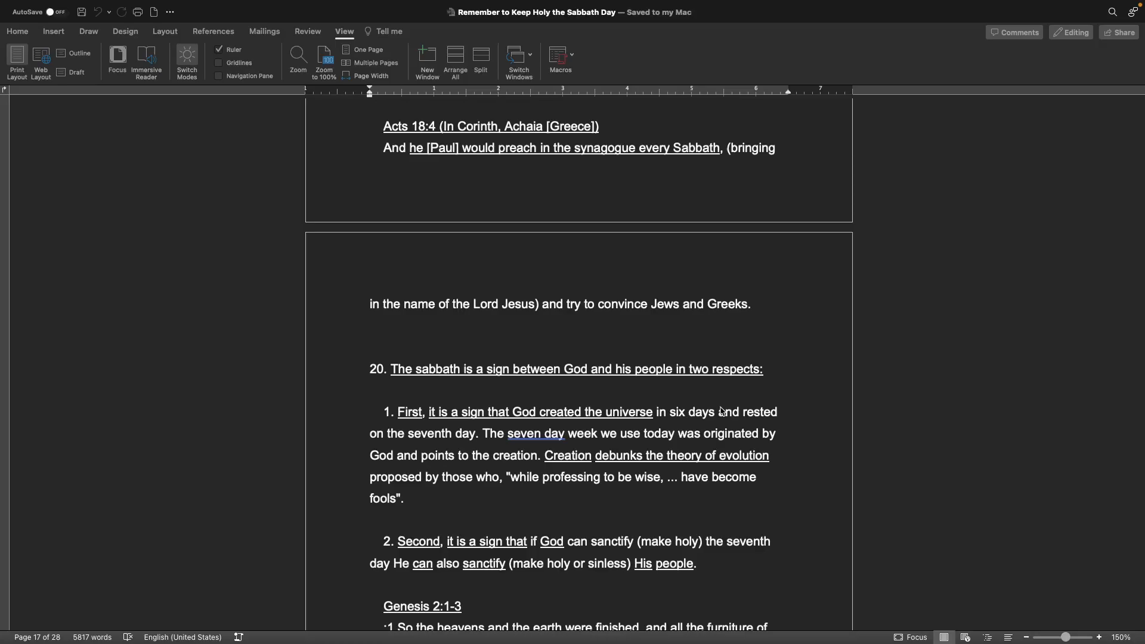
scroll(down, 3)
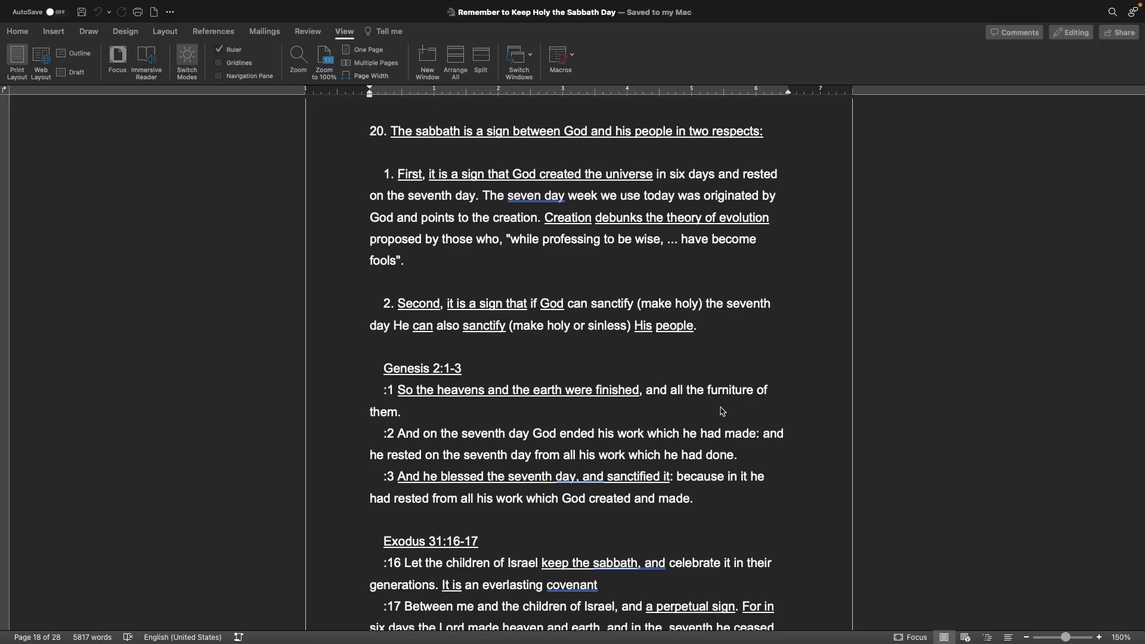
mouse_move(837, 368)
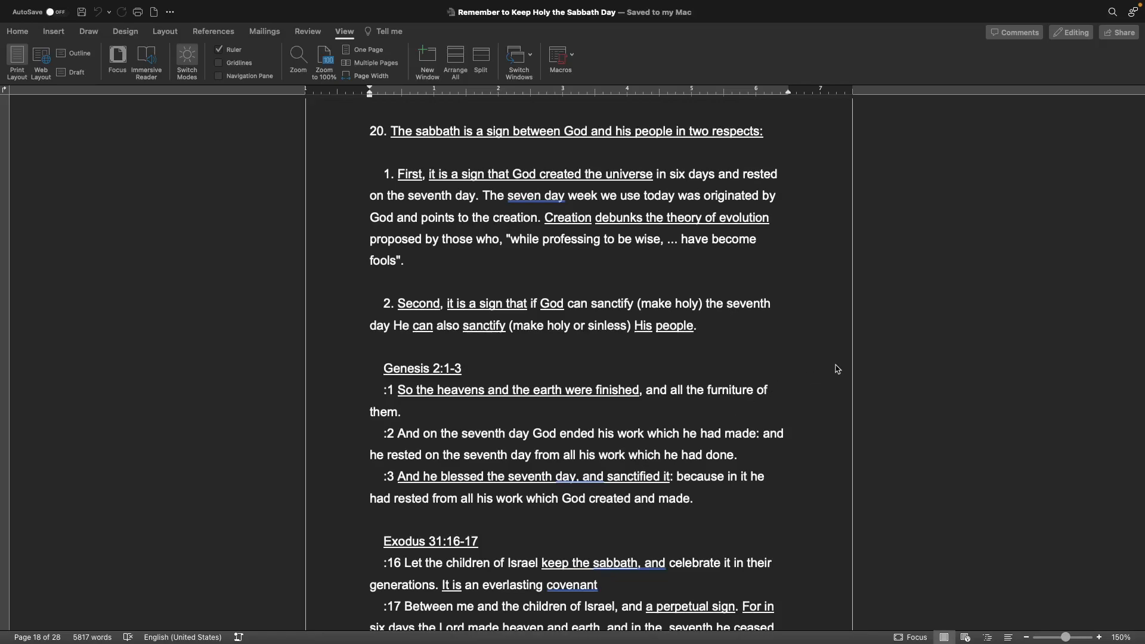
scroll(down, 3)
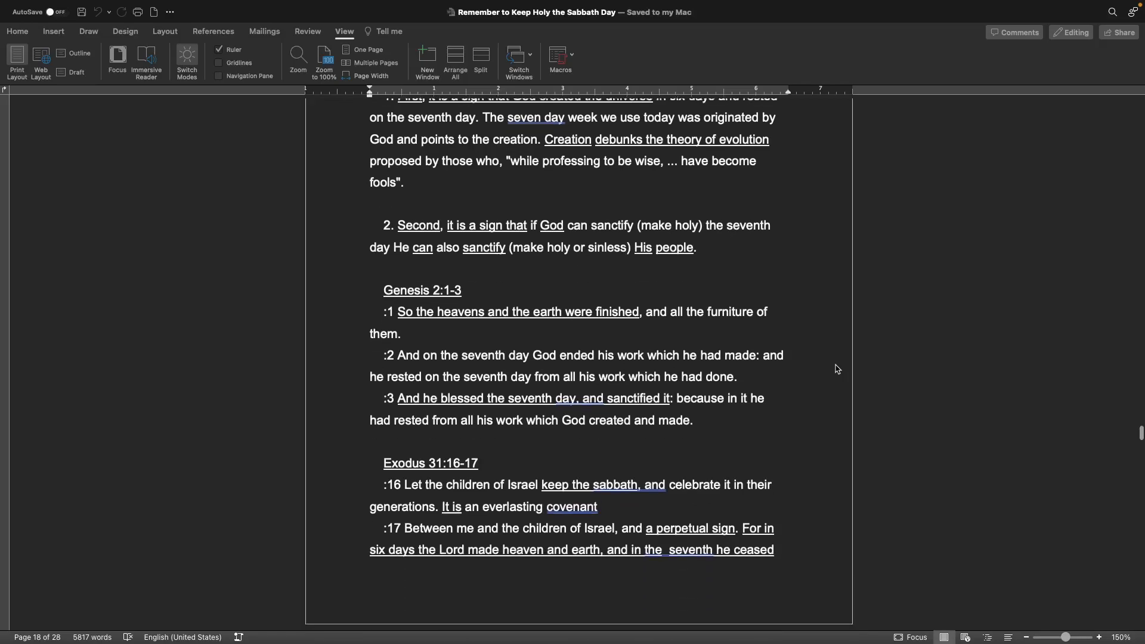
scroll(down, 3)
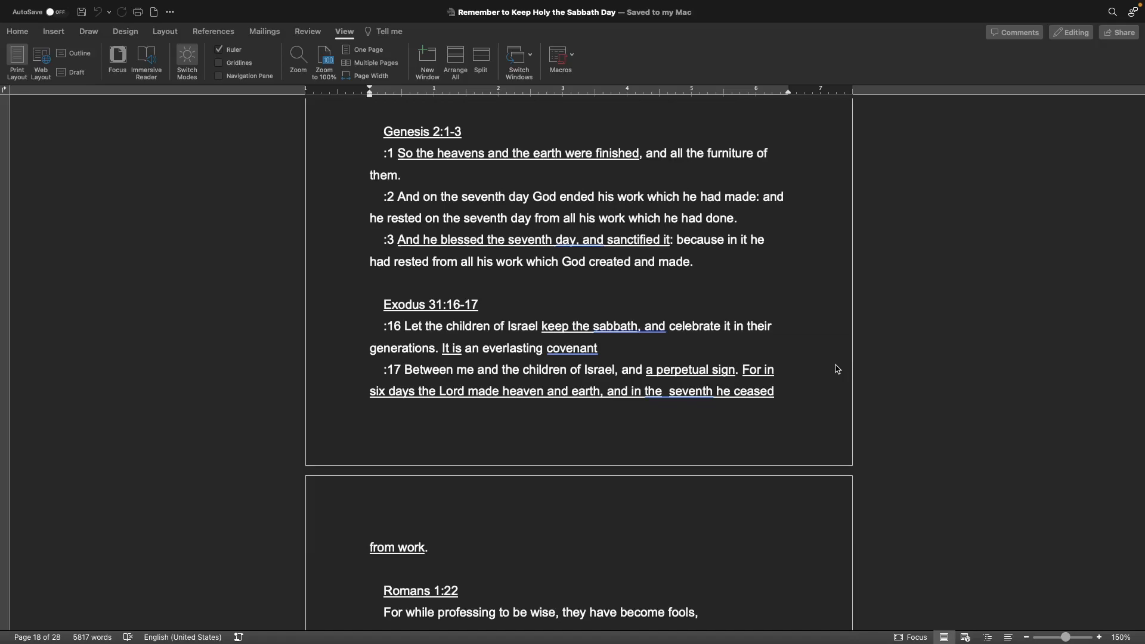
scroll(down, 3)
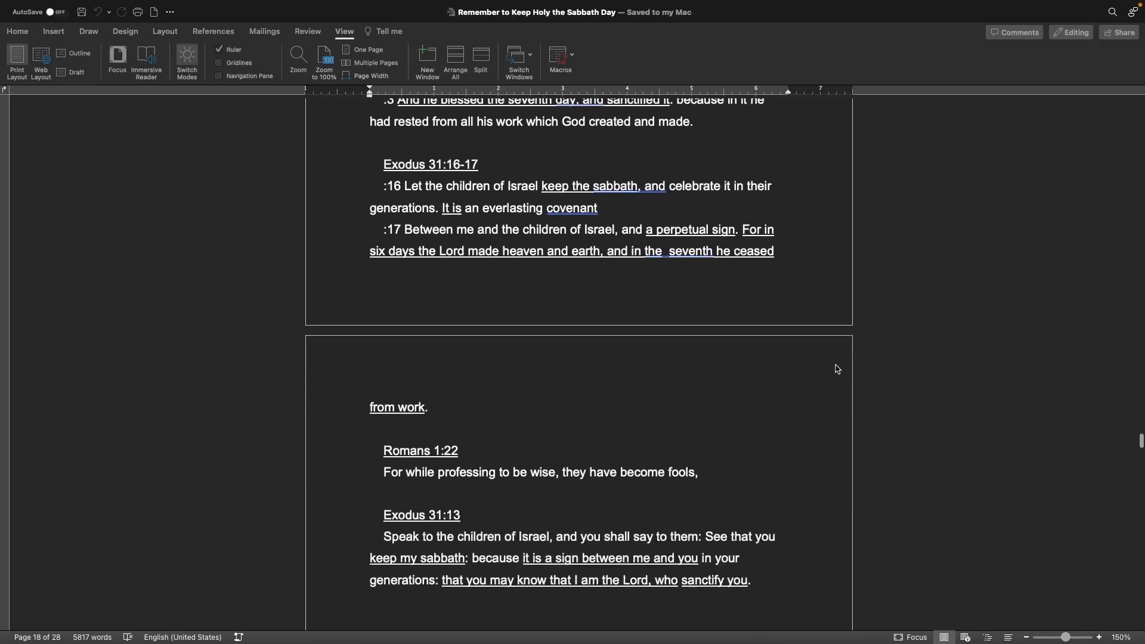
scroll(down, 3)
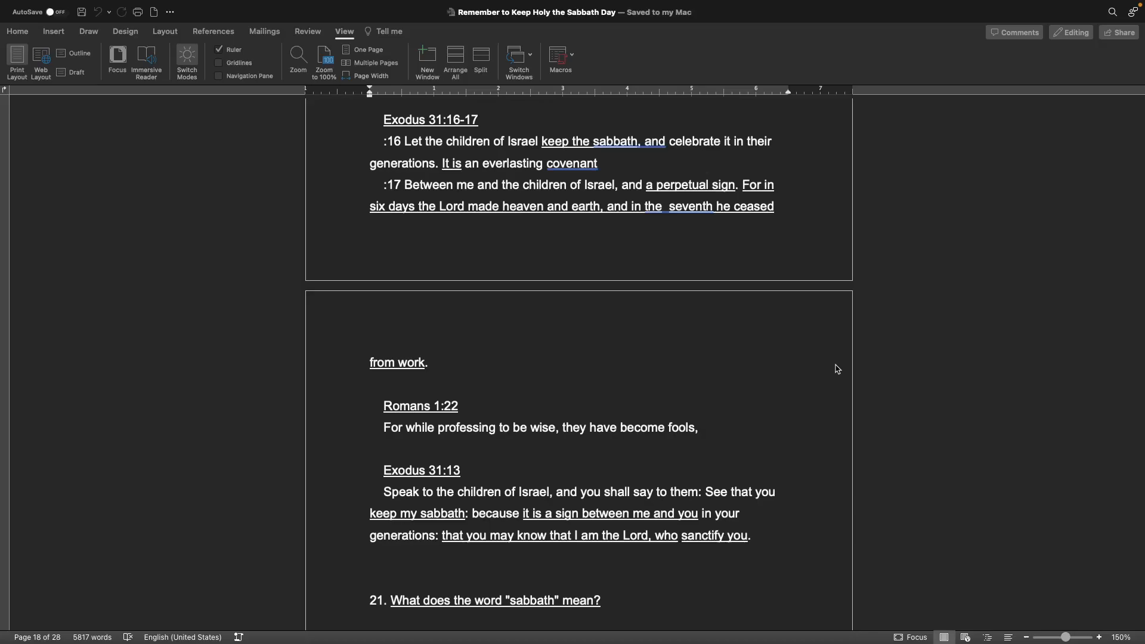
scroll(down, 3)
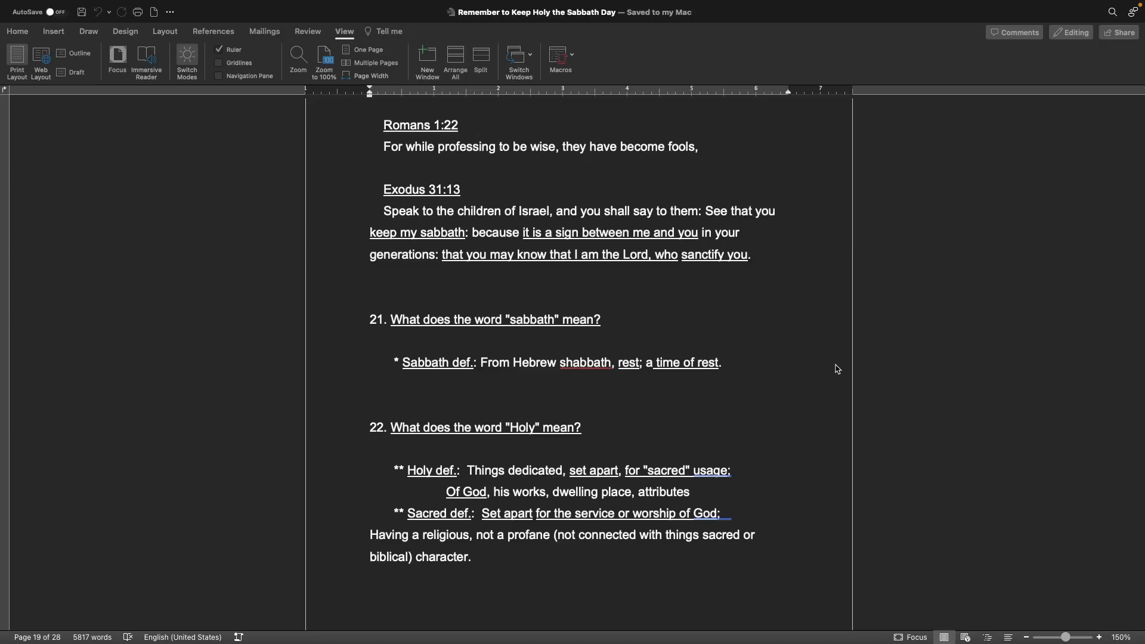
scroll(down, 3)
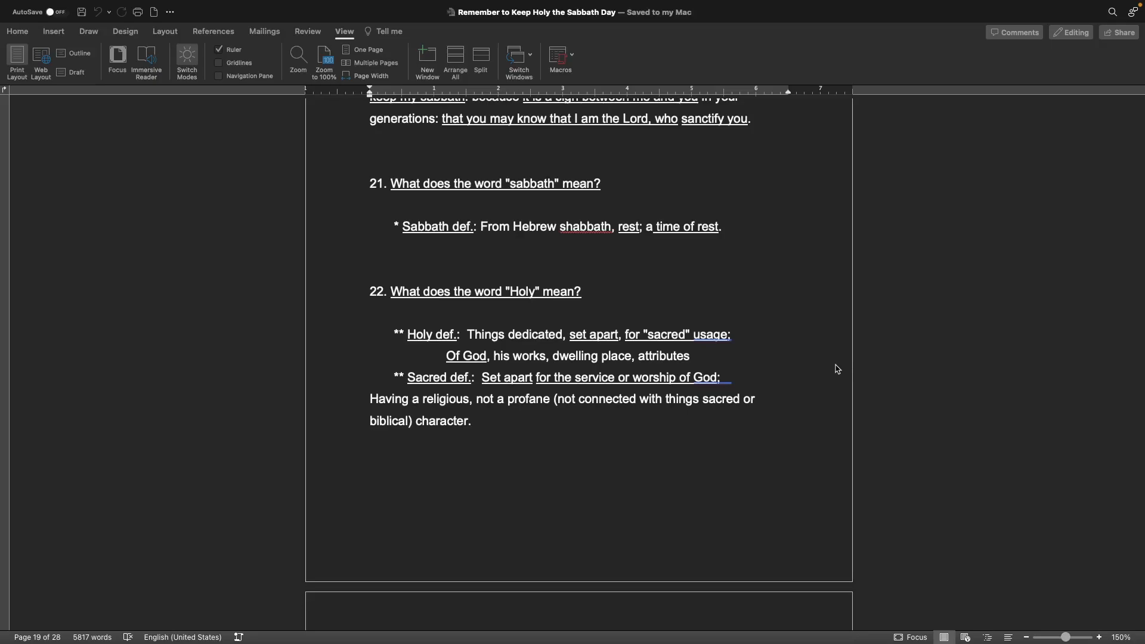
scroll(down, 3)
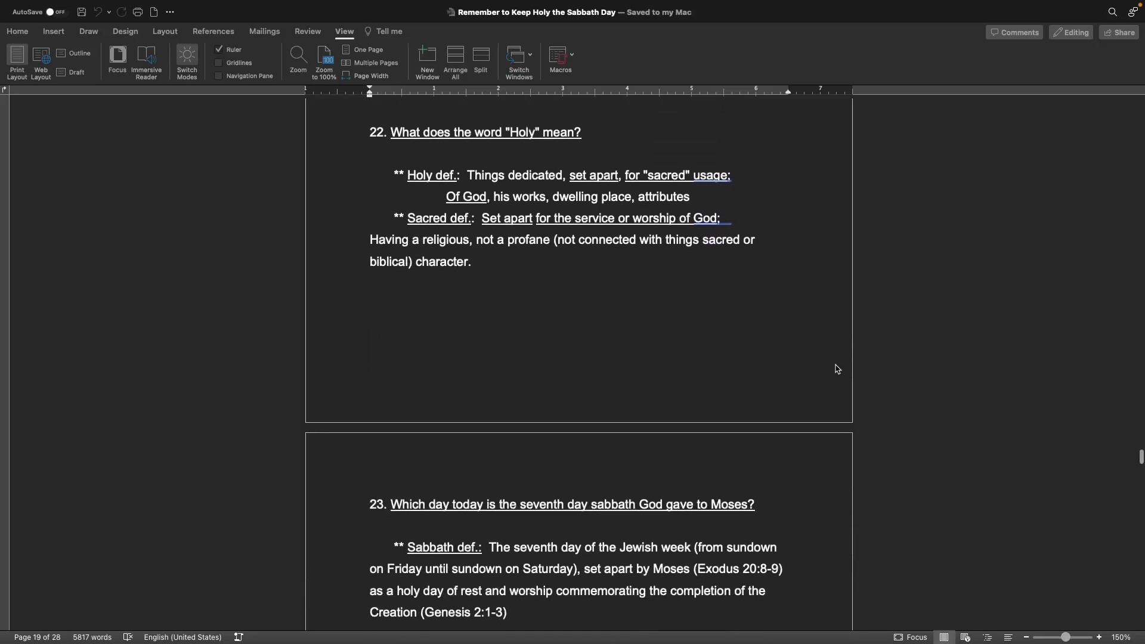
scroll(up, 3)
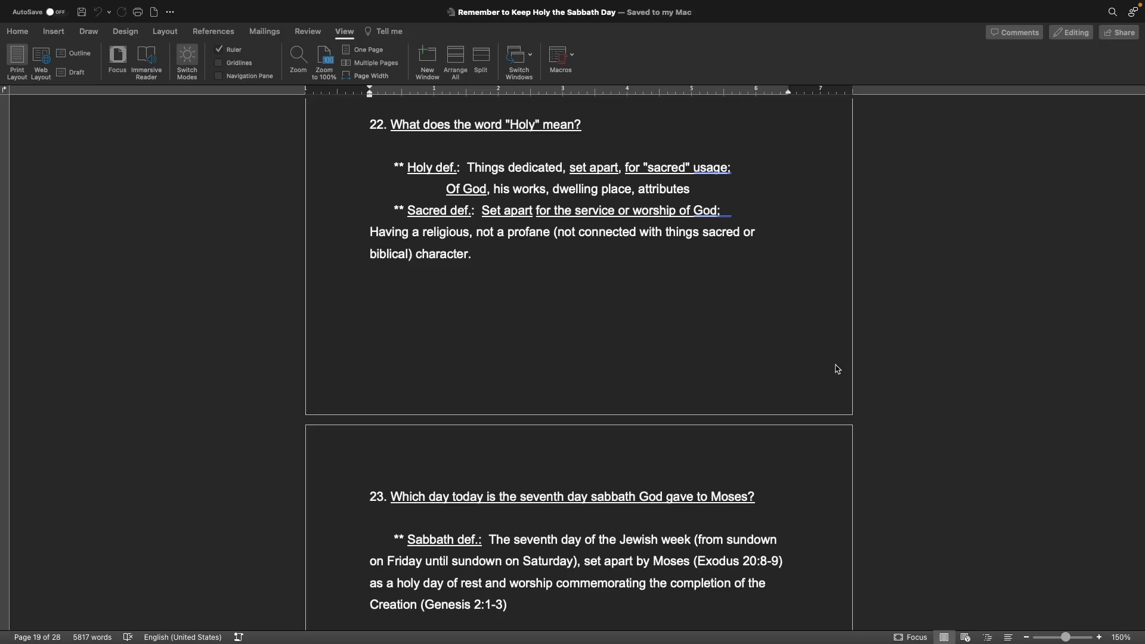
scroll(down, 3)
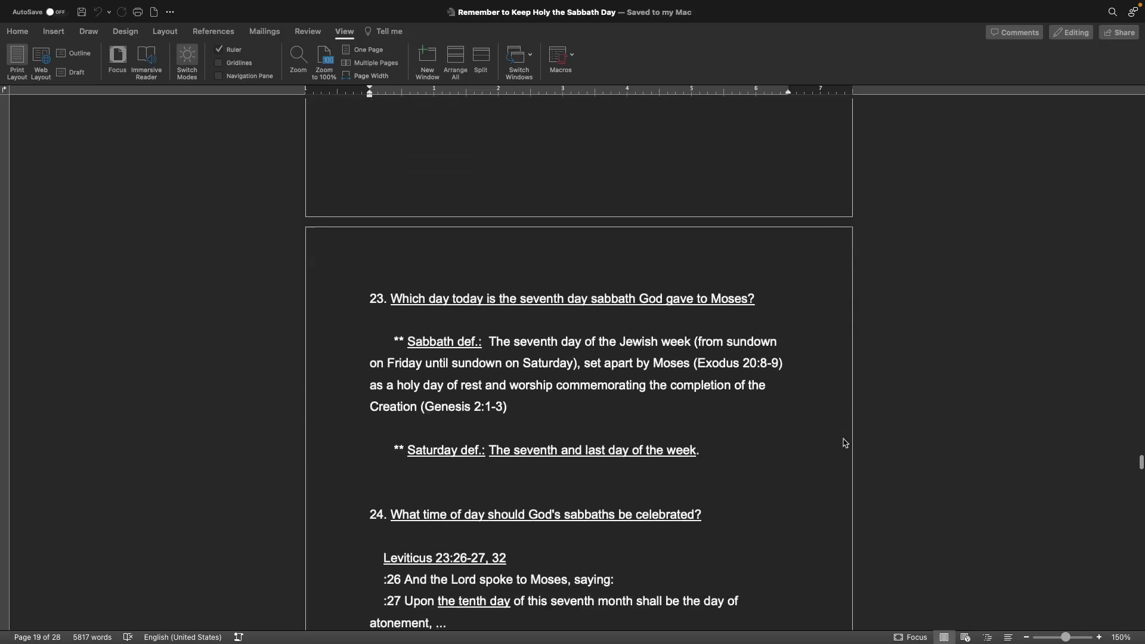
scroll(down, 3)
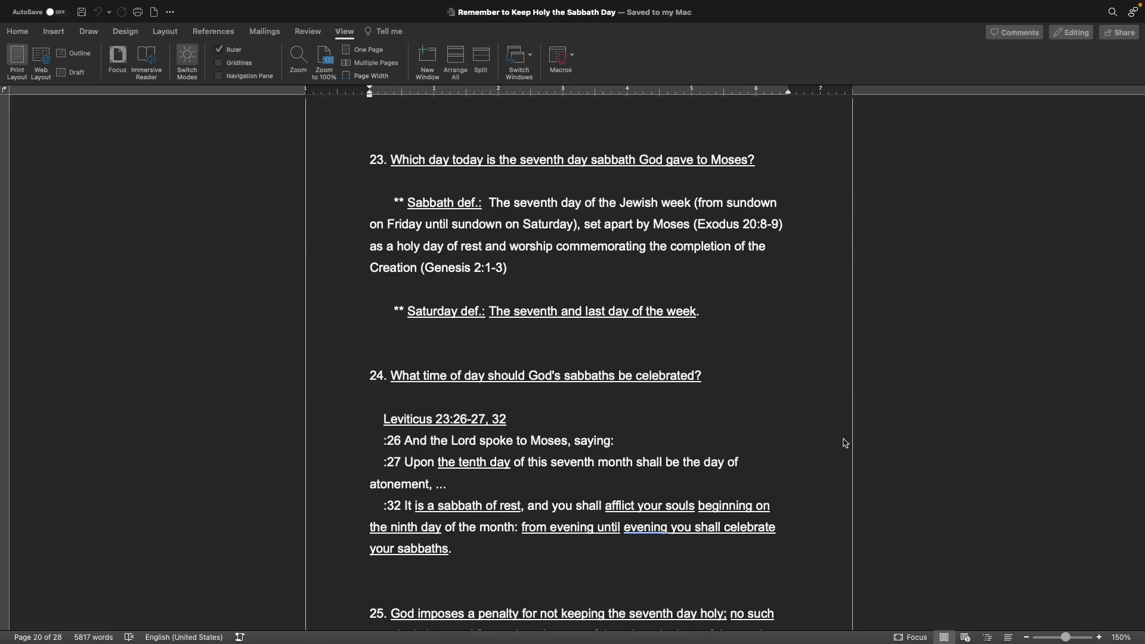
mouse_move(703, 338)
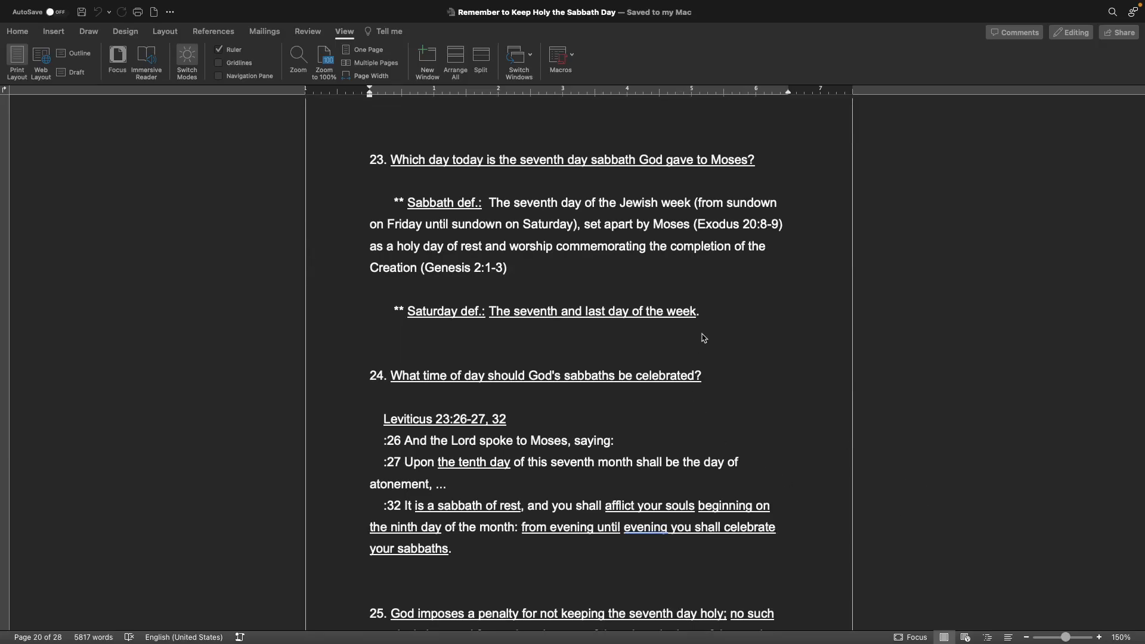
scroll(down, 3)
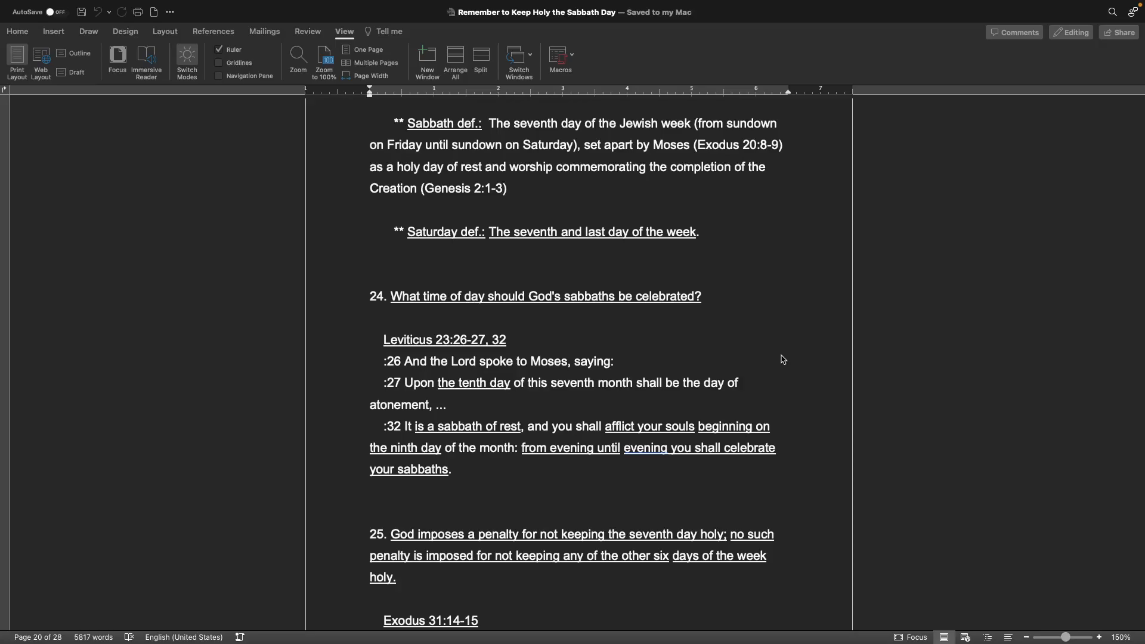
scroll(down, 3)
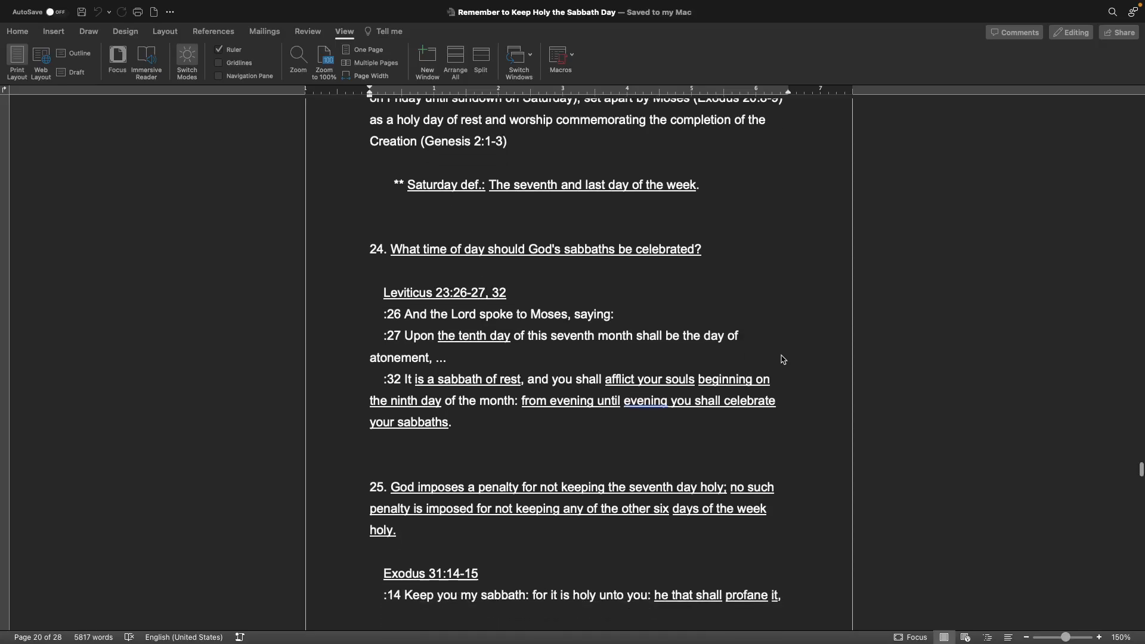
scroll(down, 3)
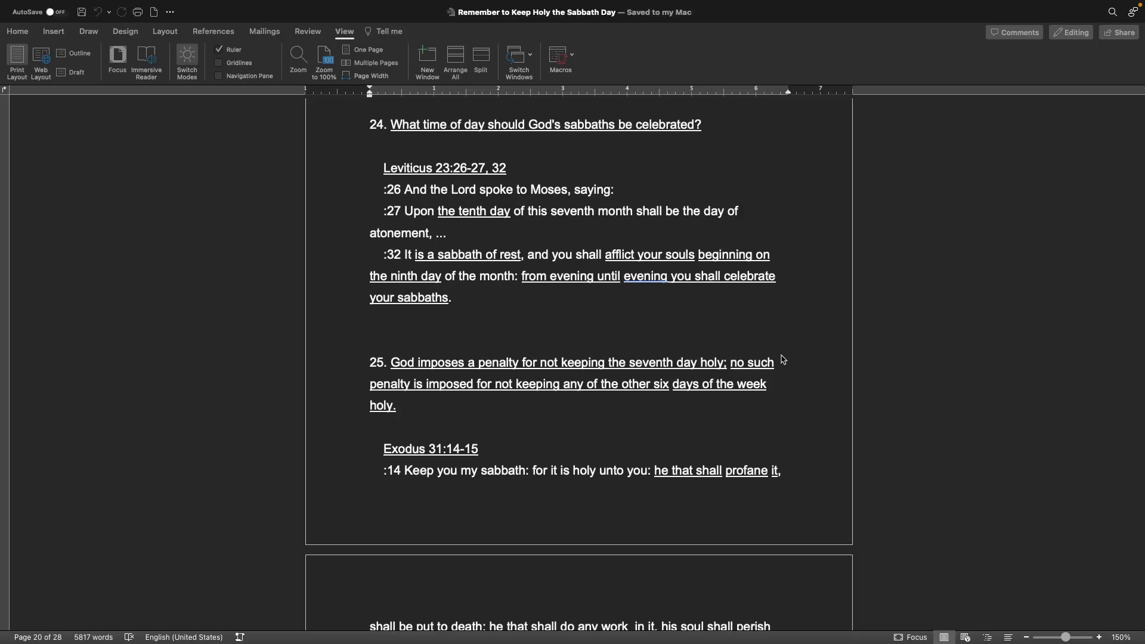
scroll(down, 3)
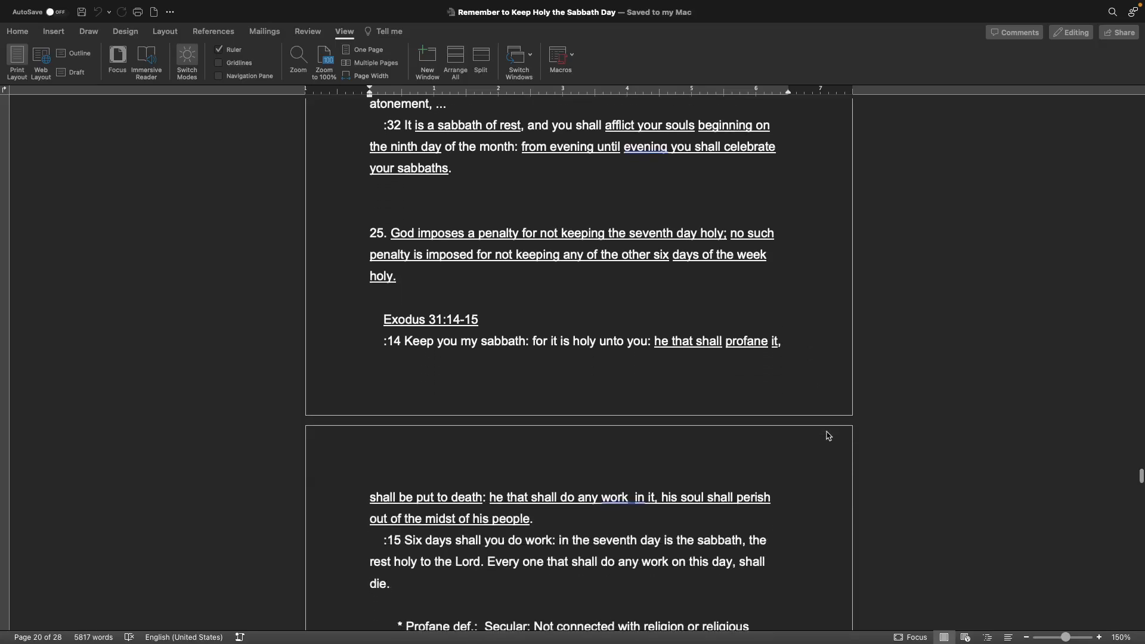
scroll(down, 3)
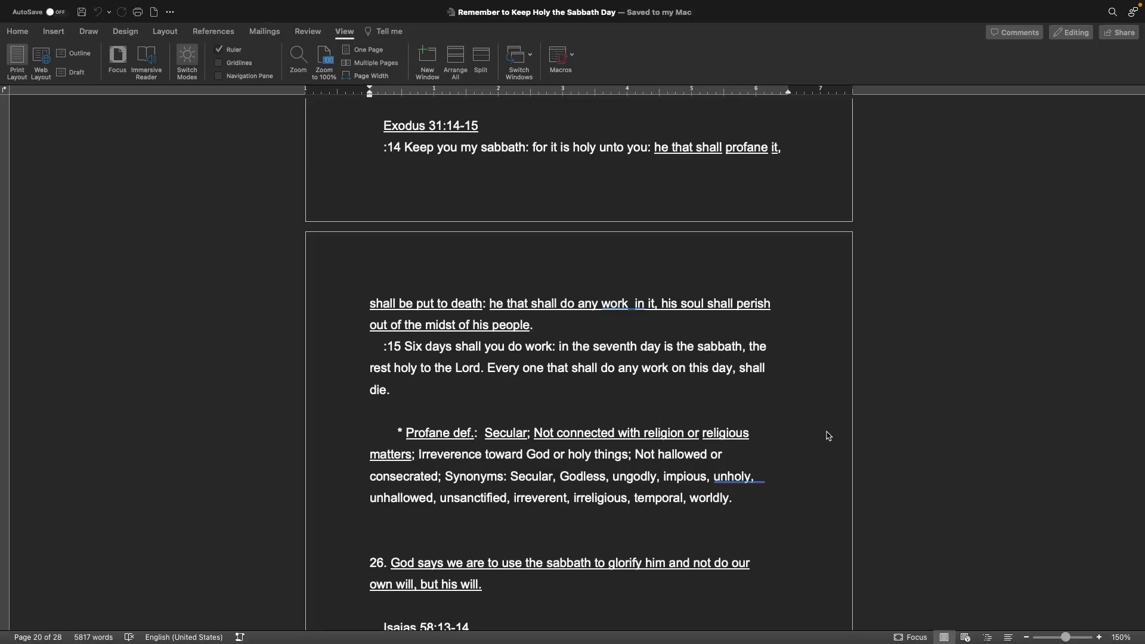
scroll(down, 3)
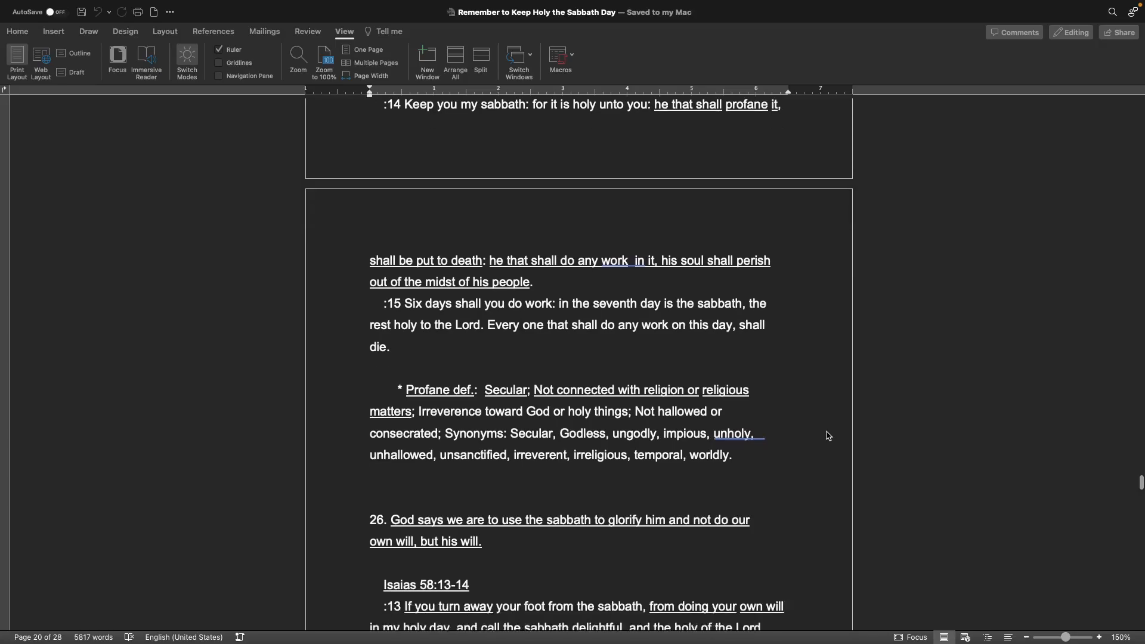
scroll(down, 3)
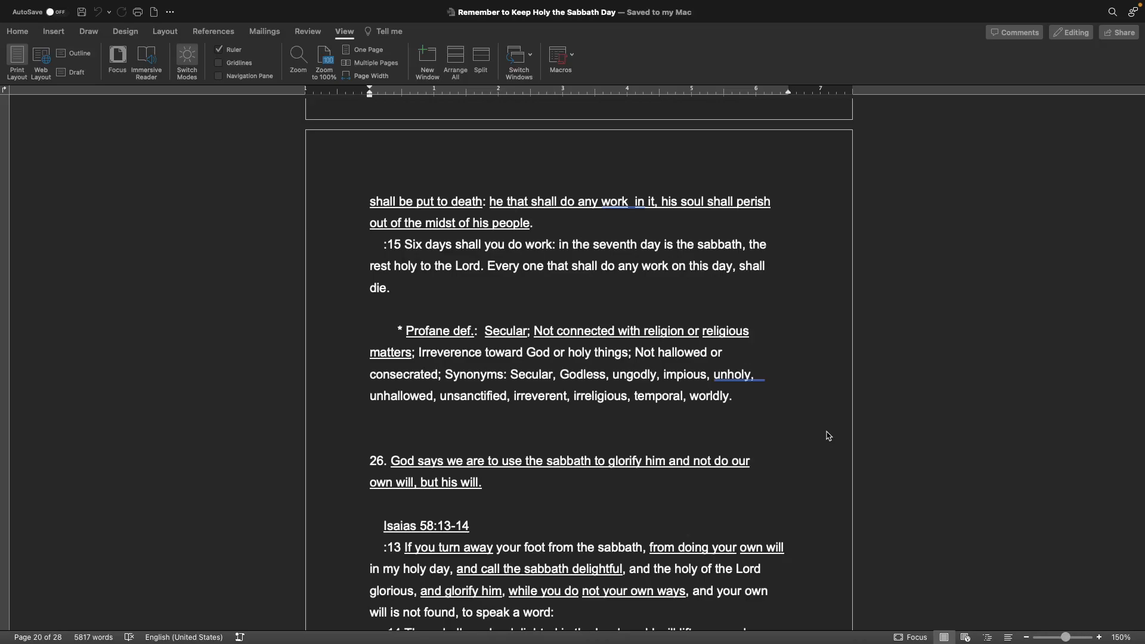
scroll(down, 3)
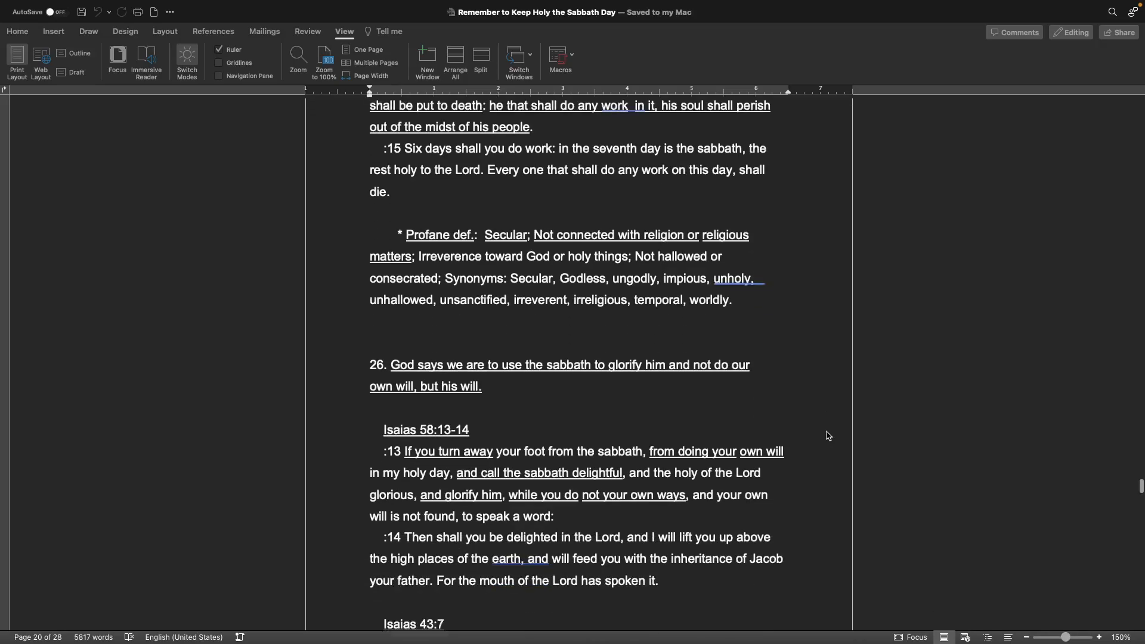
scroll(down, 3)
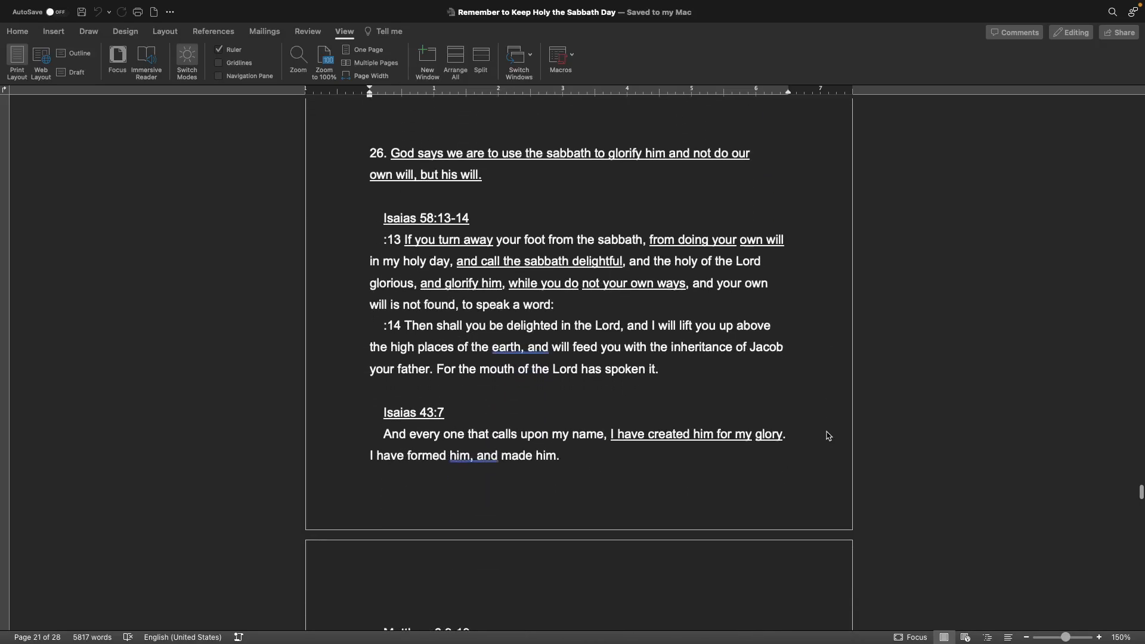
scroll(up, 3)
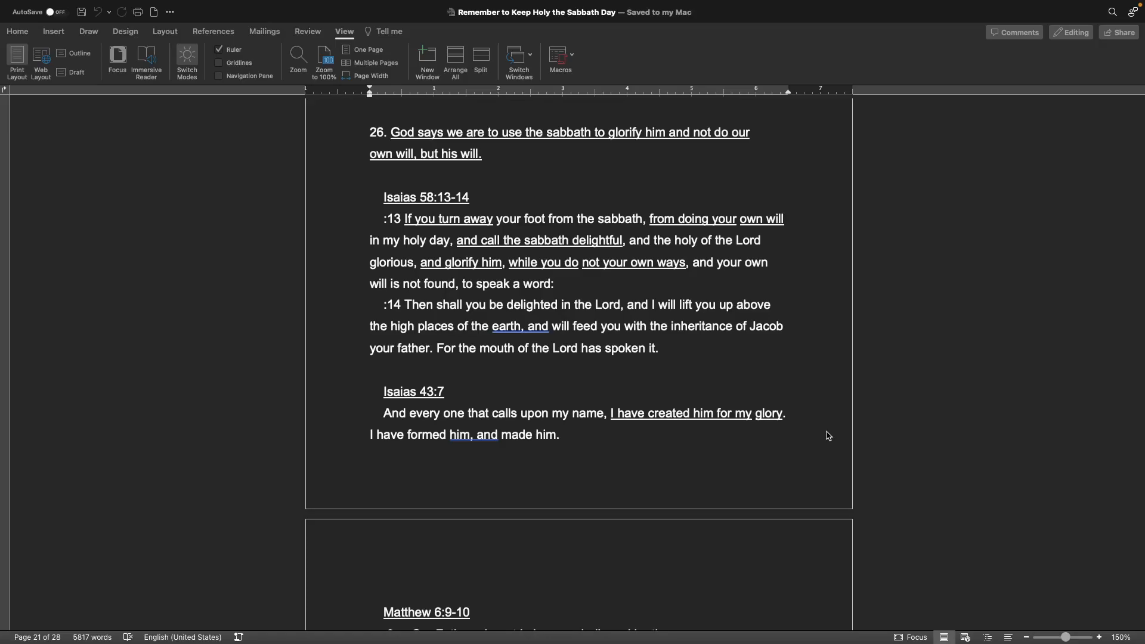
scroll(down, 3)
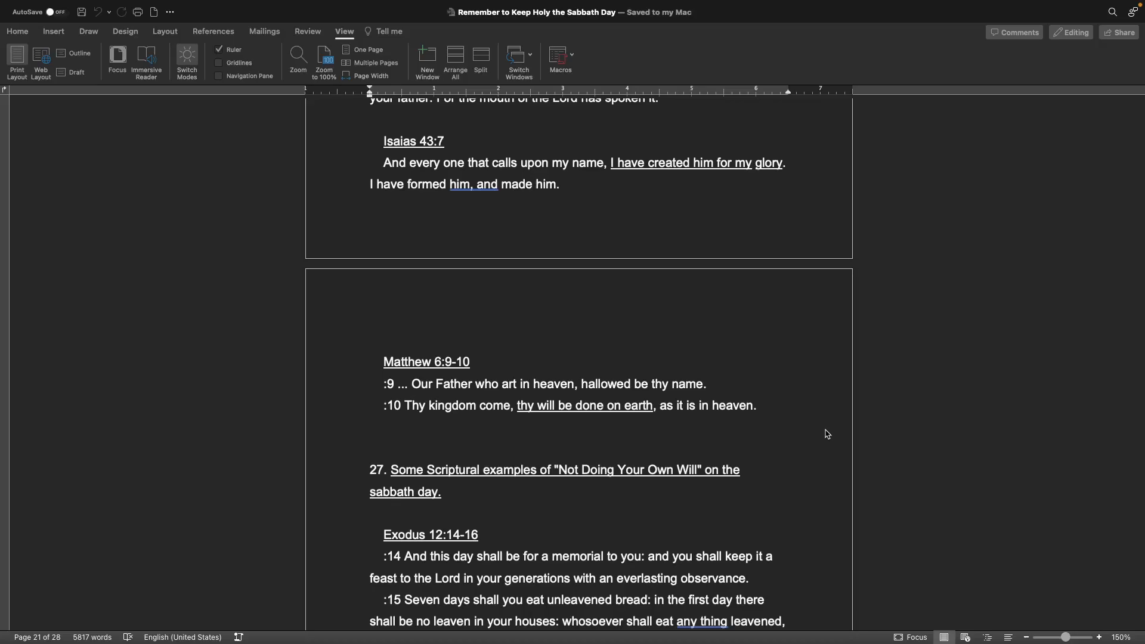
scroll(down, 3)
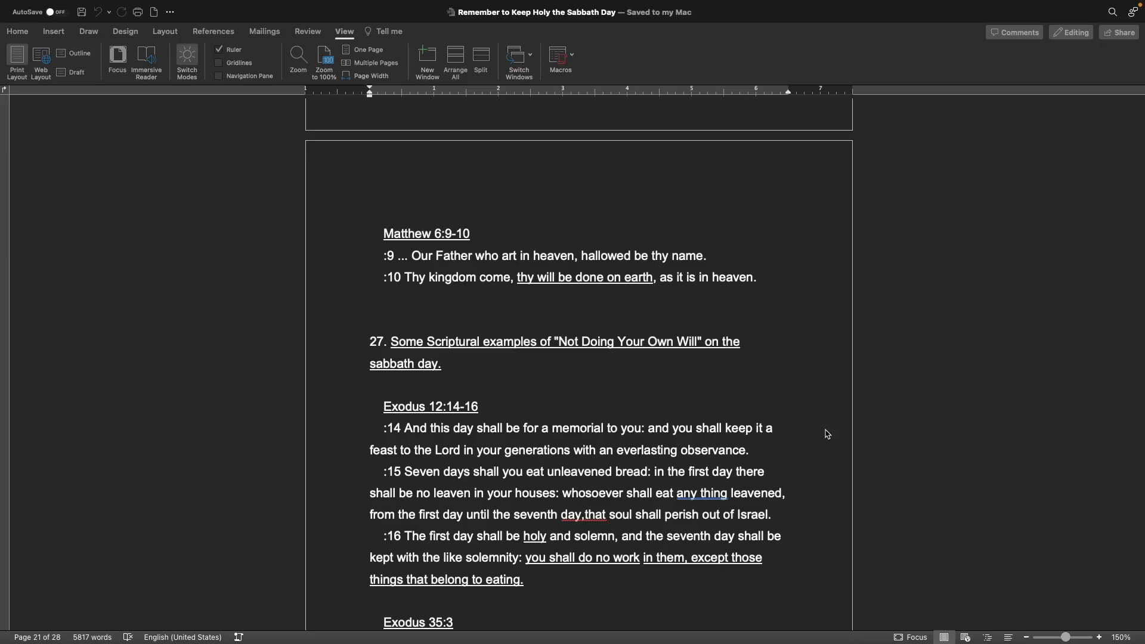
mouse_move(654, 455)
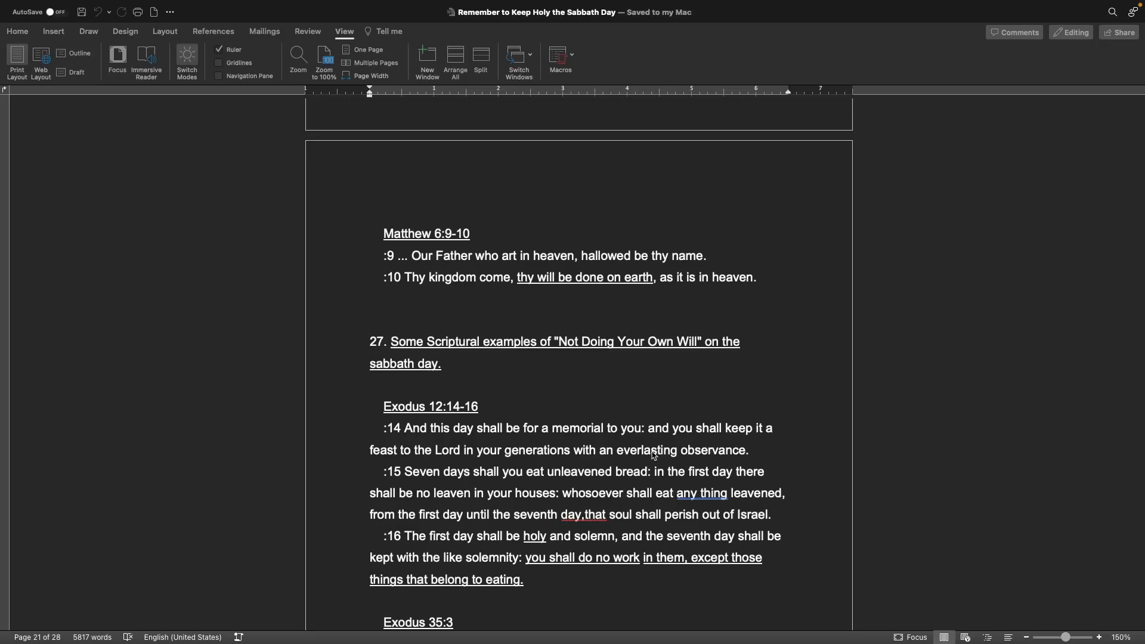
scroll(down, 3)
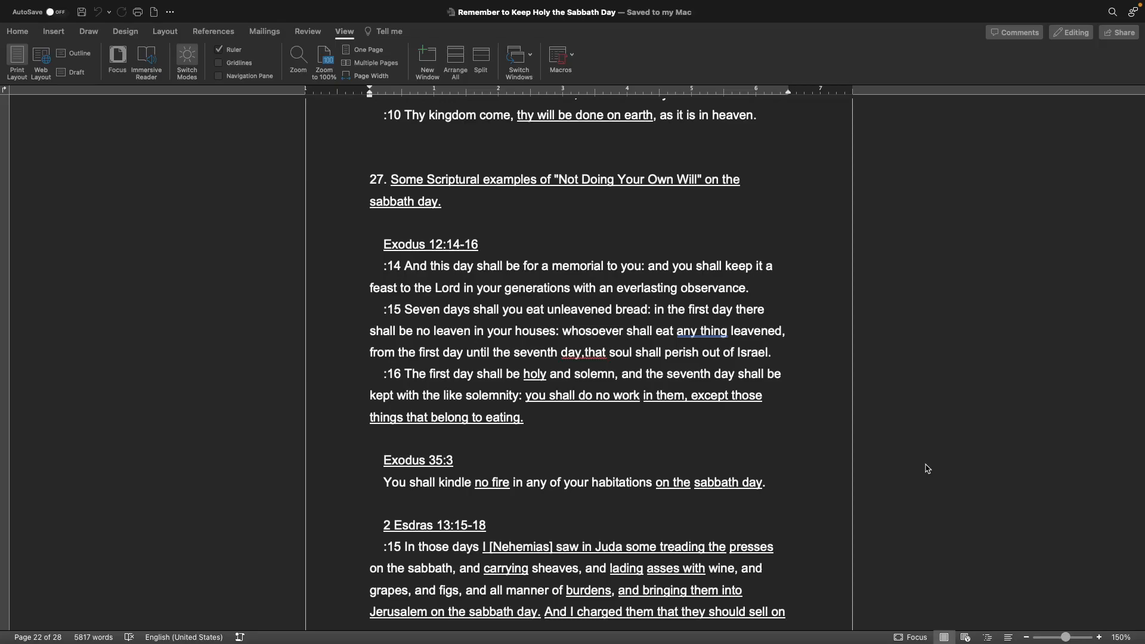
scroll(down, 3)
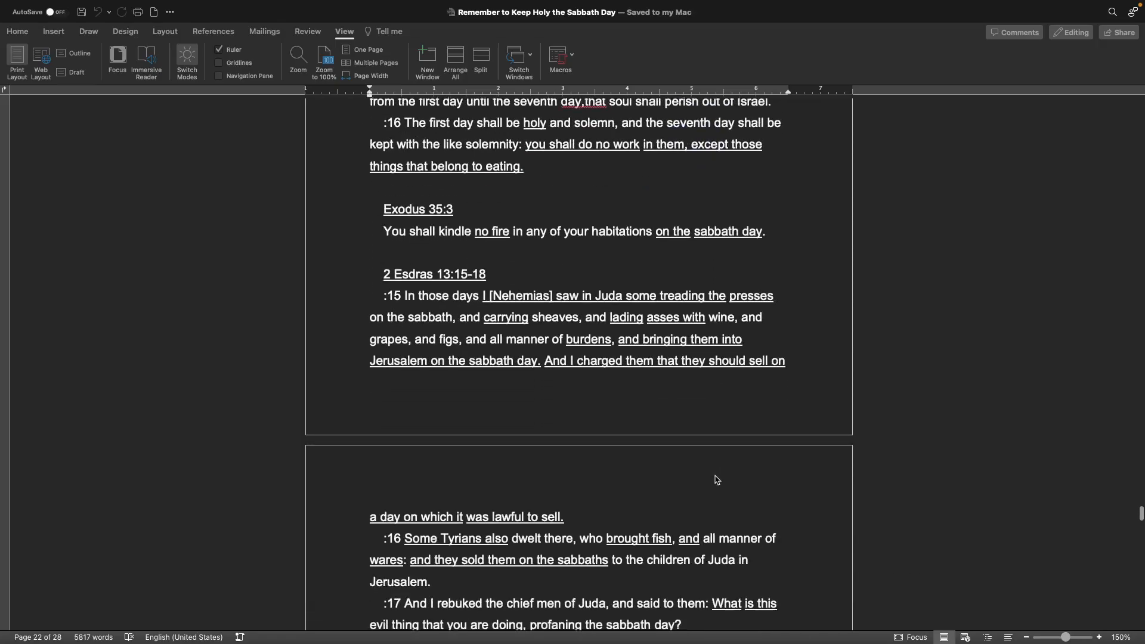
scroll(down, 3)
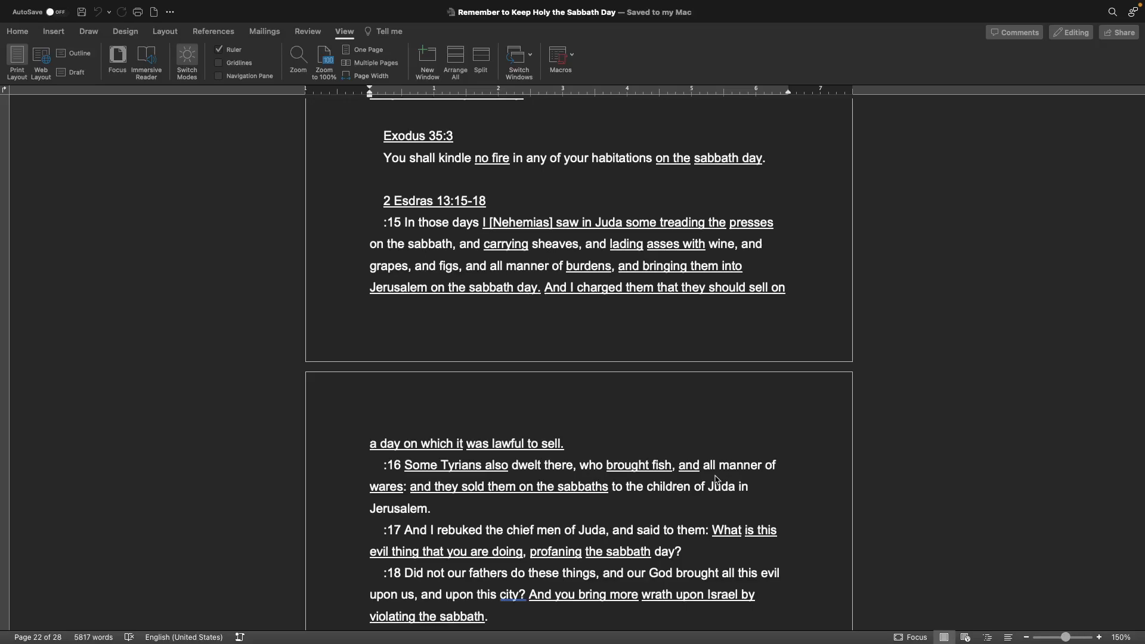
scroll(down, 3)
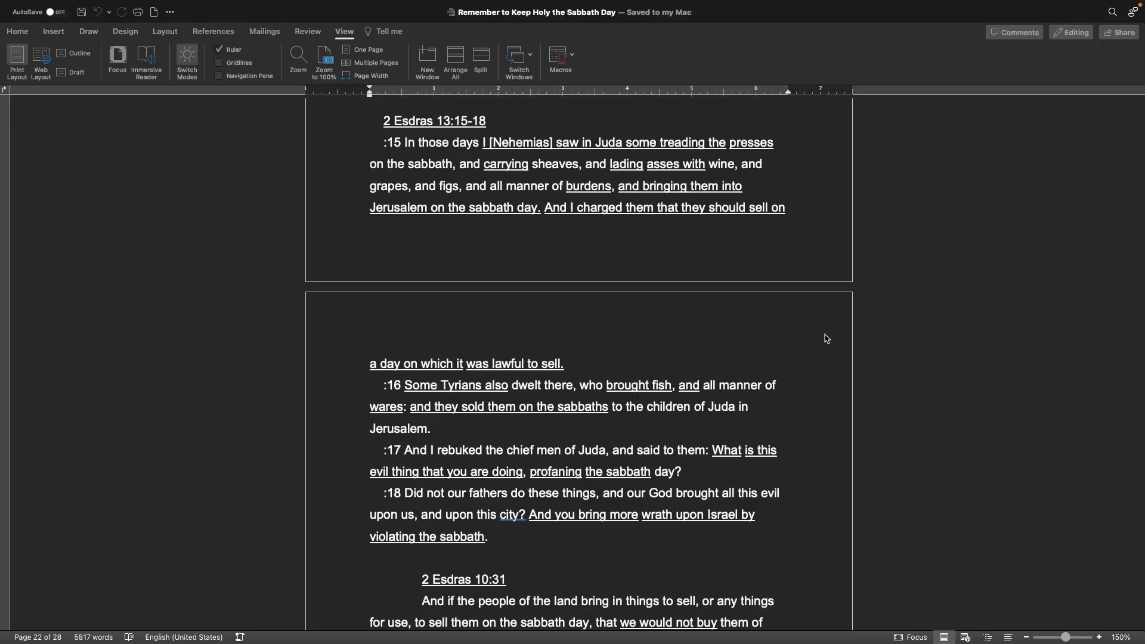
scroll(down, 3)
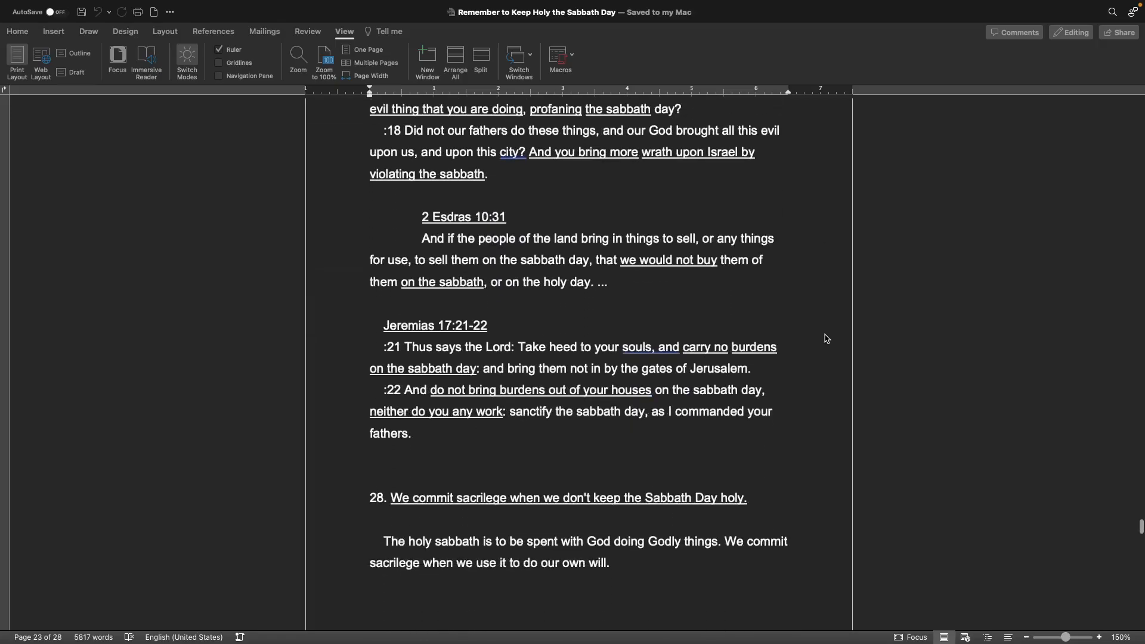
scroll(up, 3)
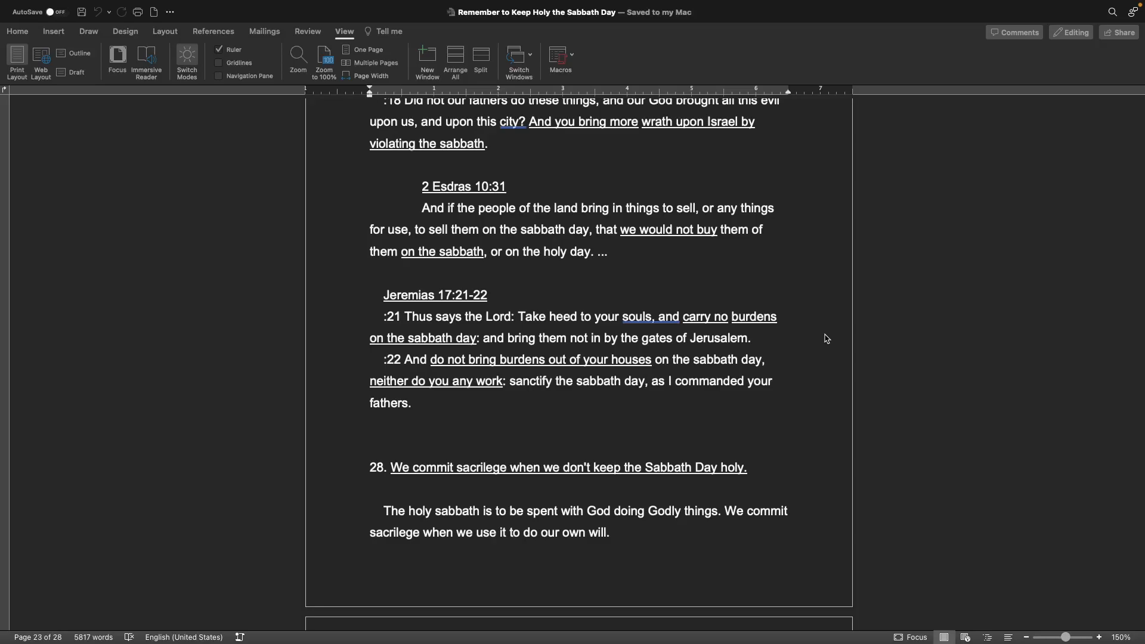
scroll(down, 3)
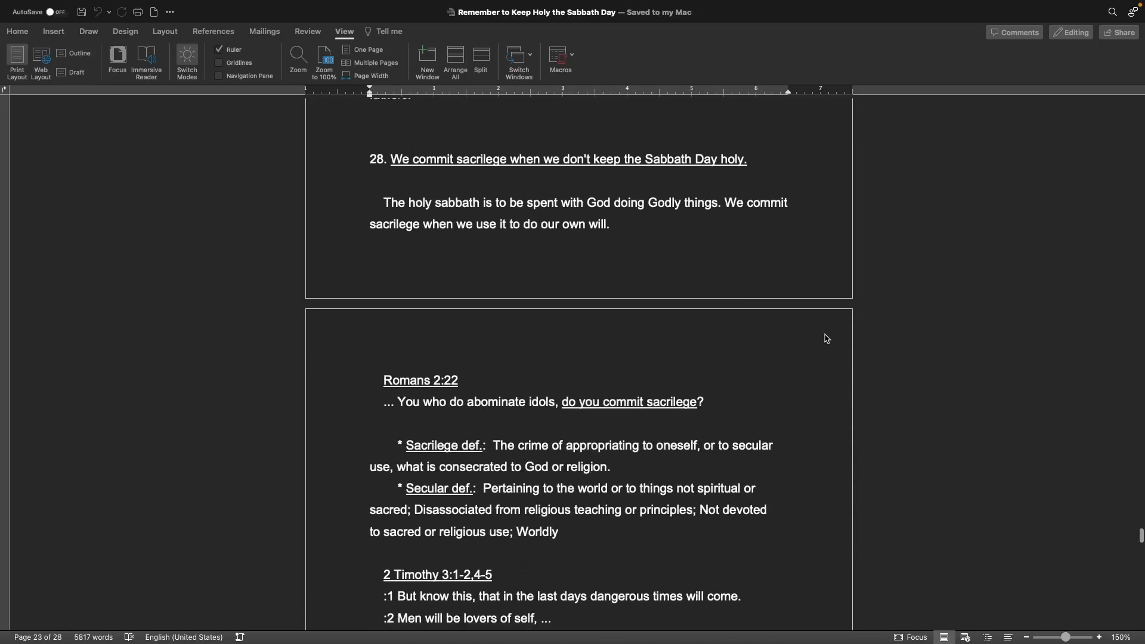
scroll(up, 3)
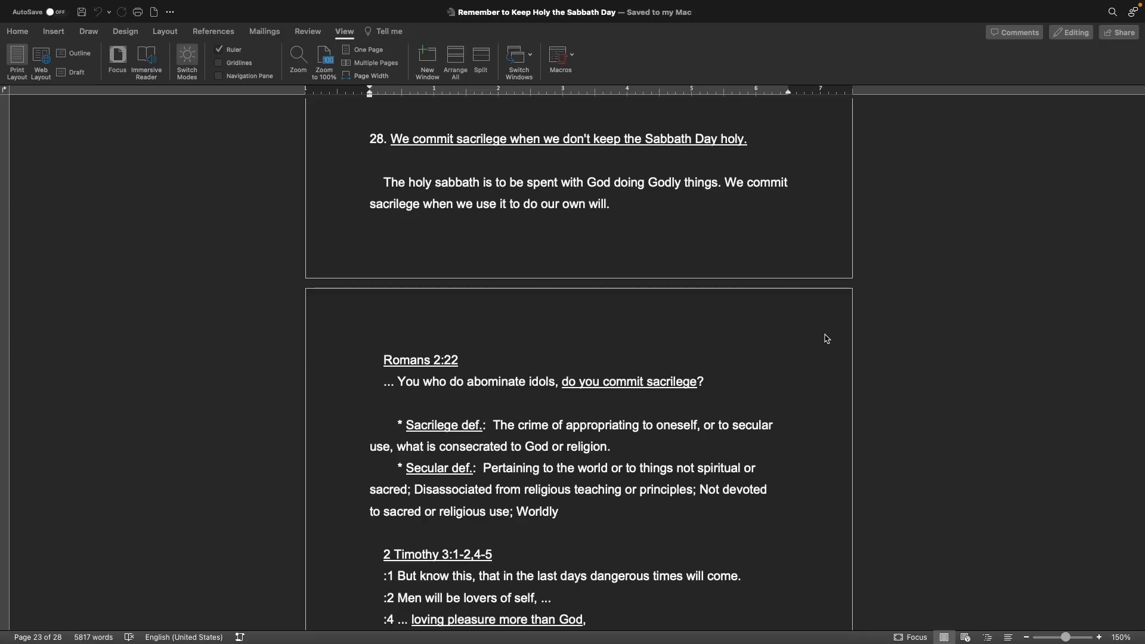
mouse_move(473, 236)
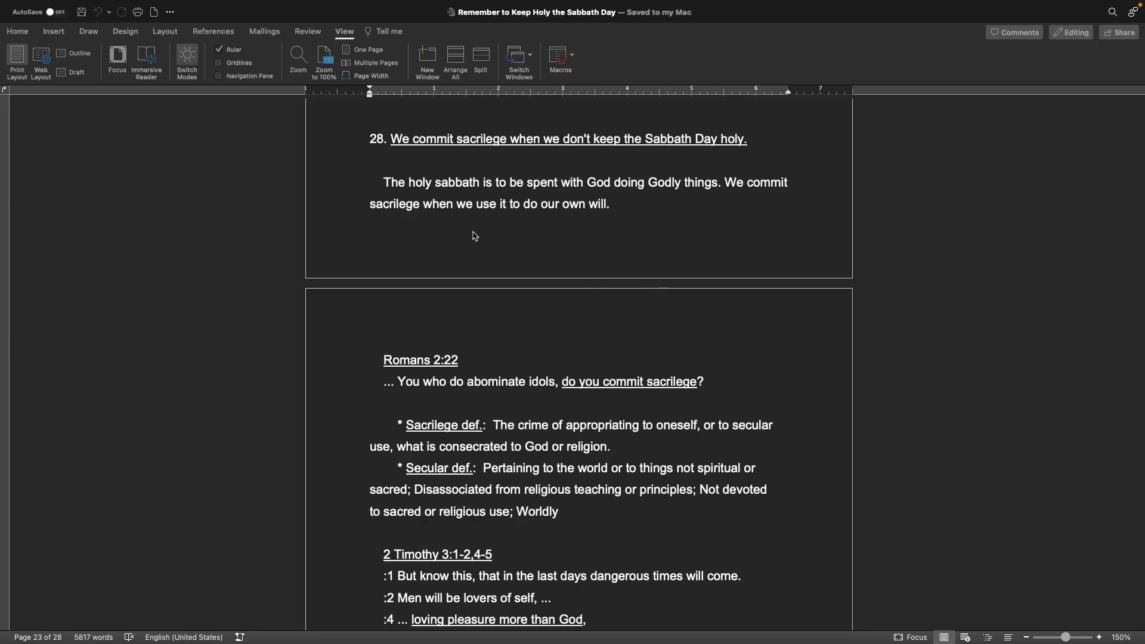
scroll(down, 3)
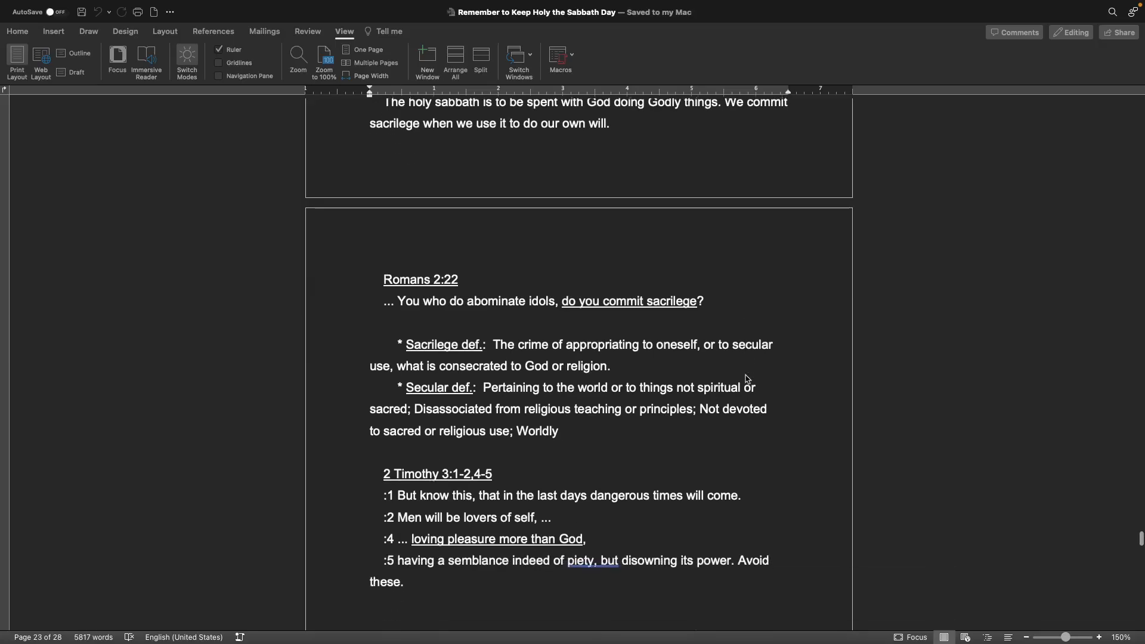
scroll(down, 3)
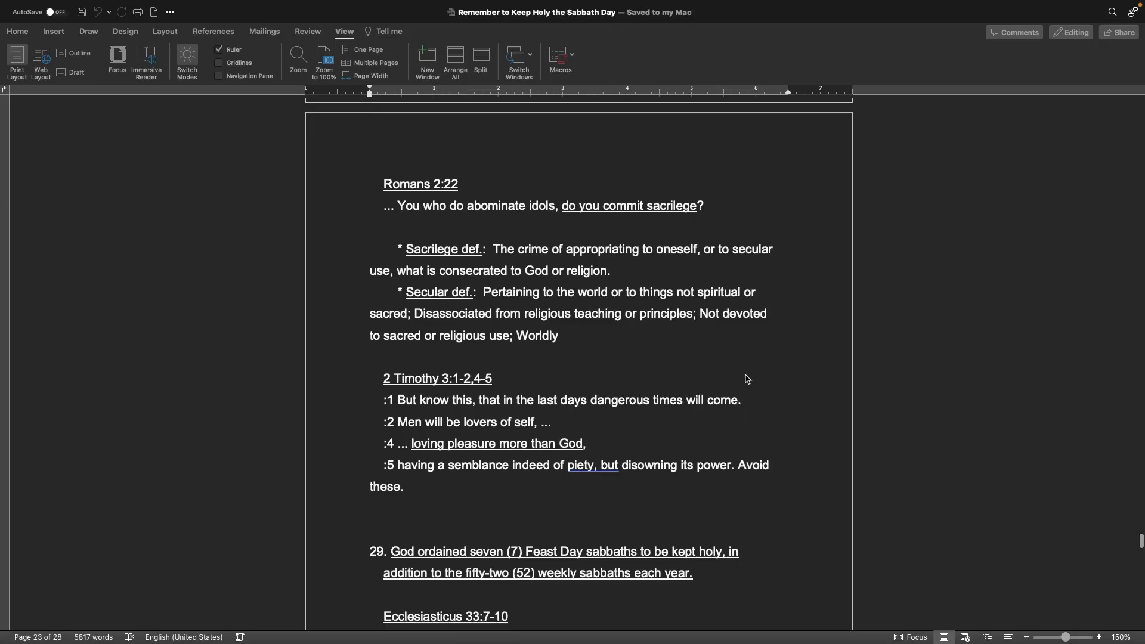
scroll(down, 3)
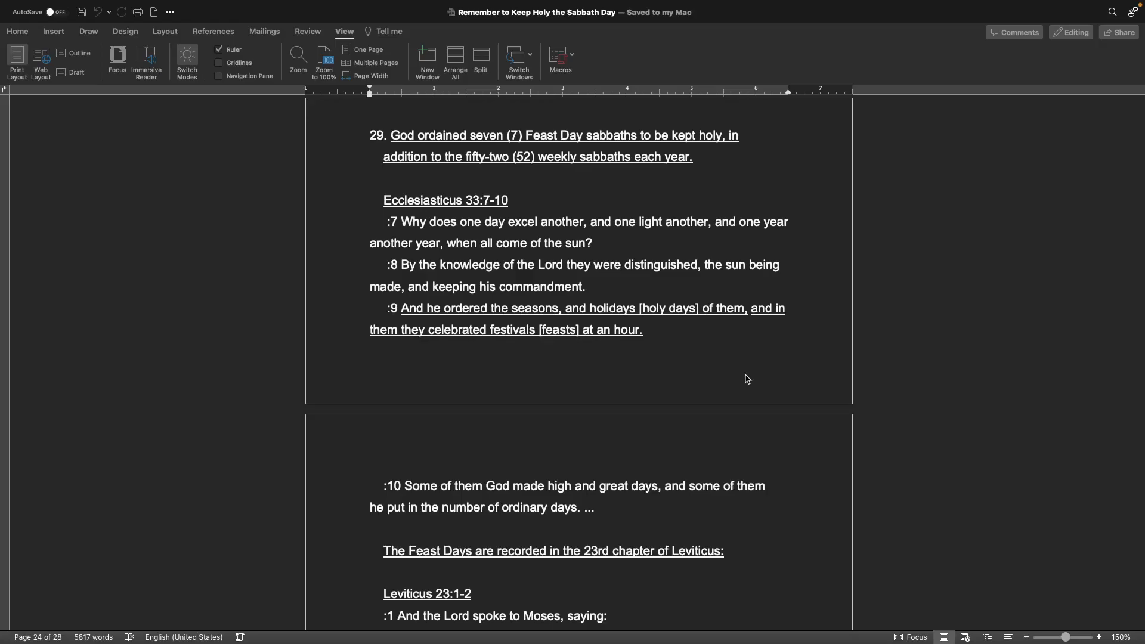
mouse_move(750, 361)
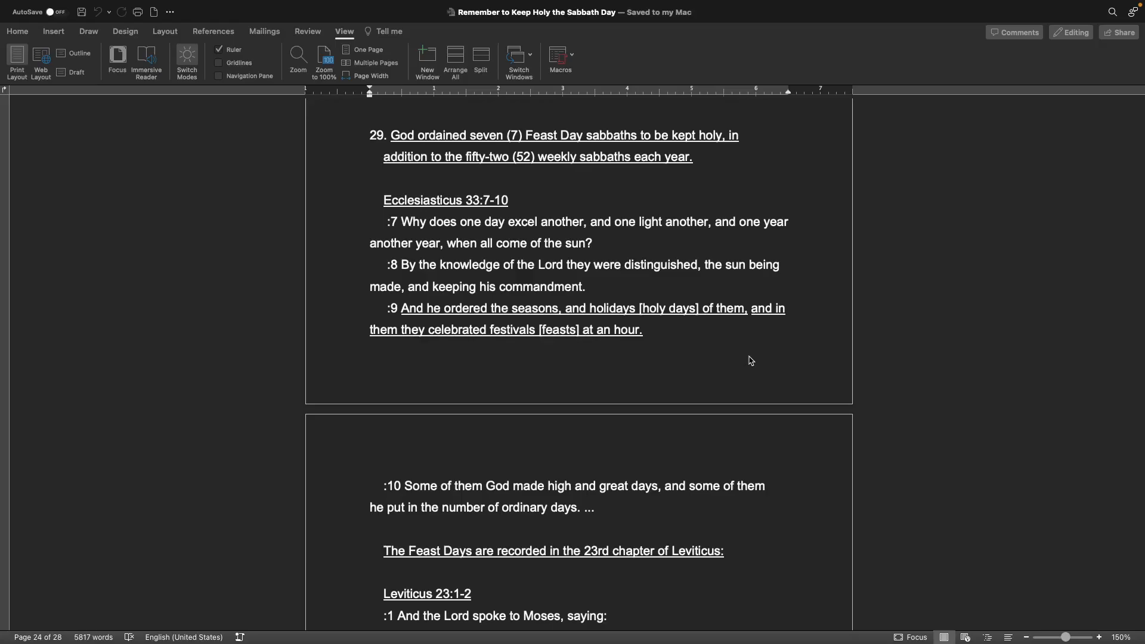
scroll(down, 3)
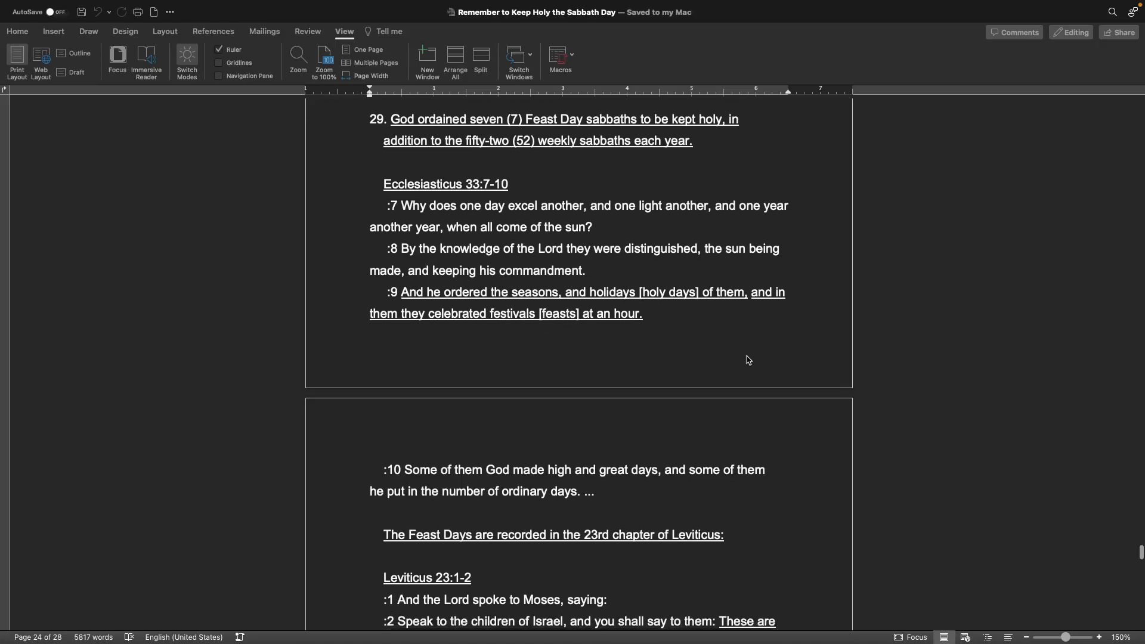
scroll(down, 3)
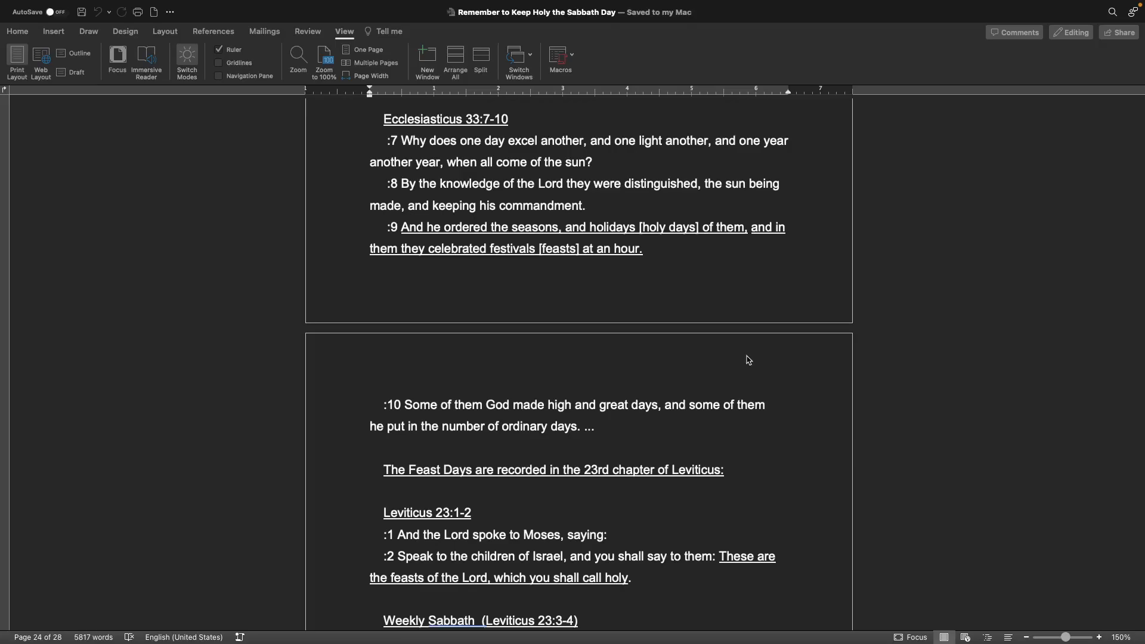
scroll(down, 3)
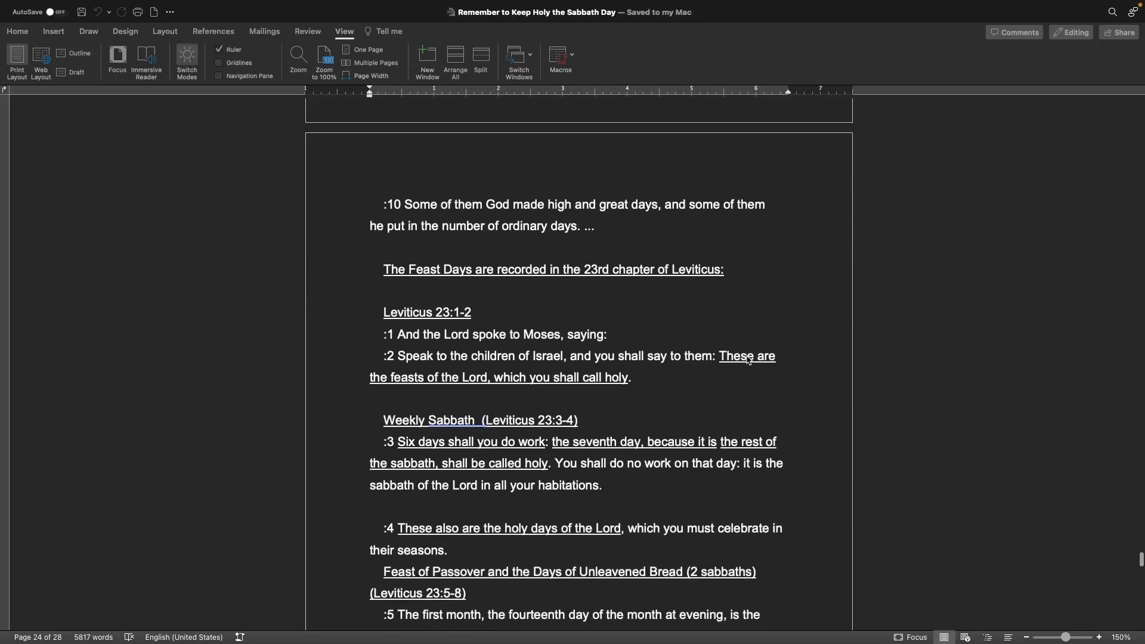
scroll(down, 3)
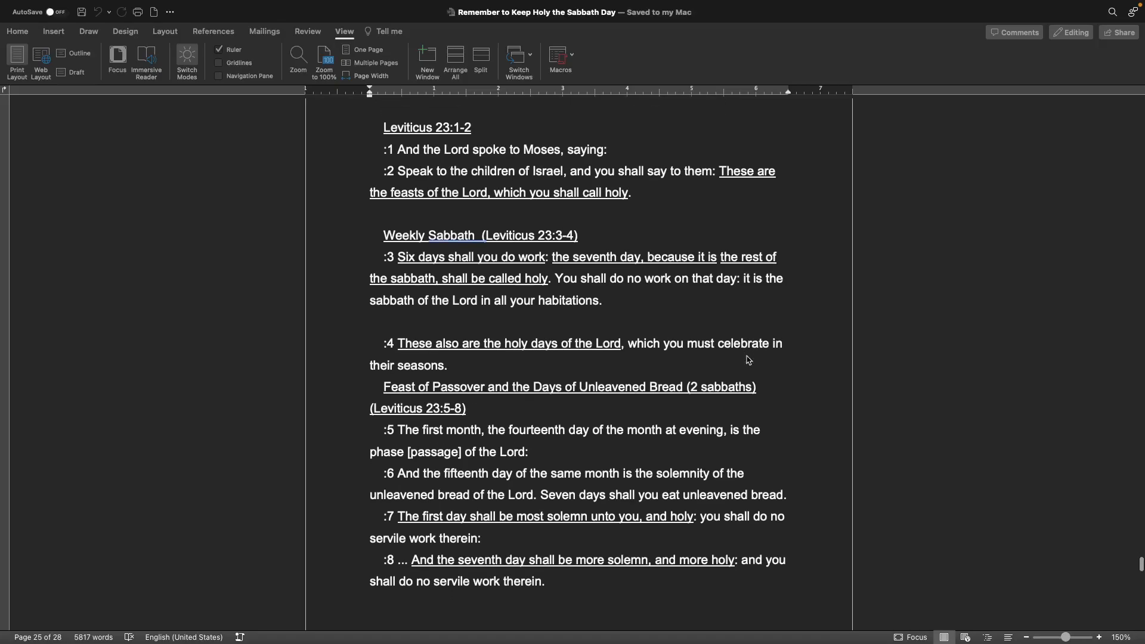
scroll(down, 3)
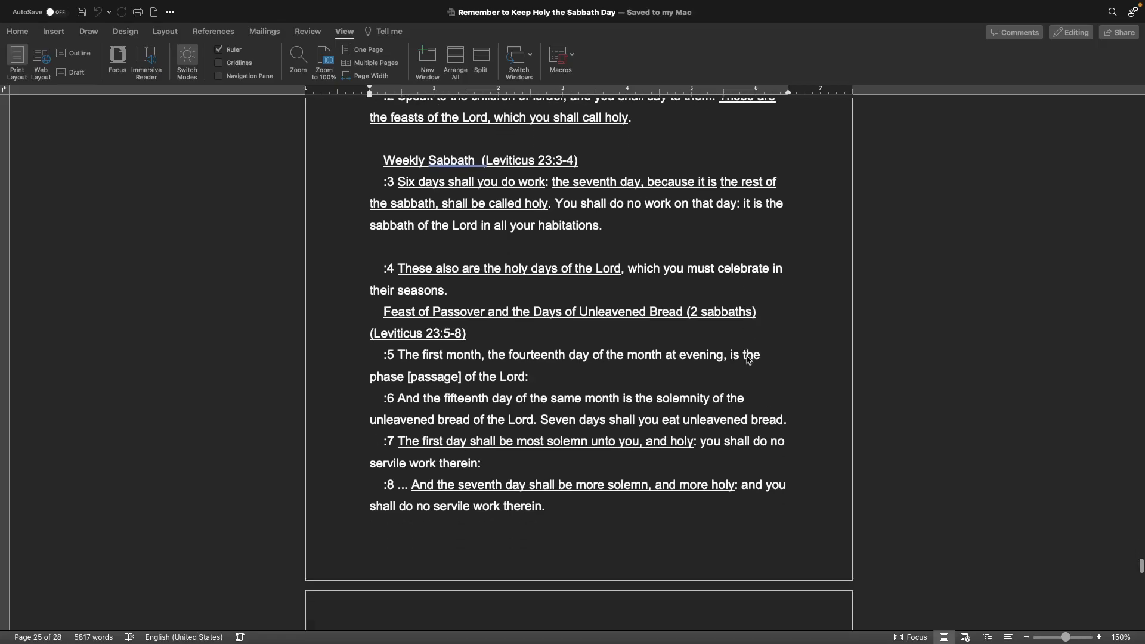
scroll(down, 3)
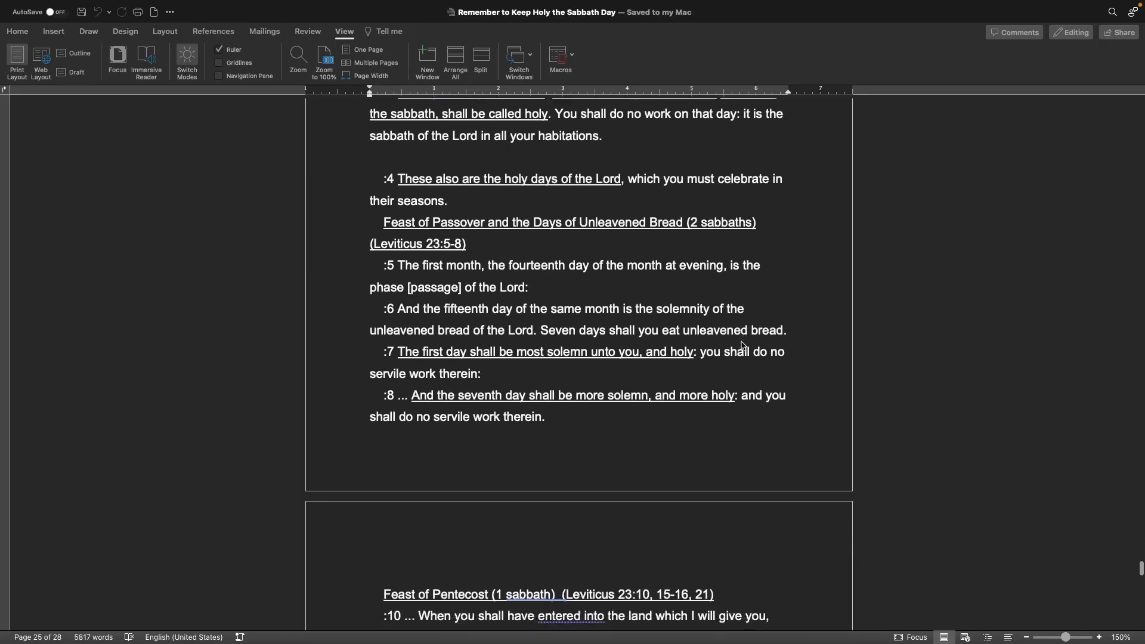
scroll(down, 3)
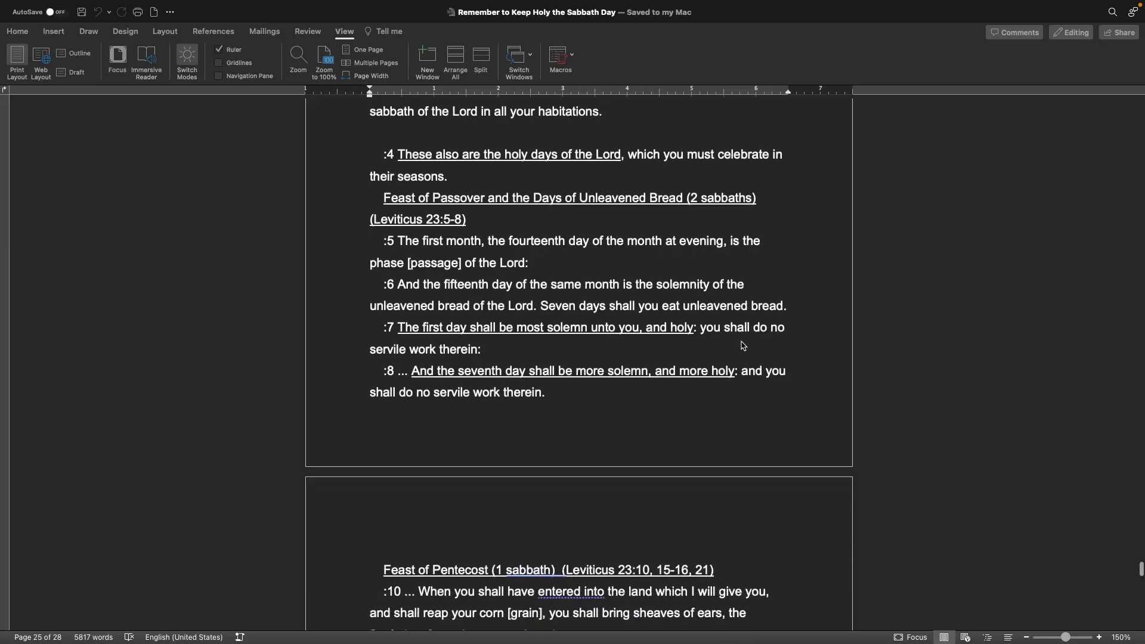
scroll(down, 3)
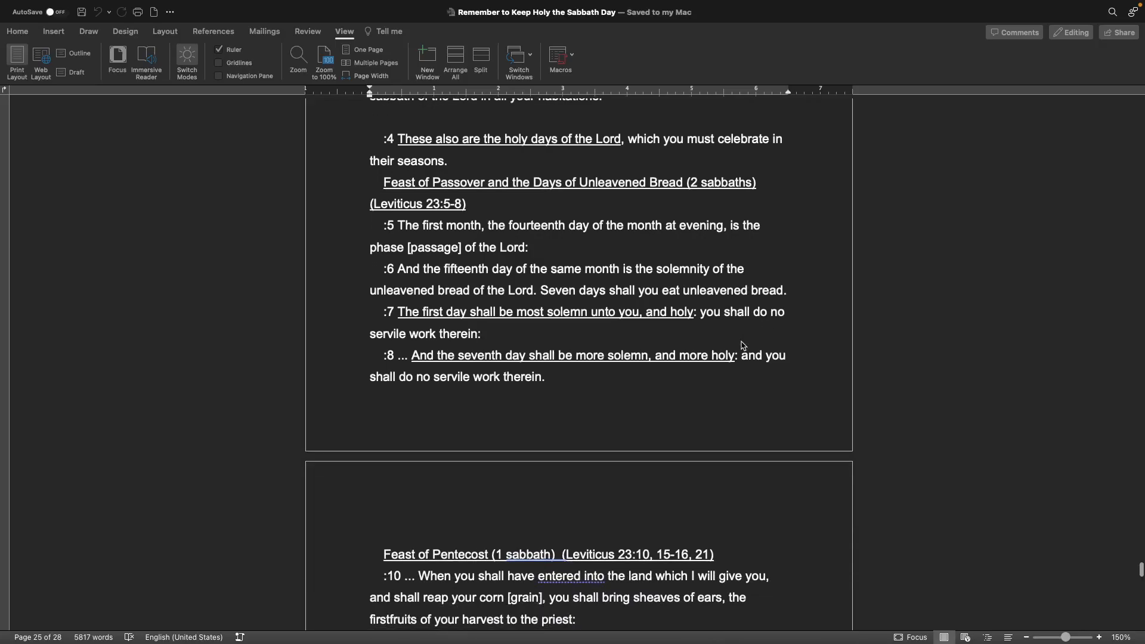
scroll(down, 3)
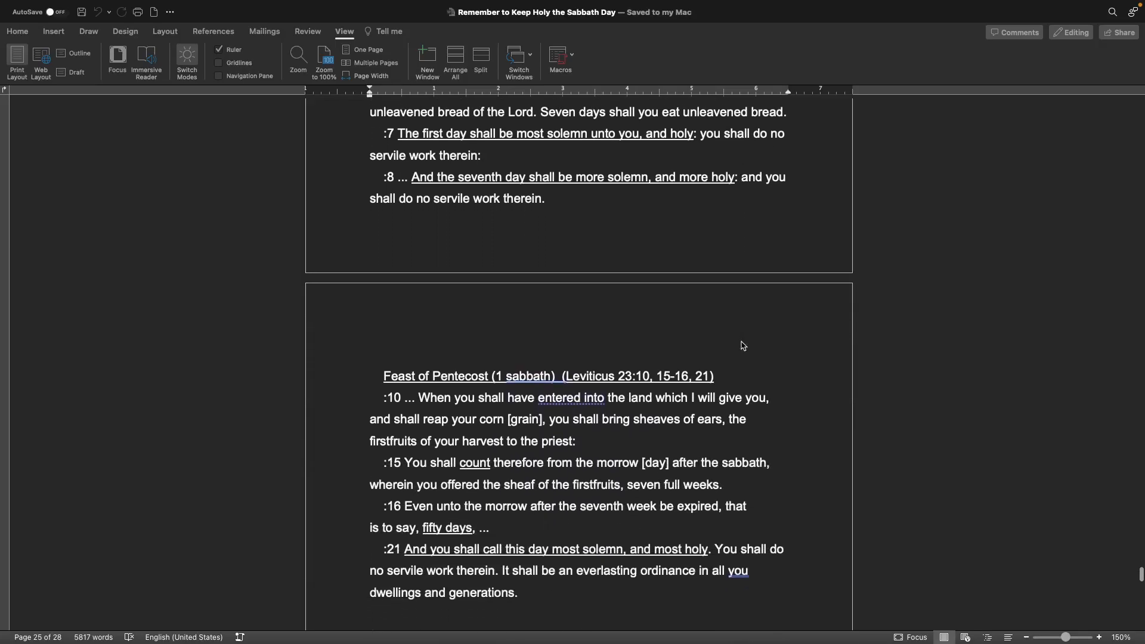
scroll(down, 3)
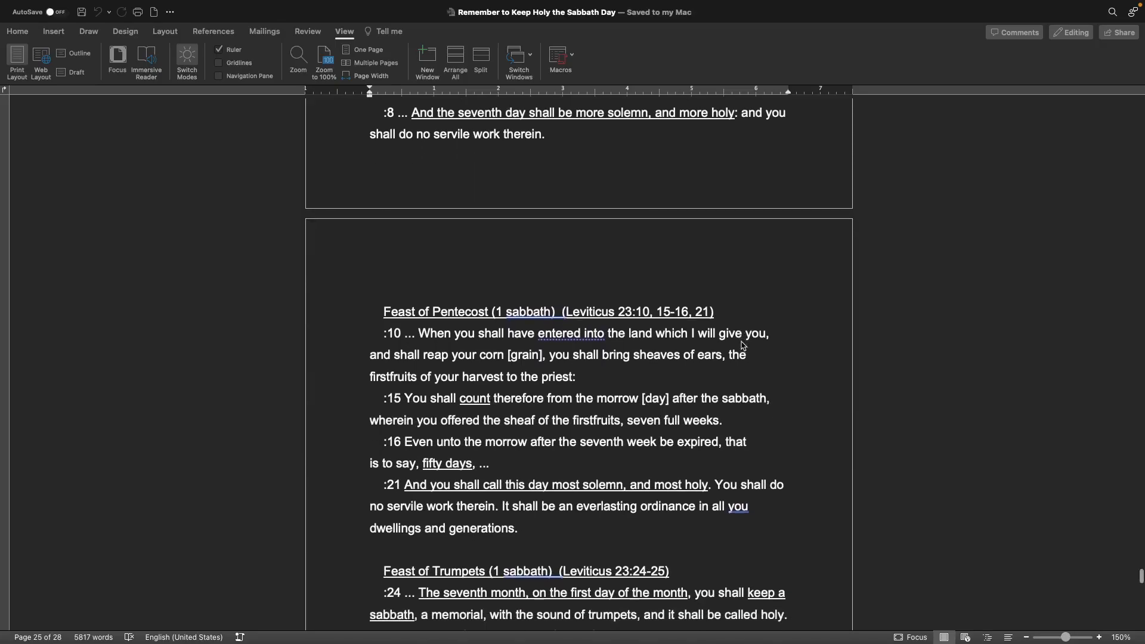
scroll(down, 3)
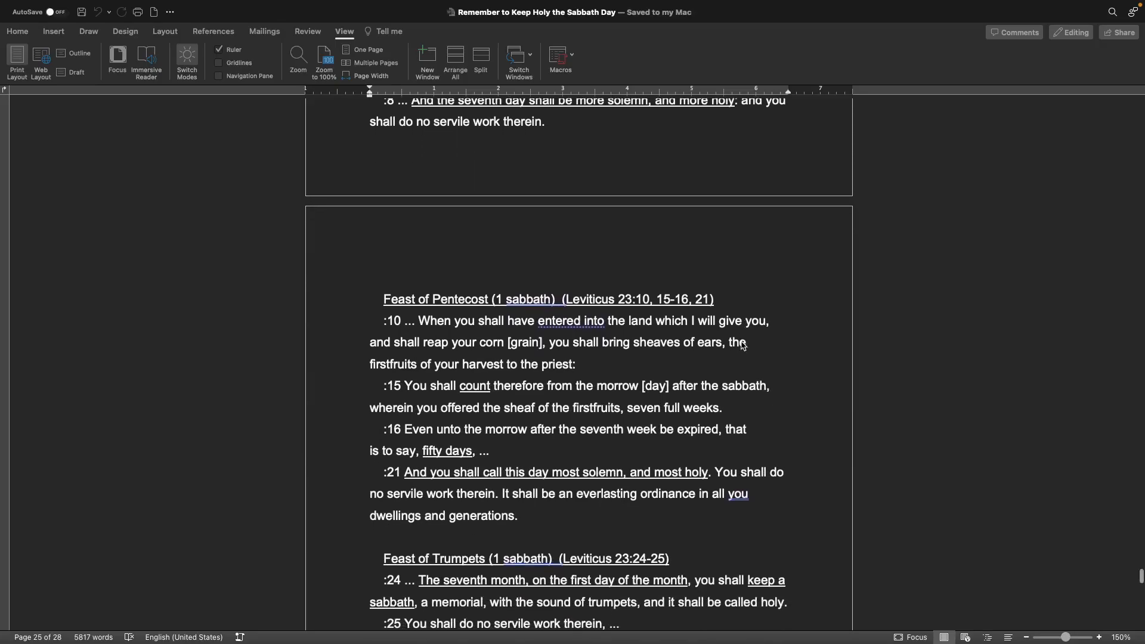
scroll(down, 3)
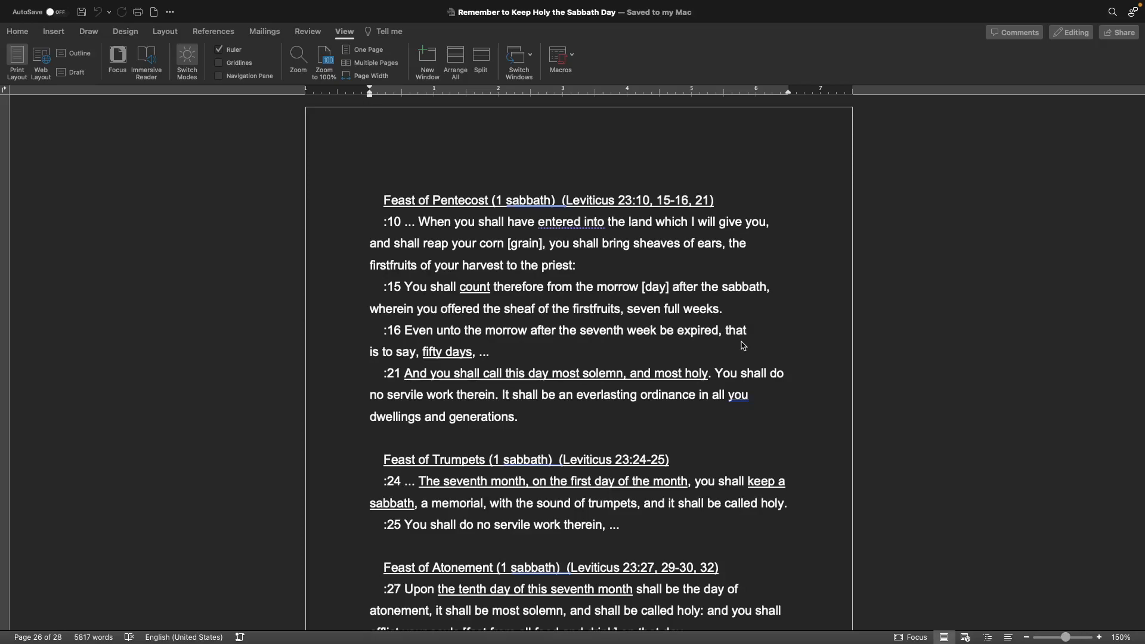
scroll(down, 3)
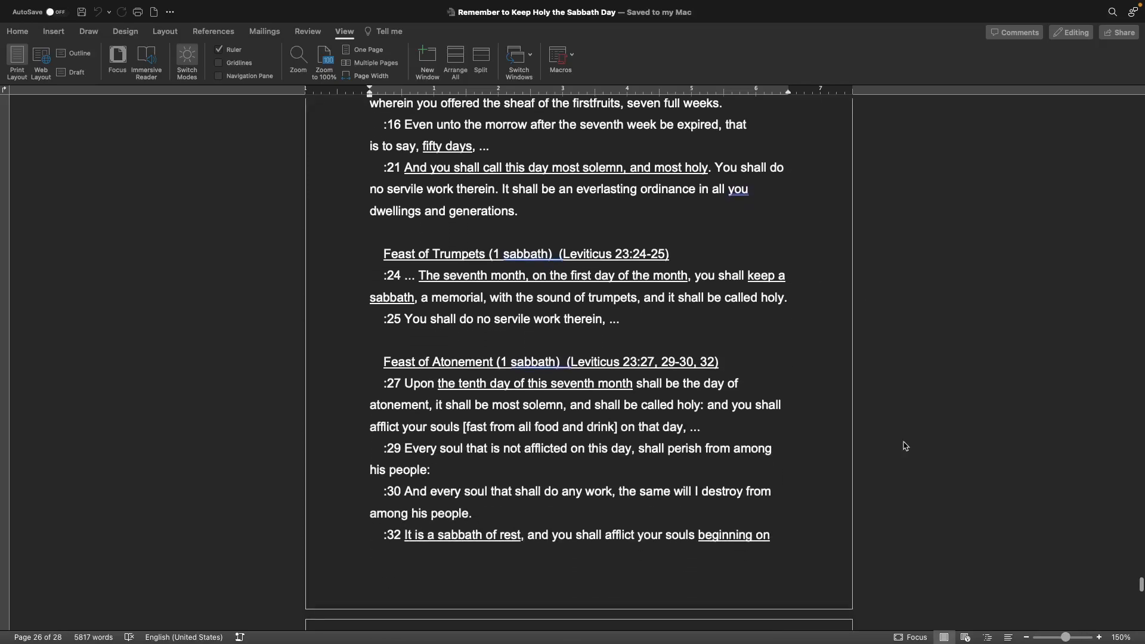
scroll(down, 3)
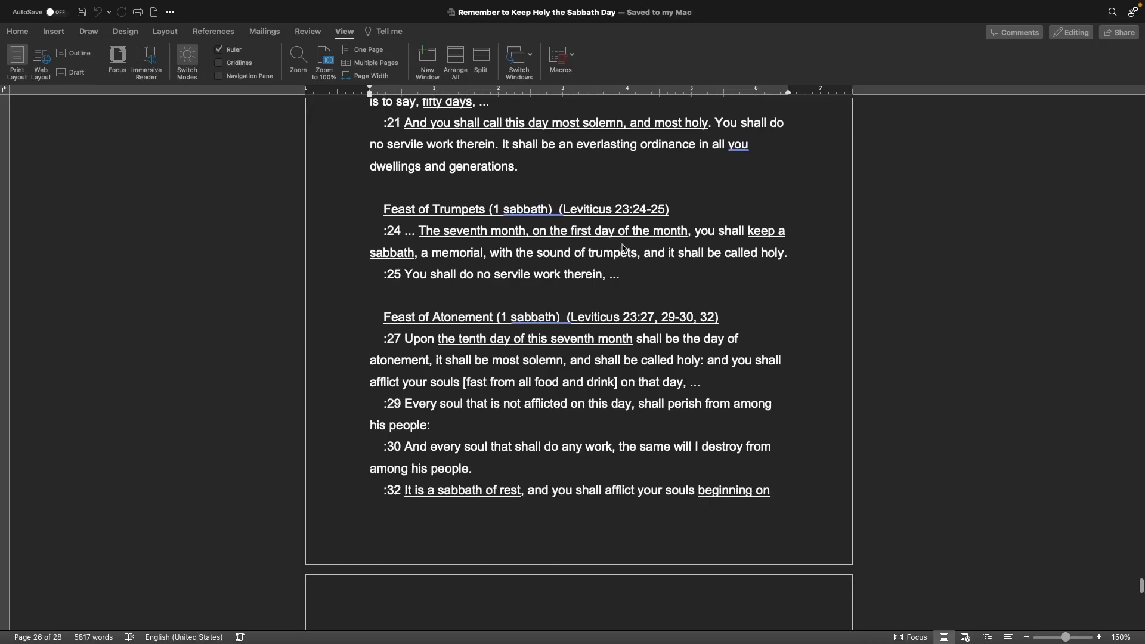
mouse_move(726, 262)
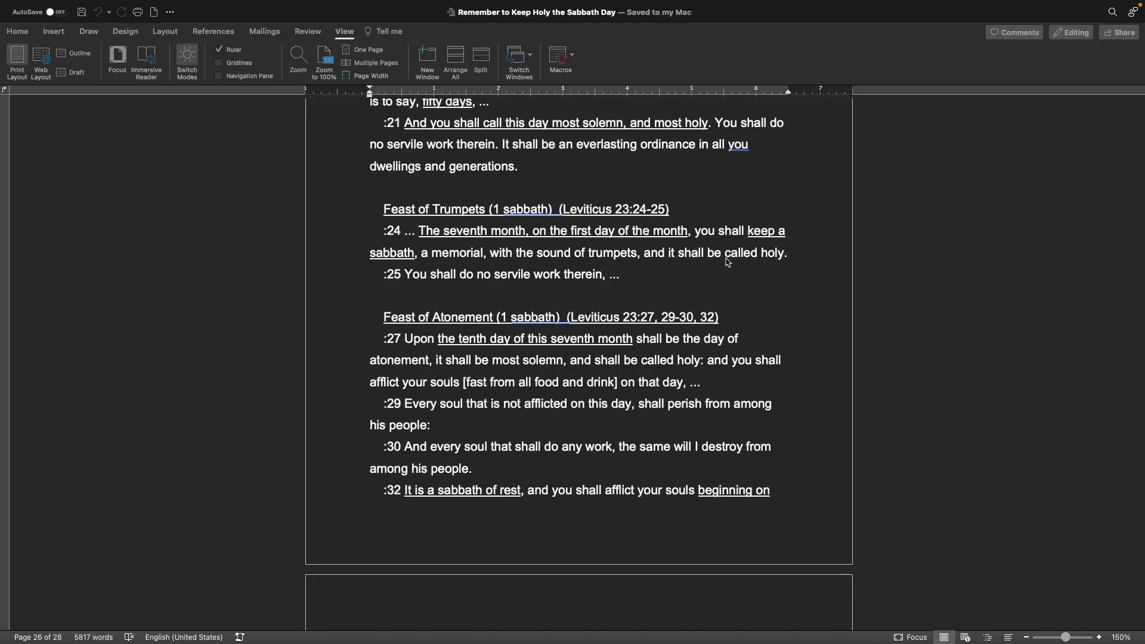
scroll(down, 3)
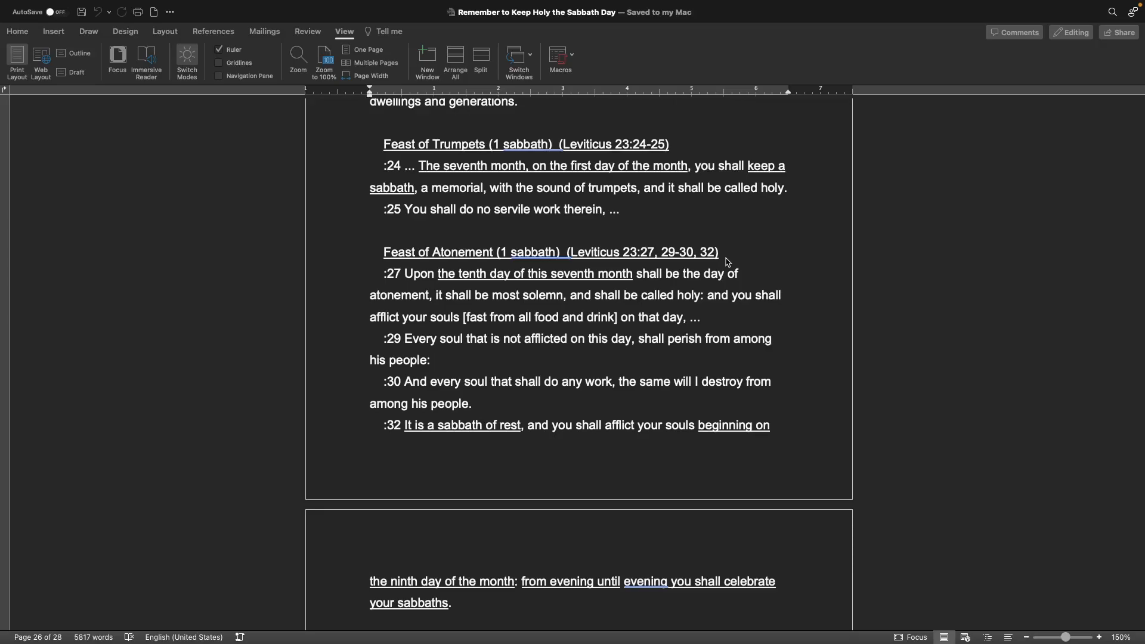
scroll(down, 3)
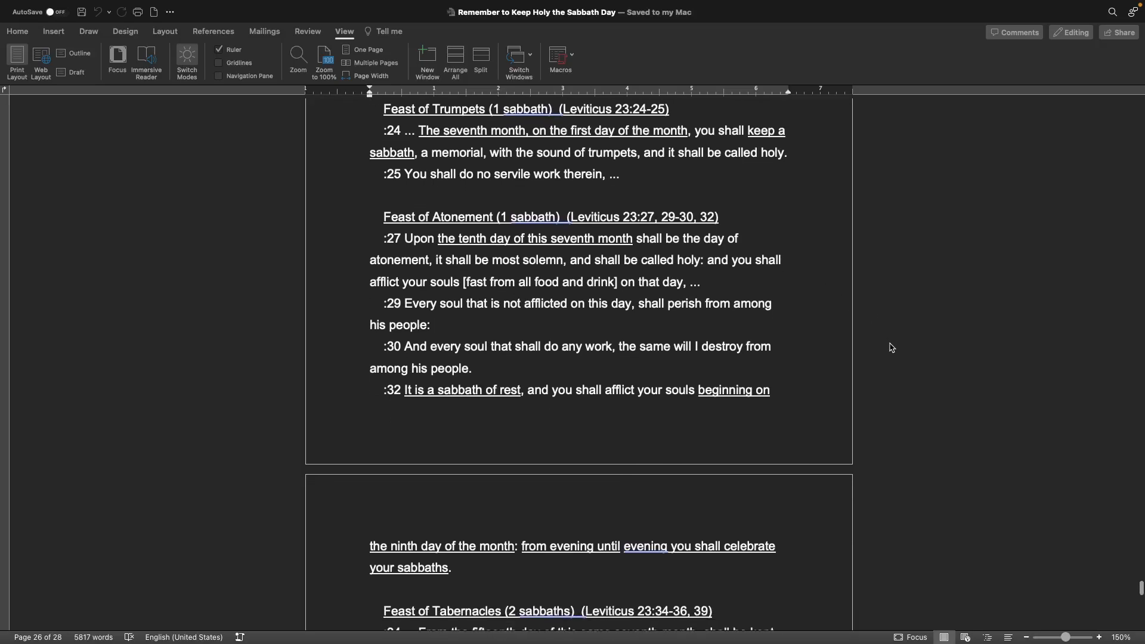
scroll(down, 3)
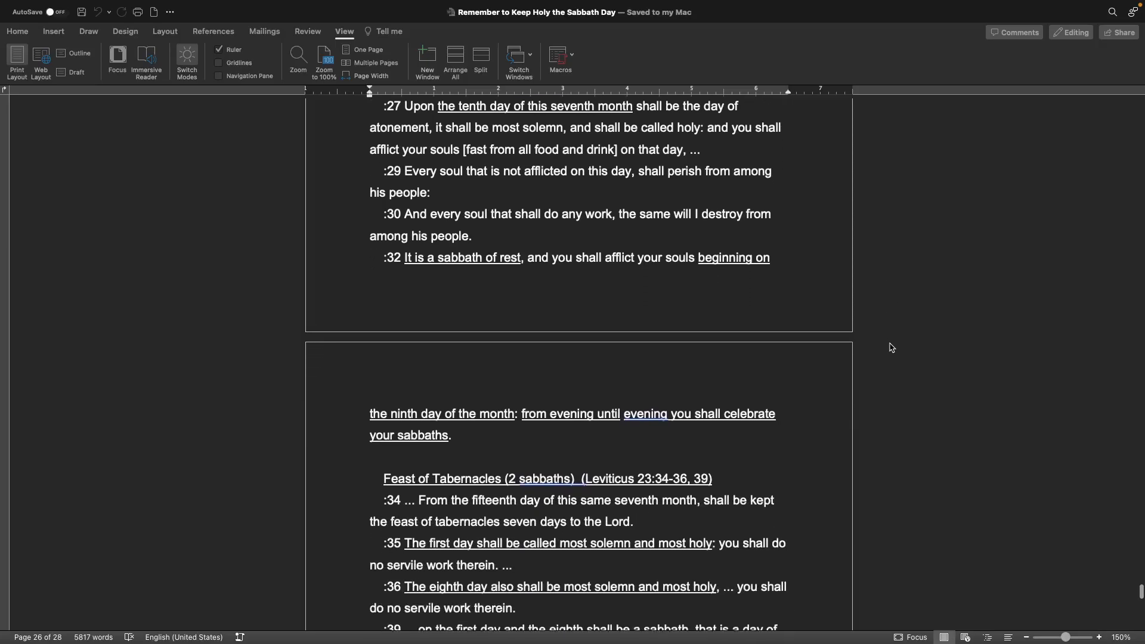
scroll(up, 3)
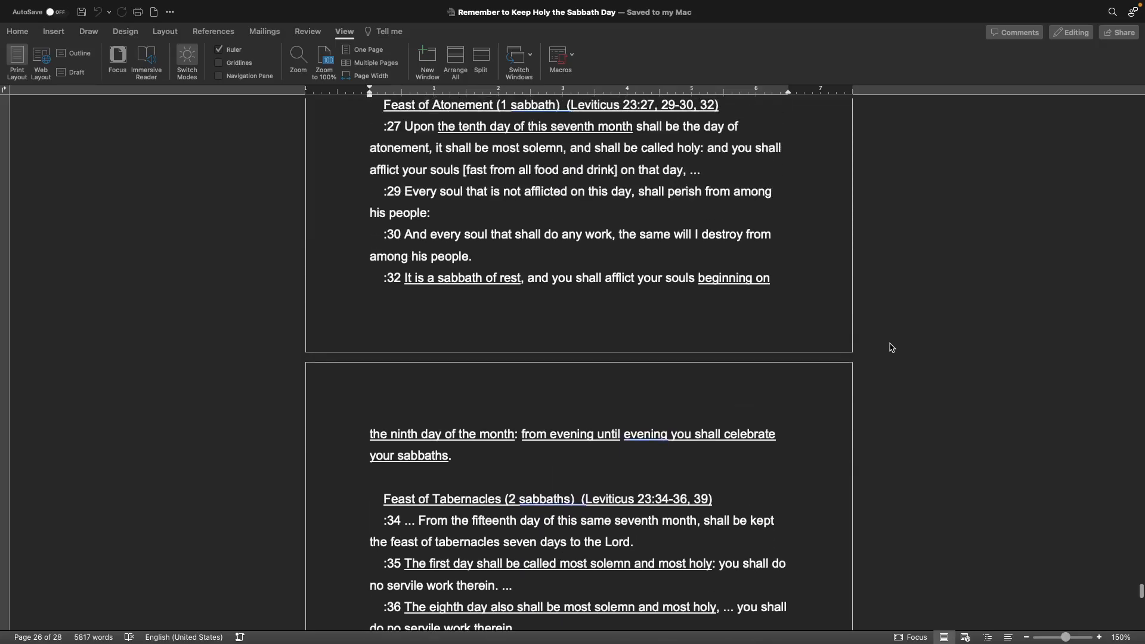
scroll(up, 3)
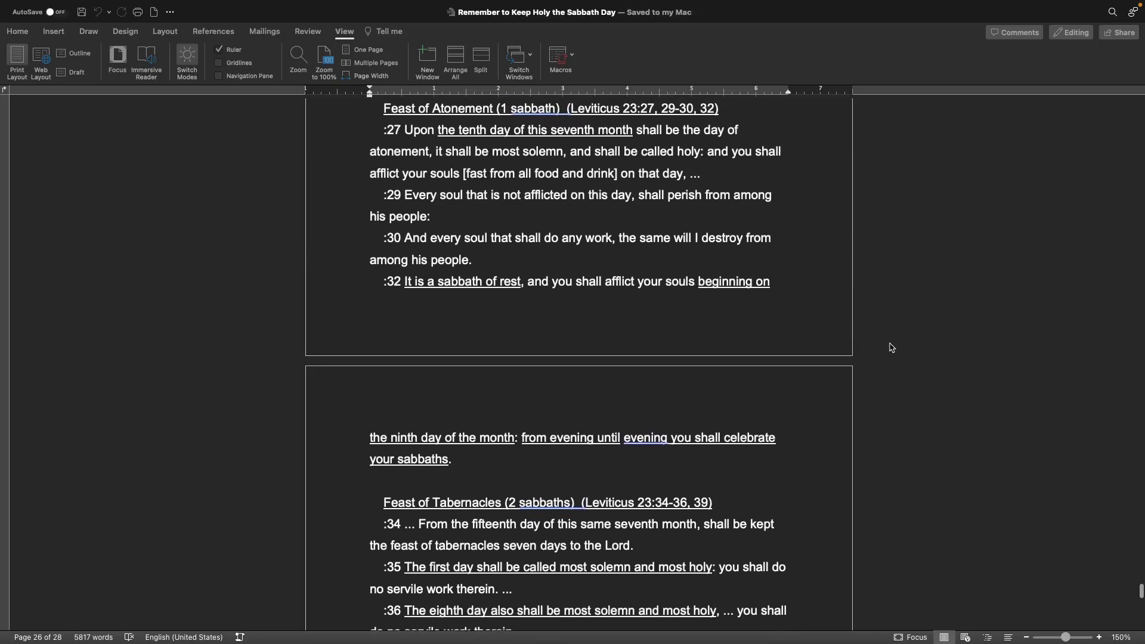
scroll(up, 3)
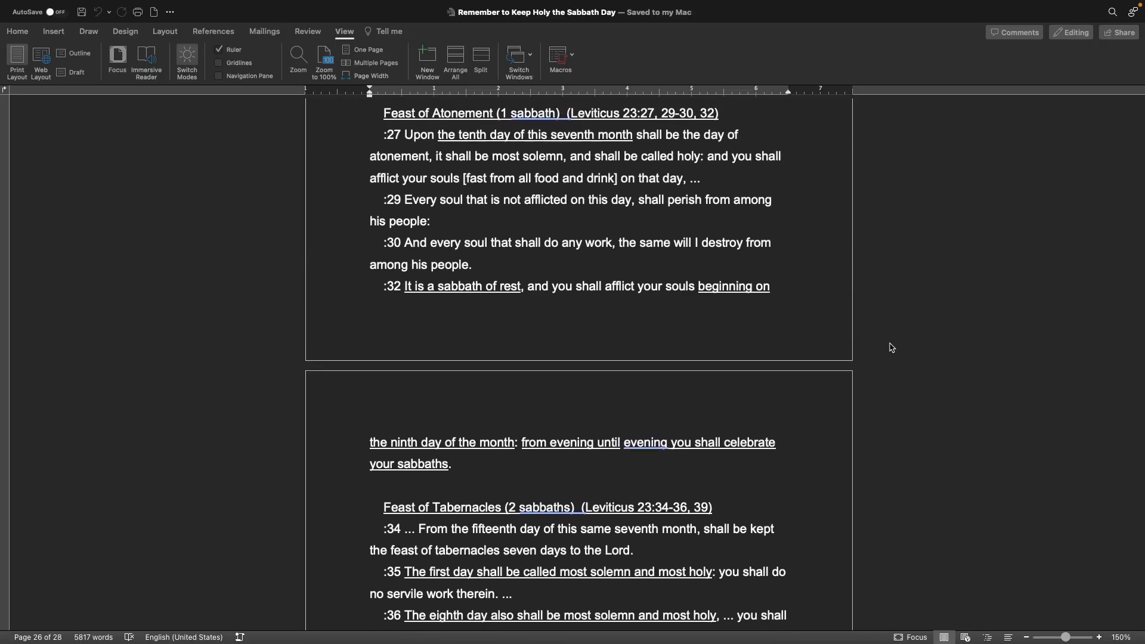
scroll(down, 3)
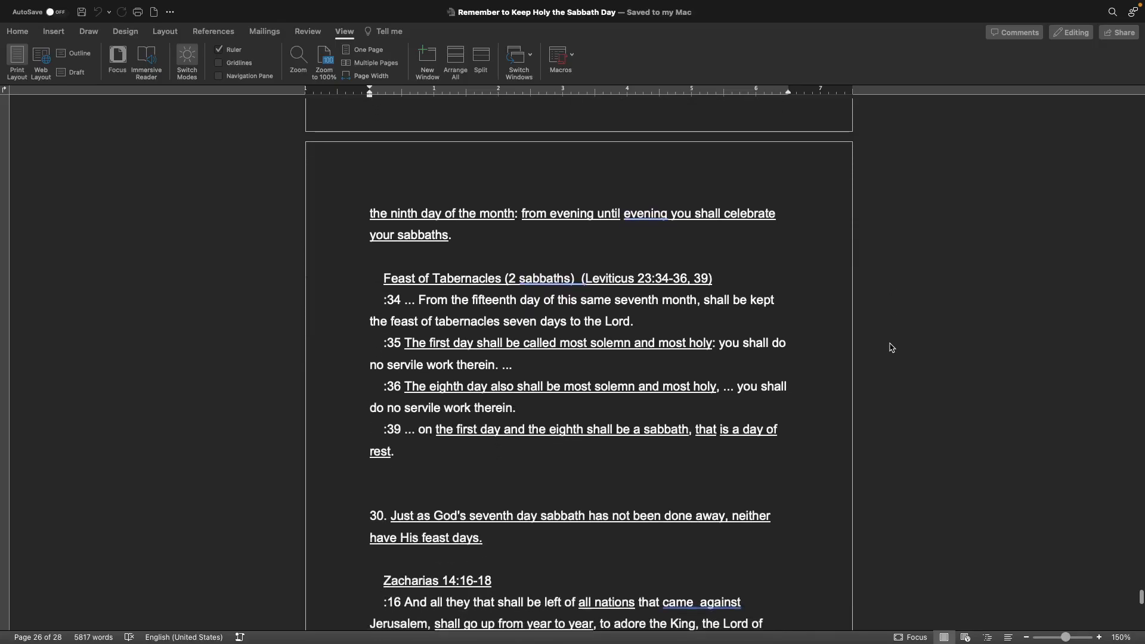
scroll(up, 3)
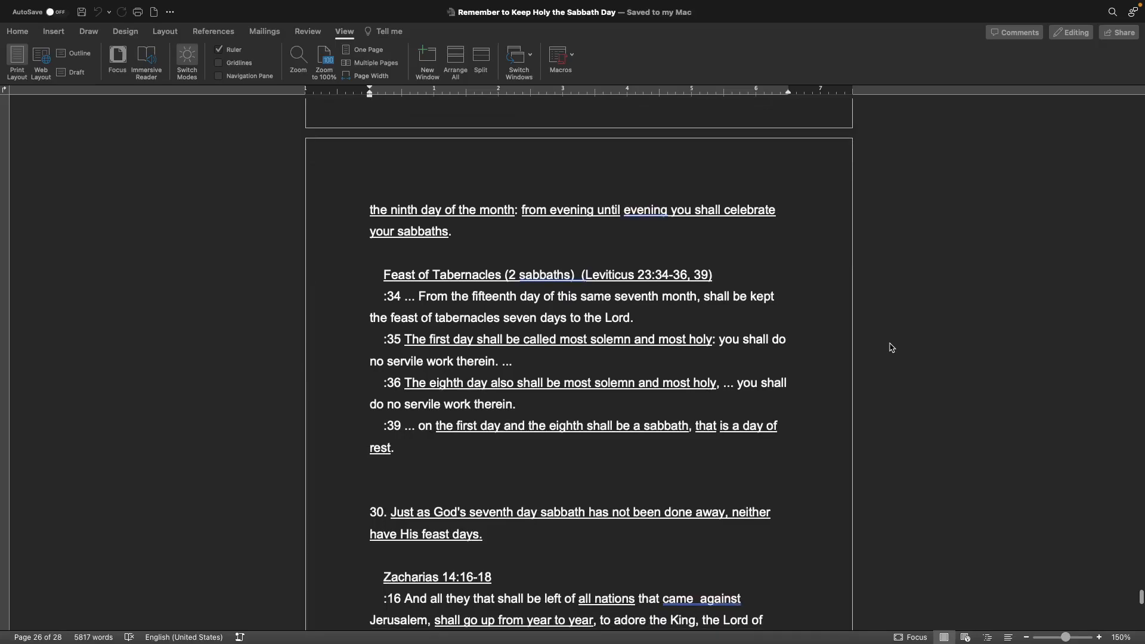
mouse_move(560, 309)
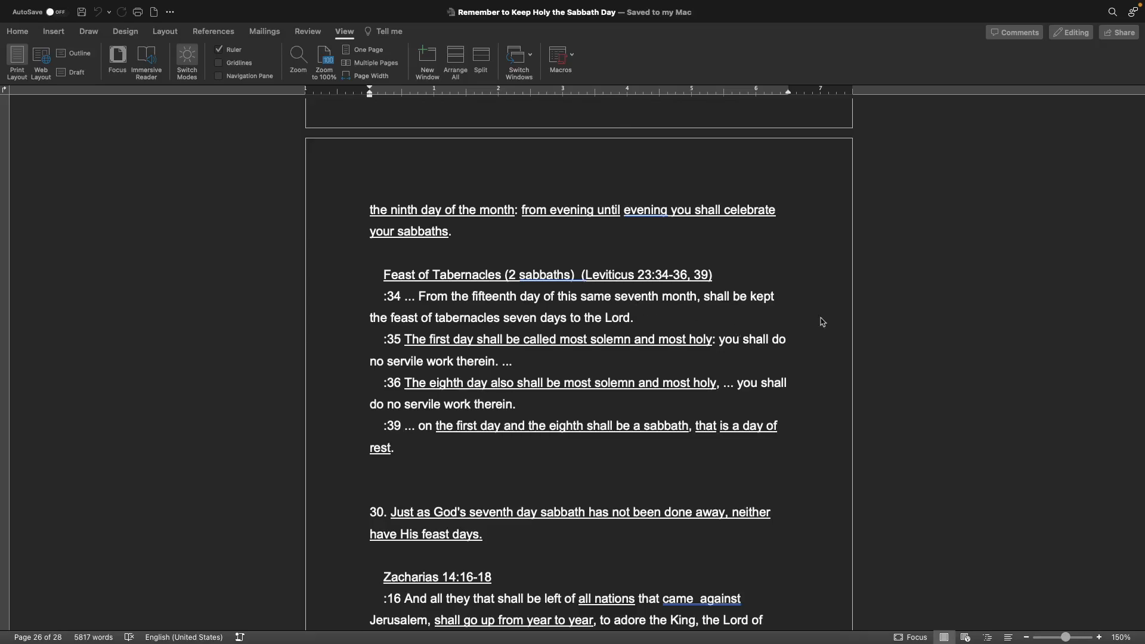
mouse_move(838, 316)
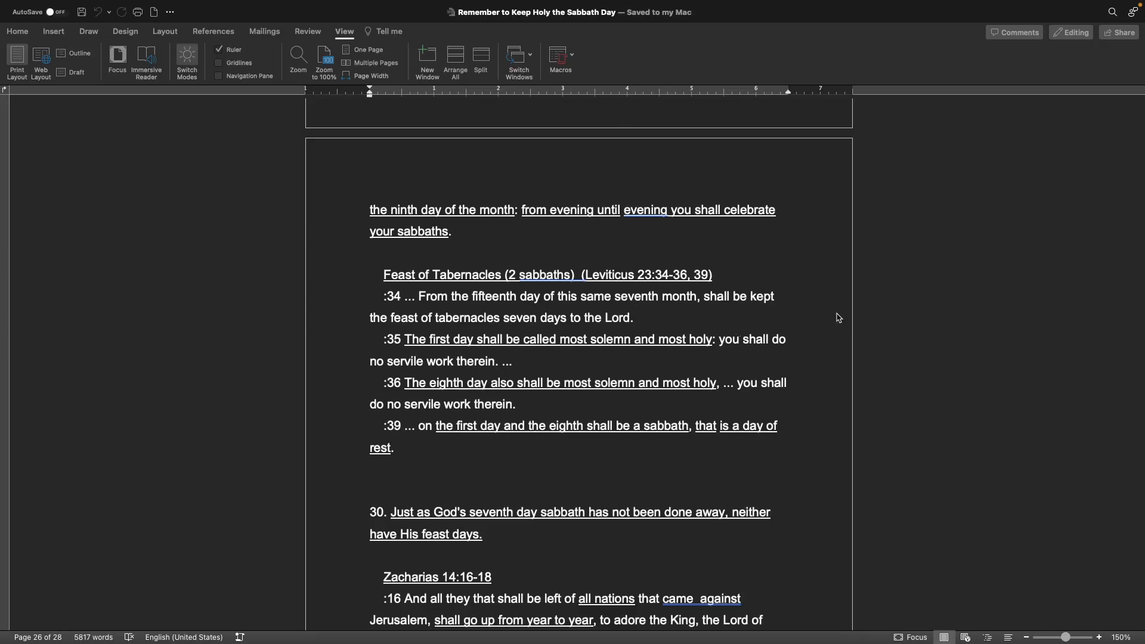
scroll(down, 3)
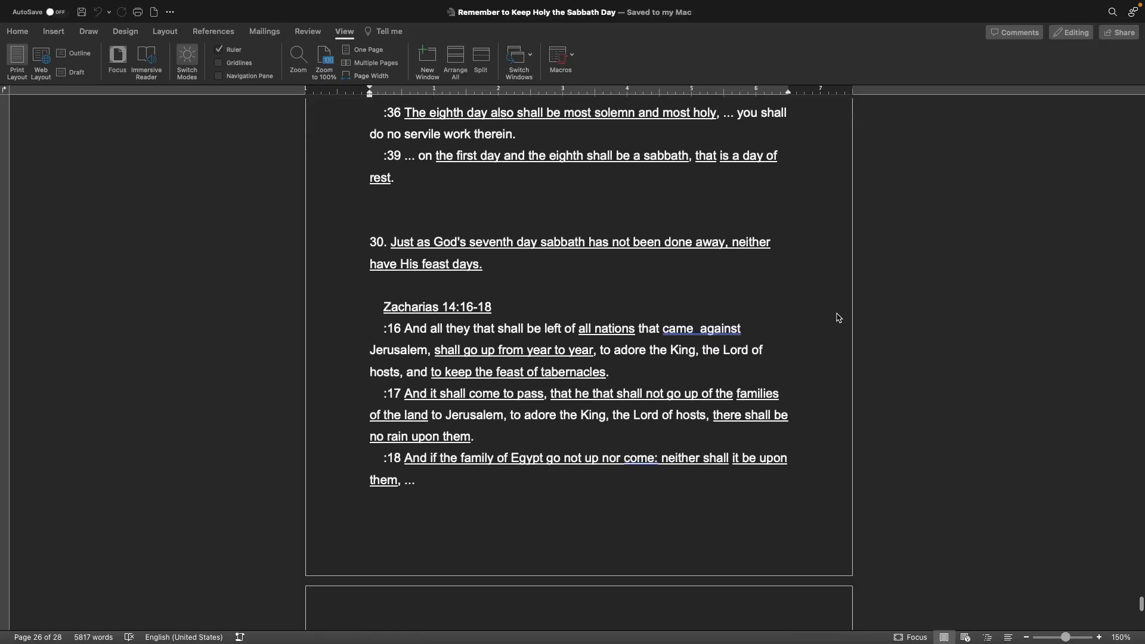
scroll(down, 3)
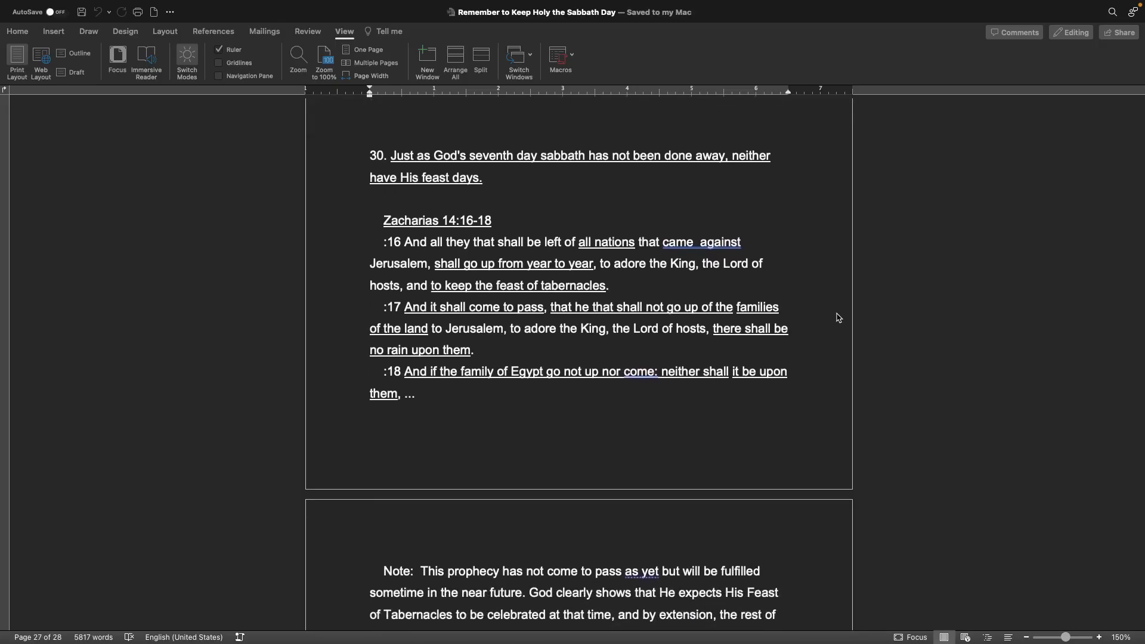
mouse_move(635, 175)
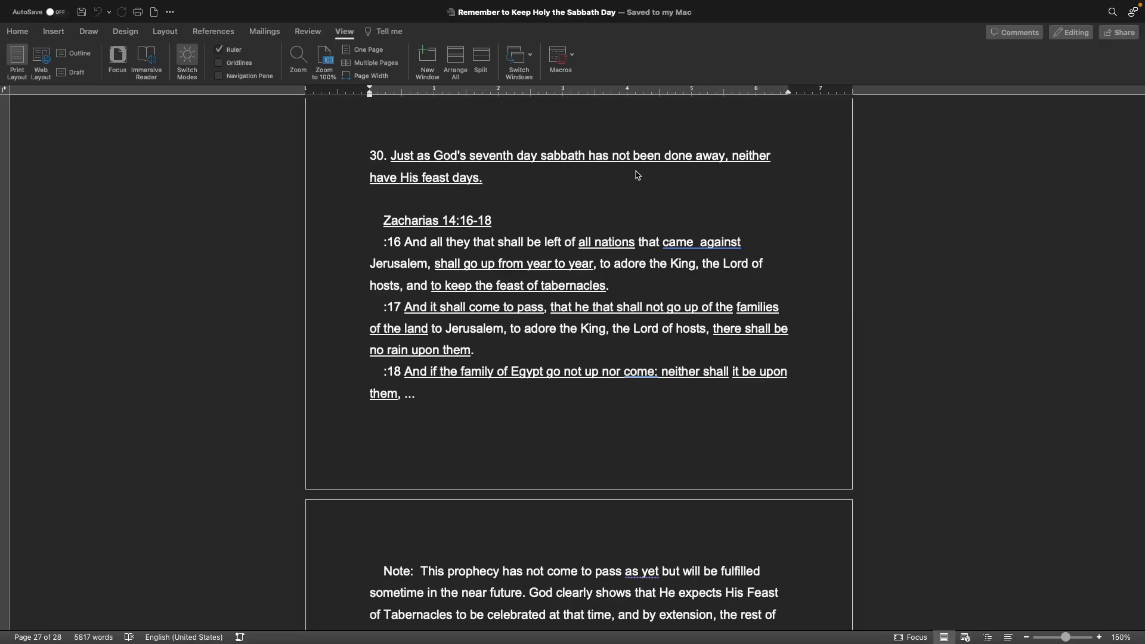
mouse_move(818, 241)
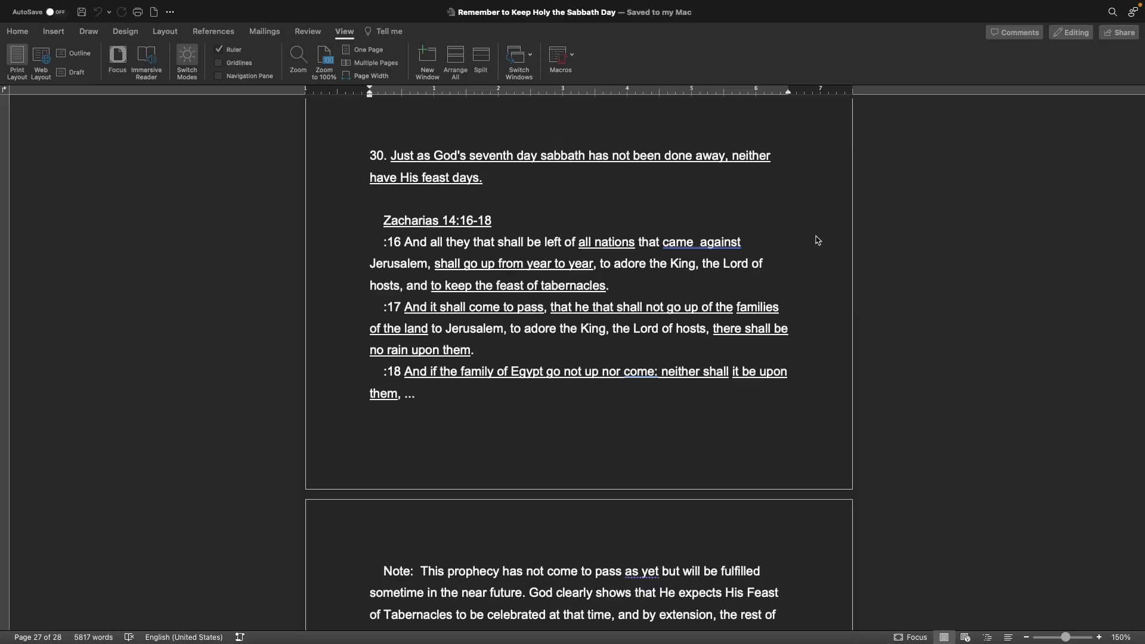
mouse_move(809, 270)
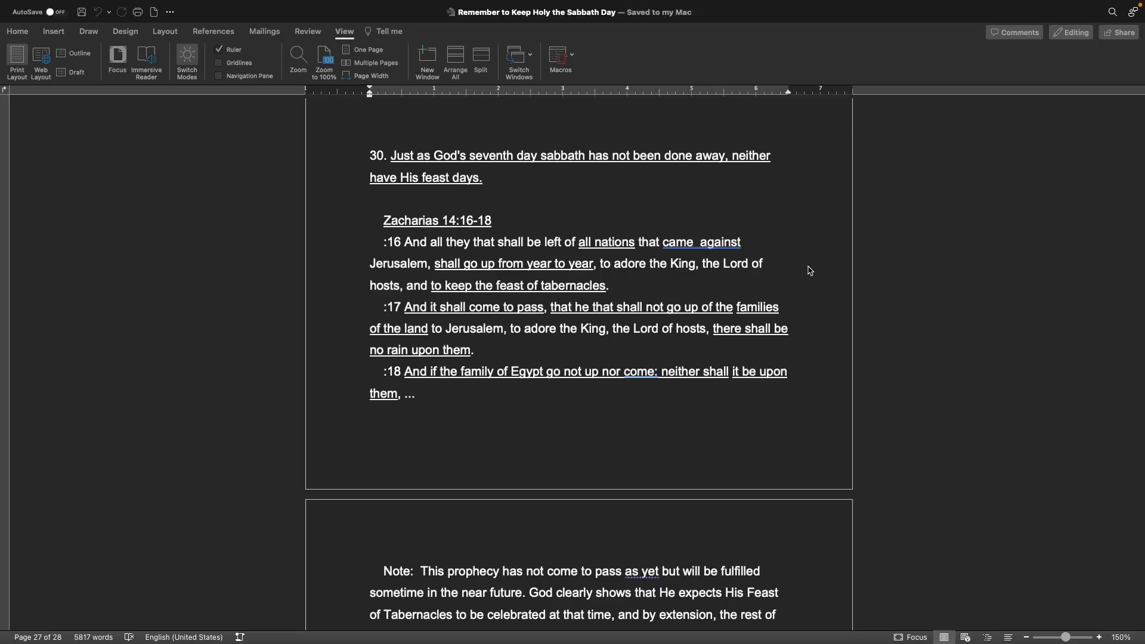
scroll(down, 3)
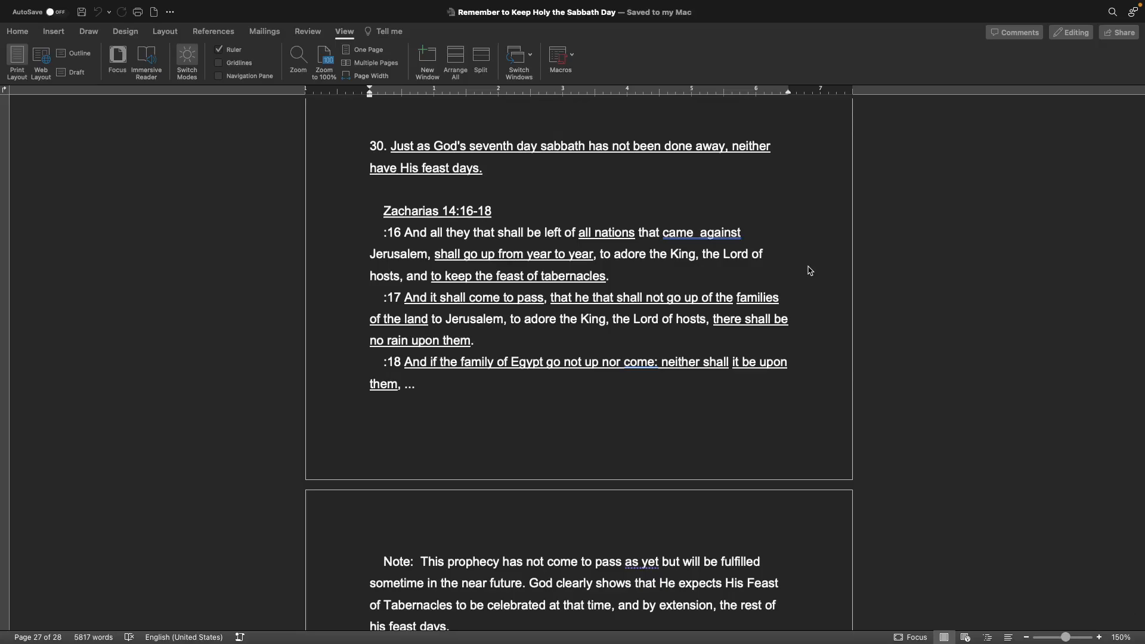
scroll(up, 3)
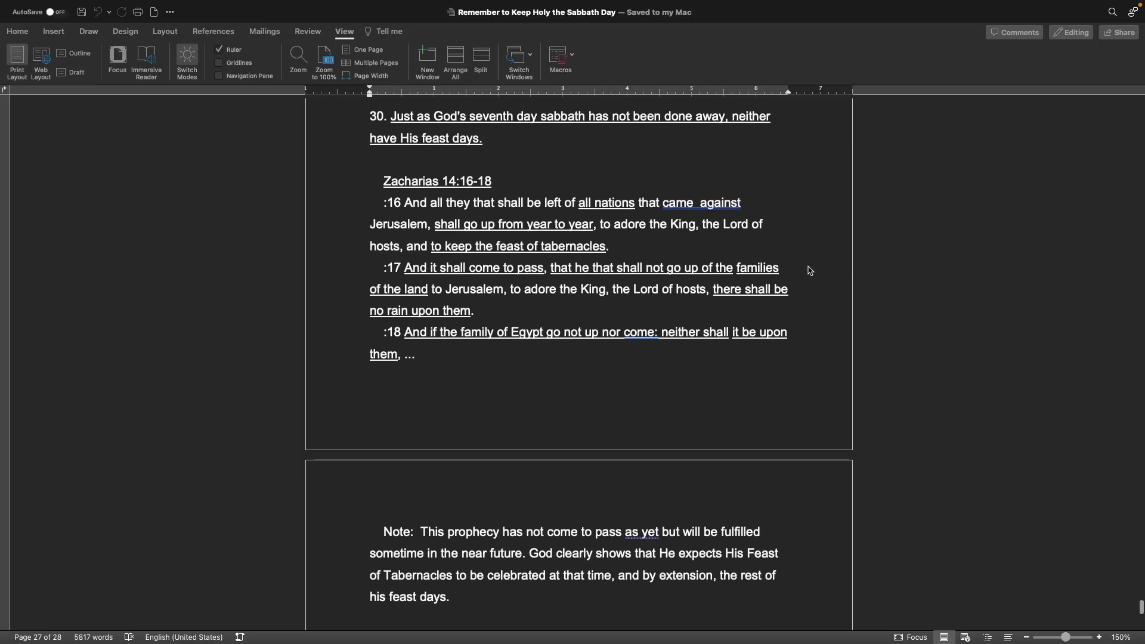
scroll(up, 3)
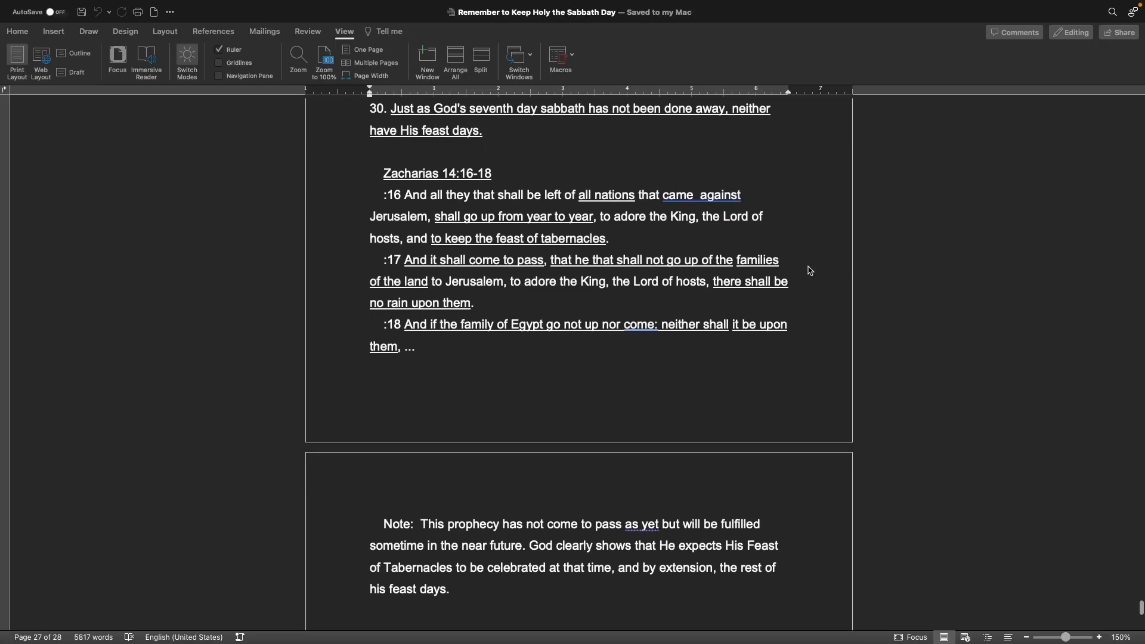
scroll(down, 3)
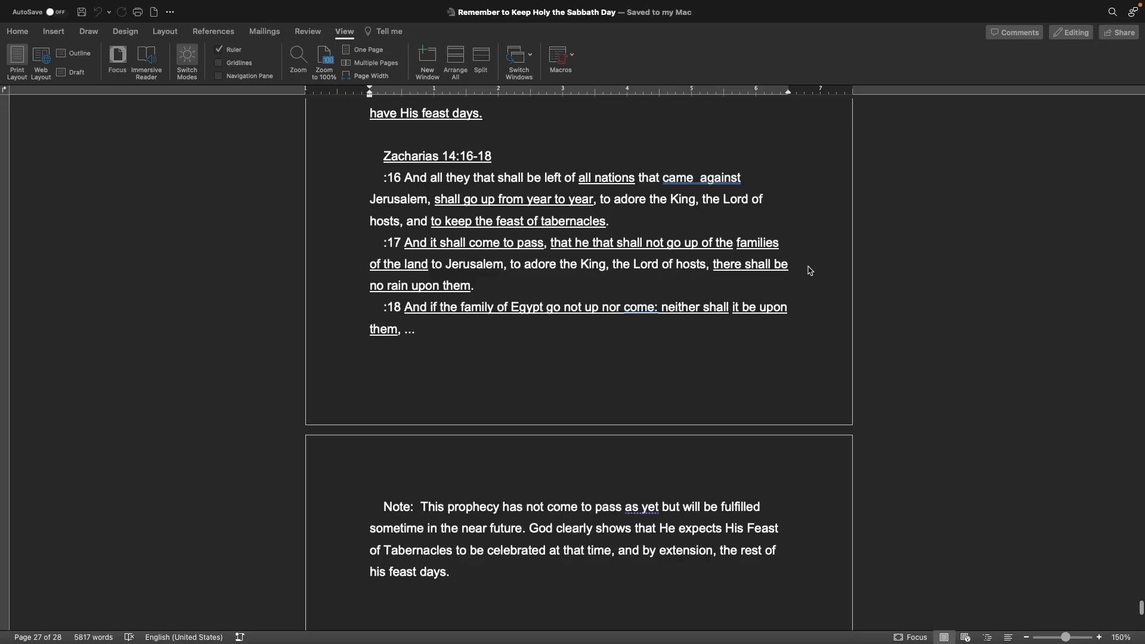
scroll(down, 3)
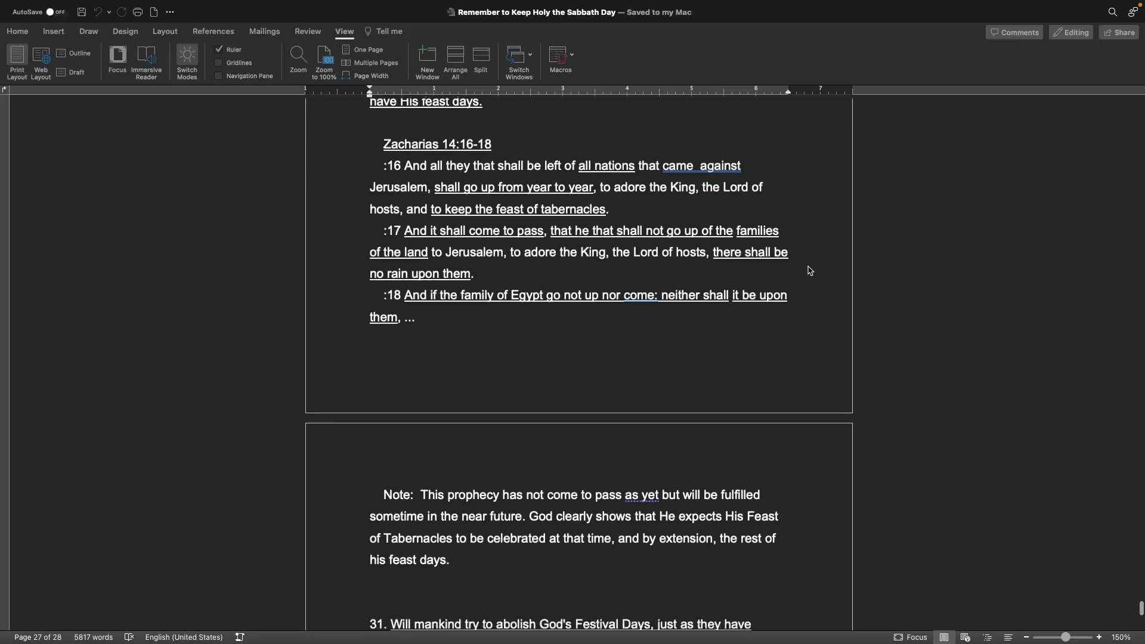
scroll(down, 3)
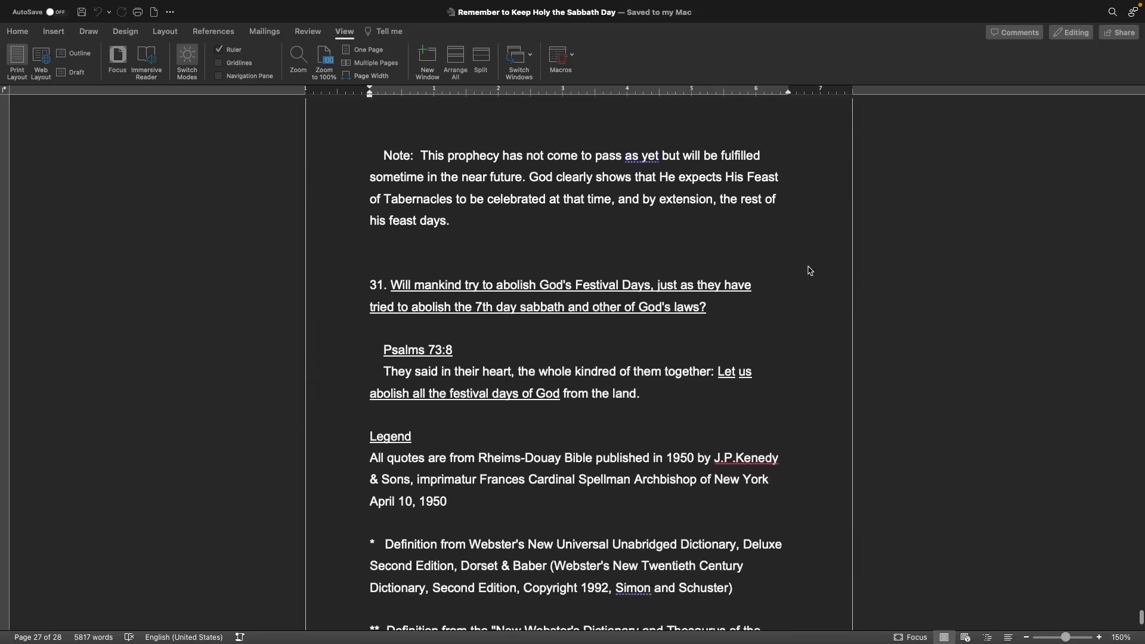
scroll(down, 3)
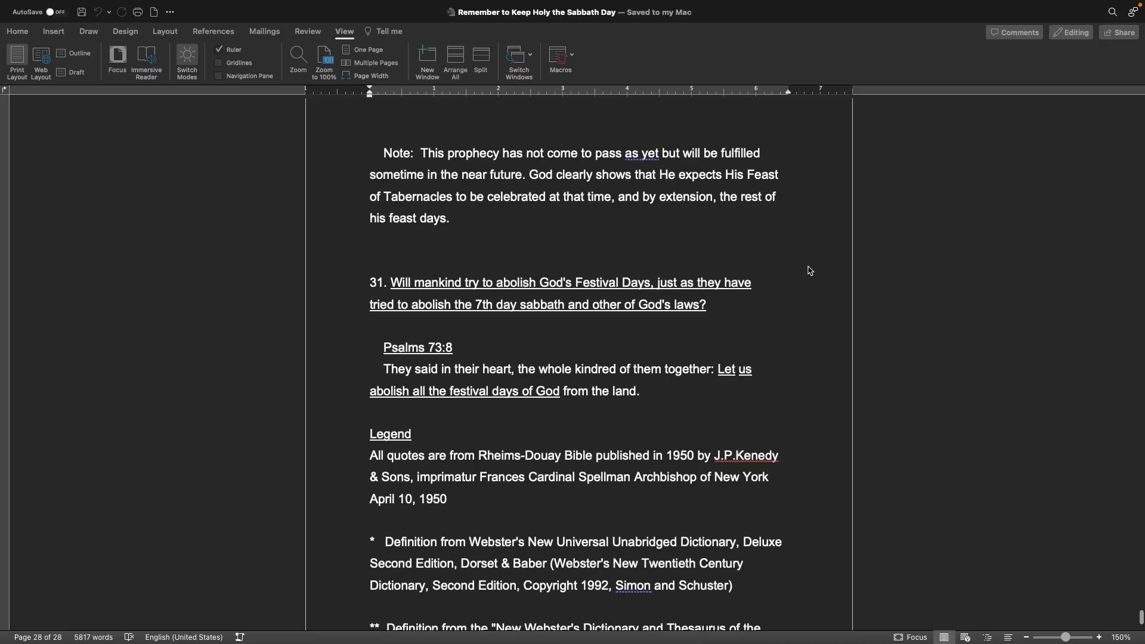
scroll(down, 3)
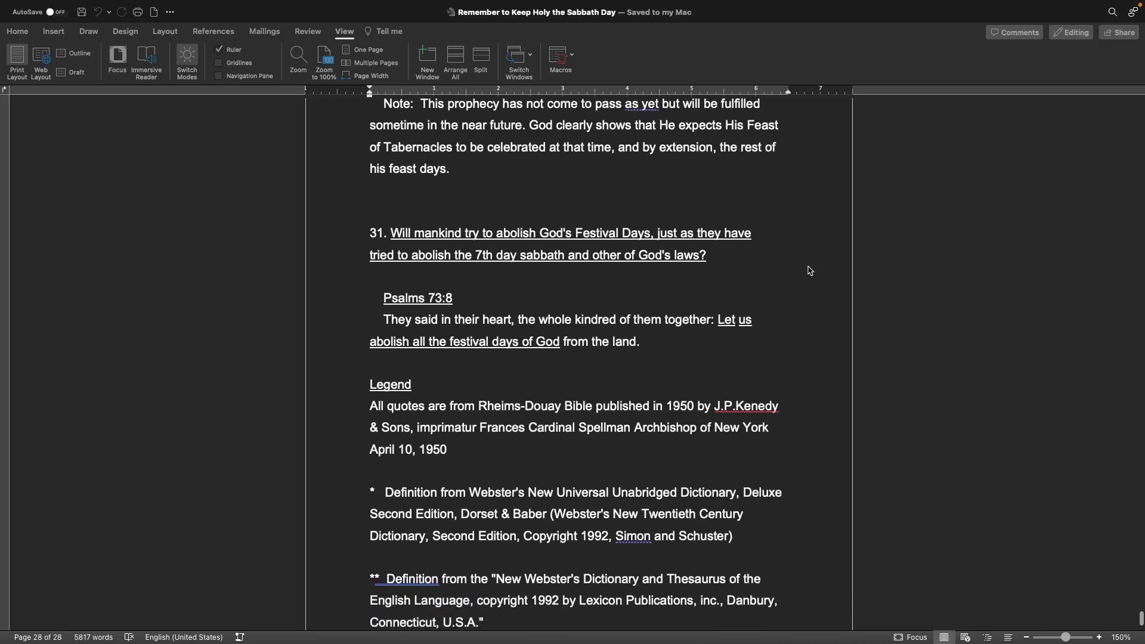
scroll(down, 3)
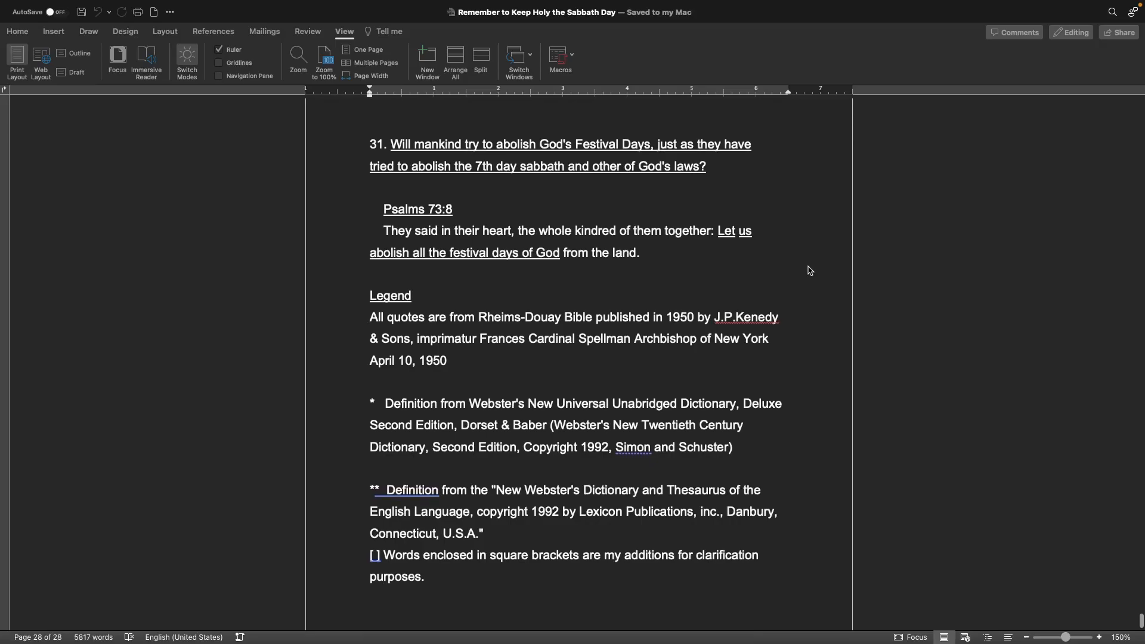
scroll(up, 3)
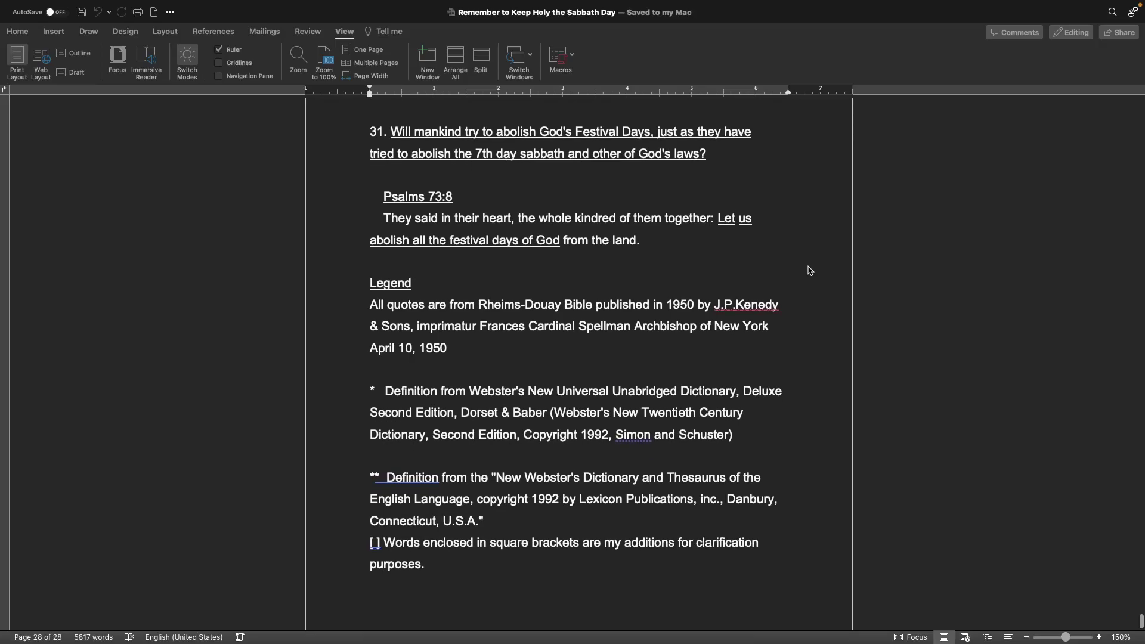
scroll(up, 3)
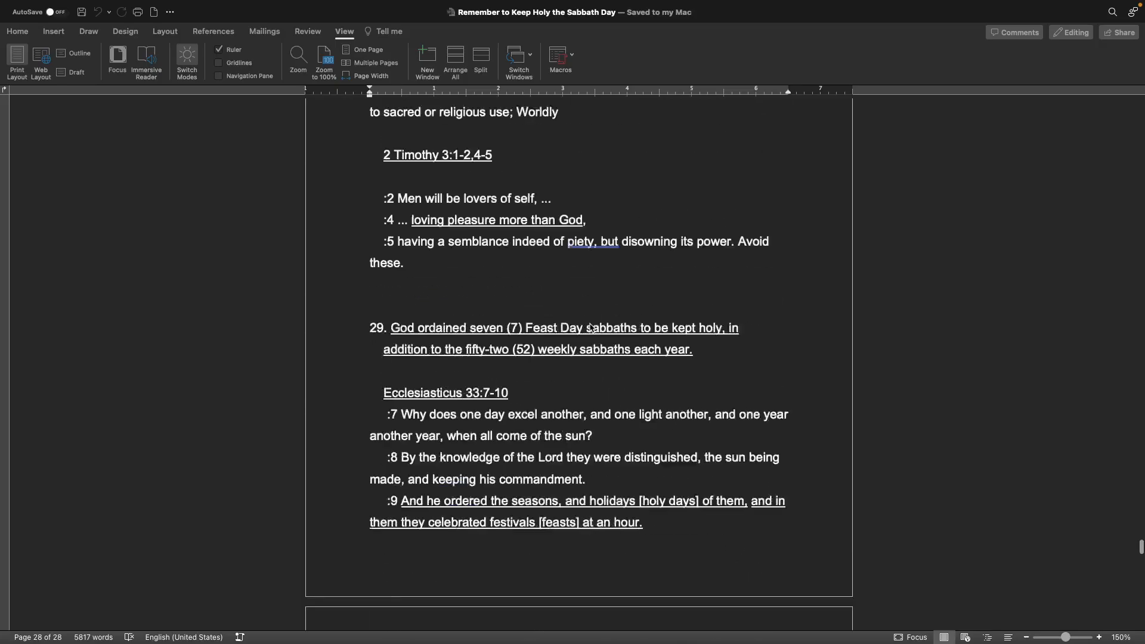
scroll(up, 3)
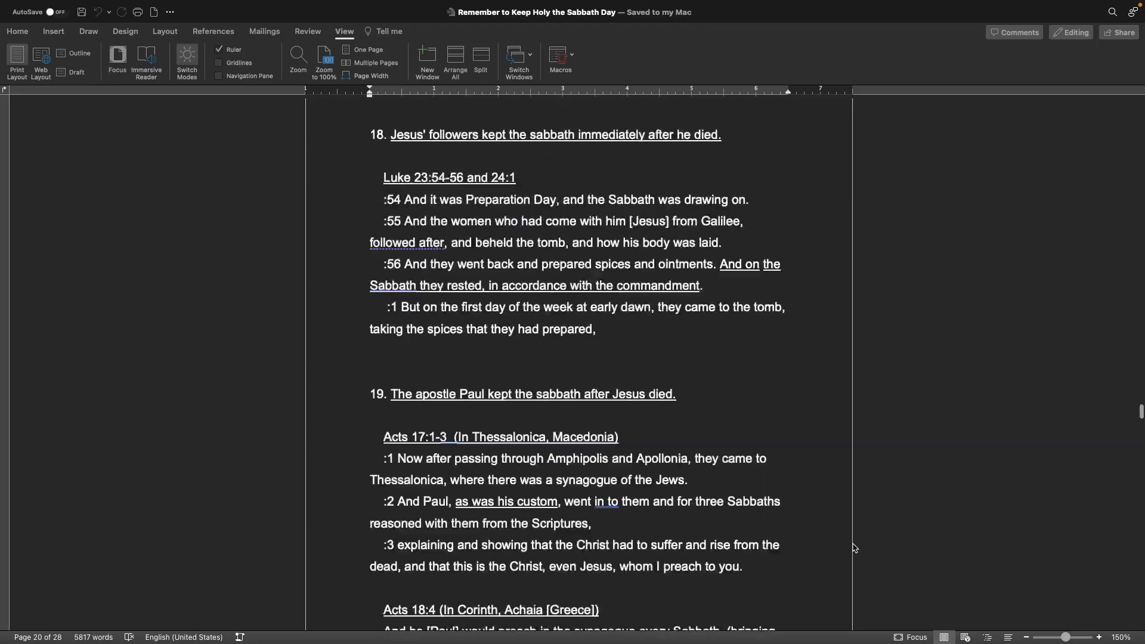
scroll(up, 3)
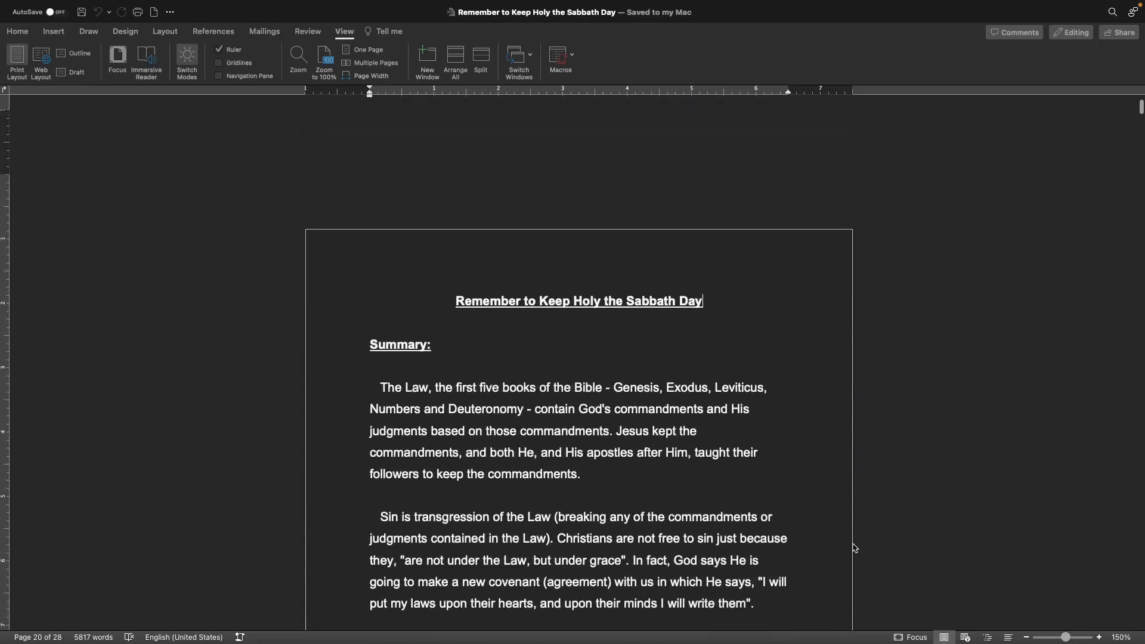